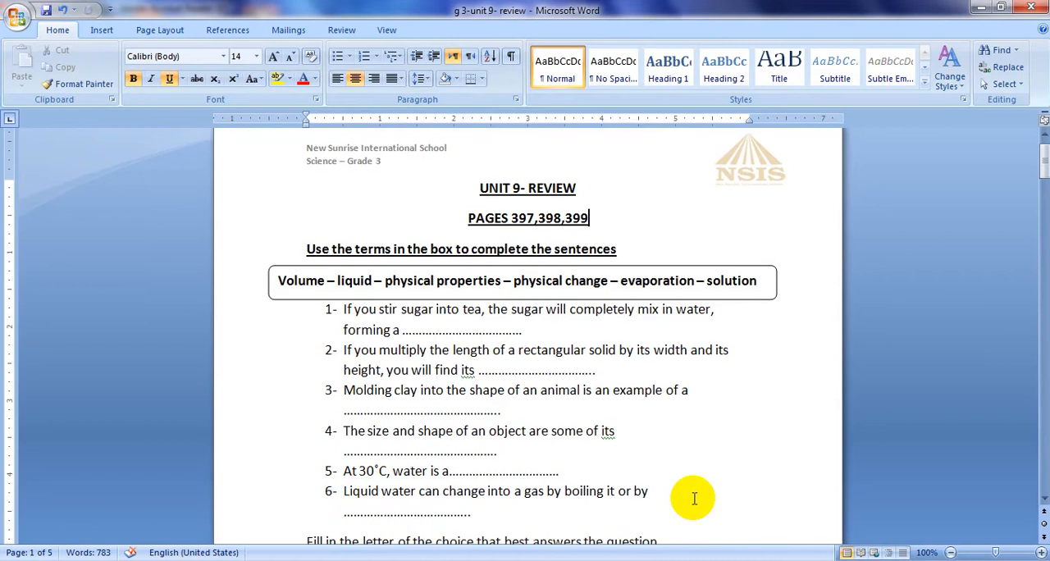
{"action": "mouse_move", "coordinate": [390, 240]}
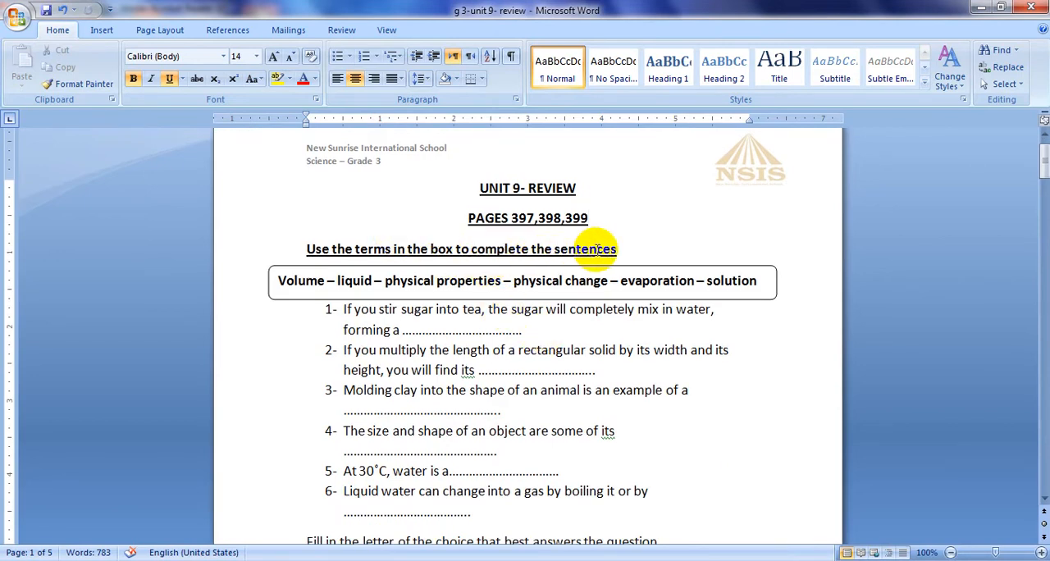
{"action": "mouse_move", "coordinate": [320, 289]}
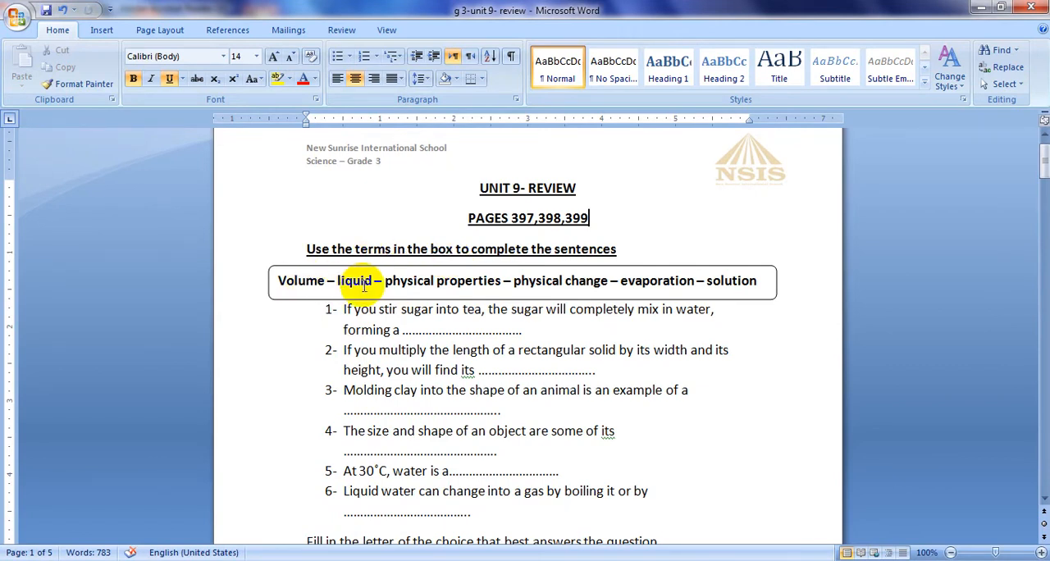
{"action": "mouse_move", "coordinate": [479, 286]}
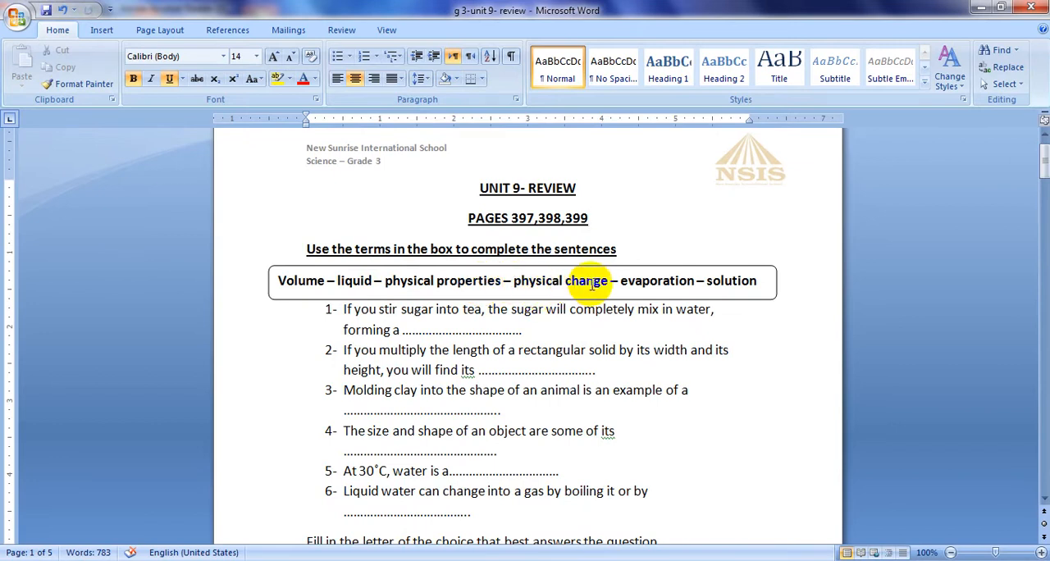
{"action": "mouse_move", "coordinate": [714, 288]}
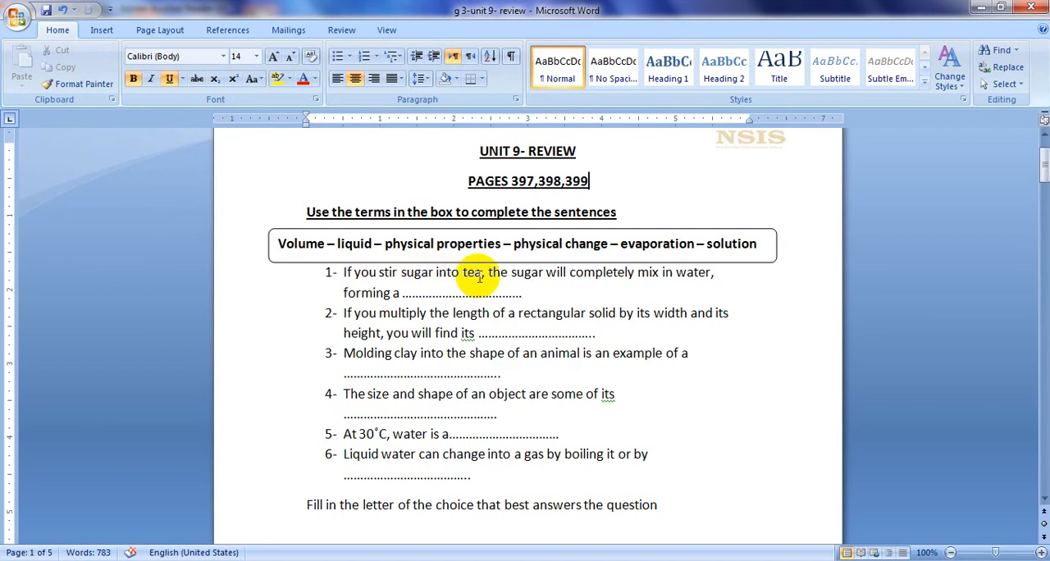
{"action": "mouse_move", "coordinate": [637, 282]}
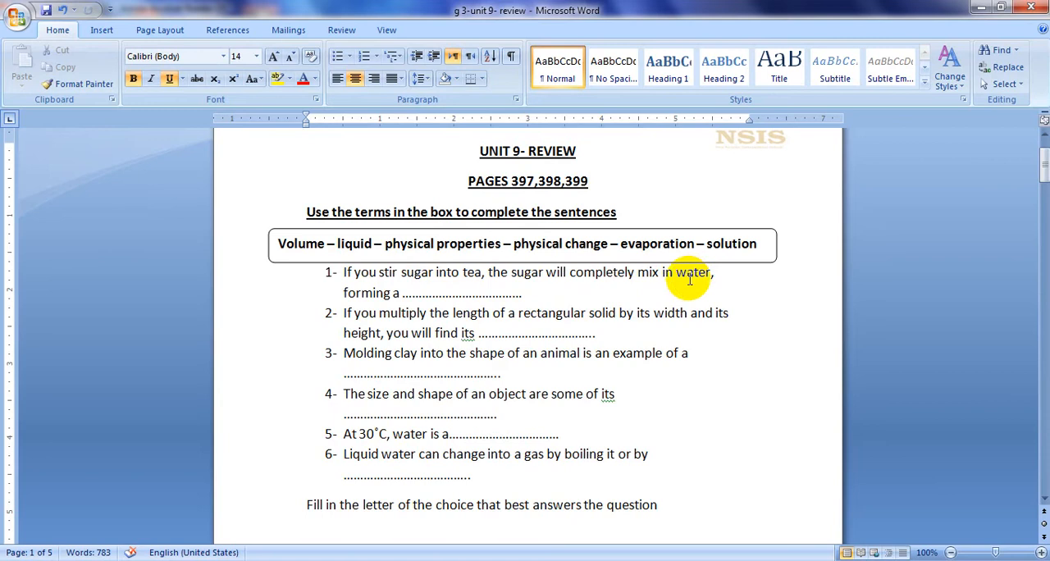
{"action": "mouse_move", "coordinate": [403, 295]}
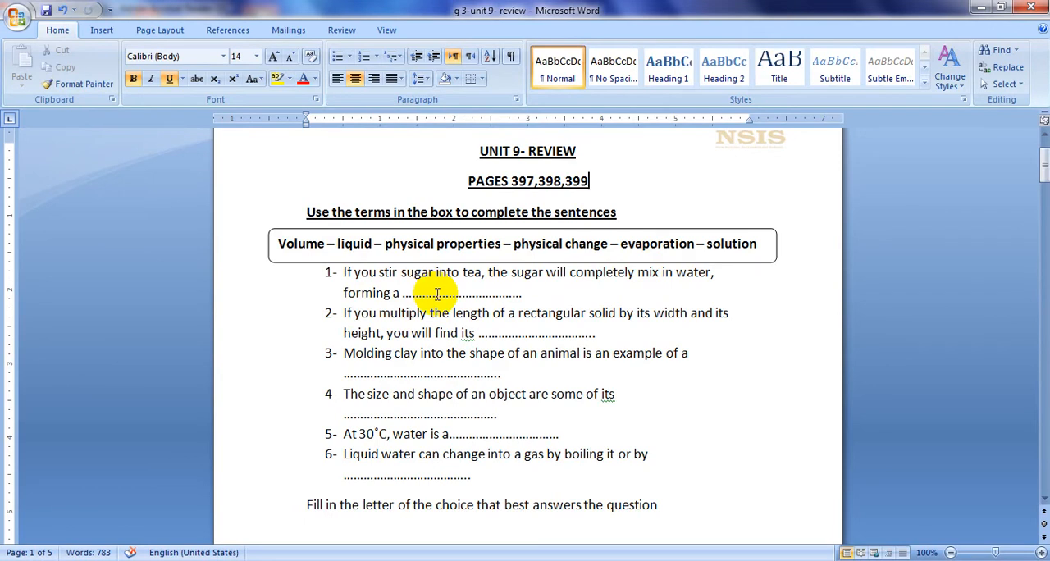
- Replace question 1's dotted blank with 'solution' and colour it red
{"action": "double_click", "coordinate": [440, 292]}
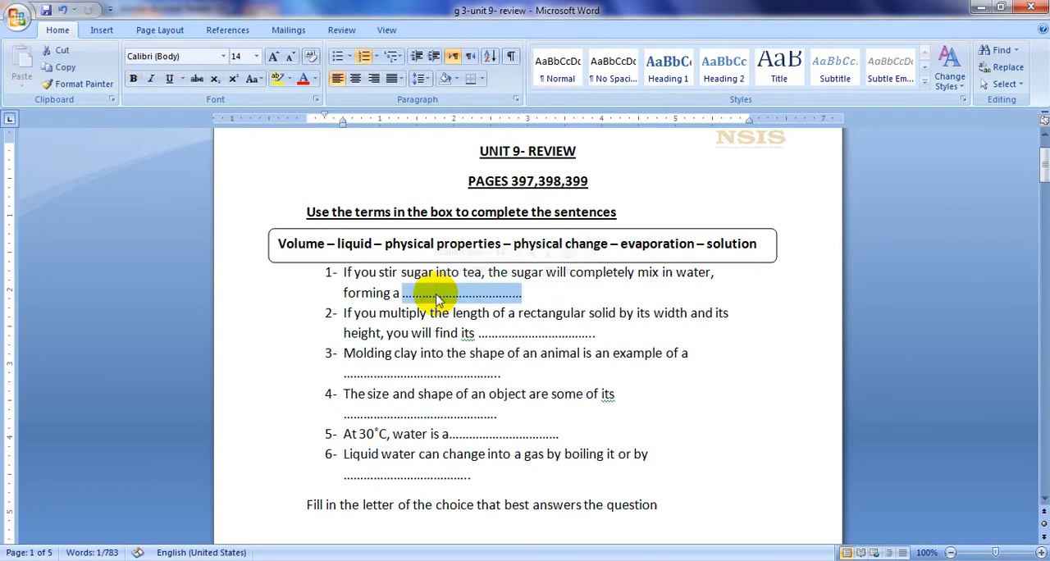
{"action": "type", "text": "s"}
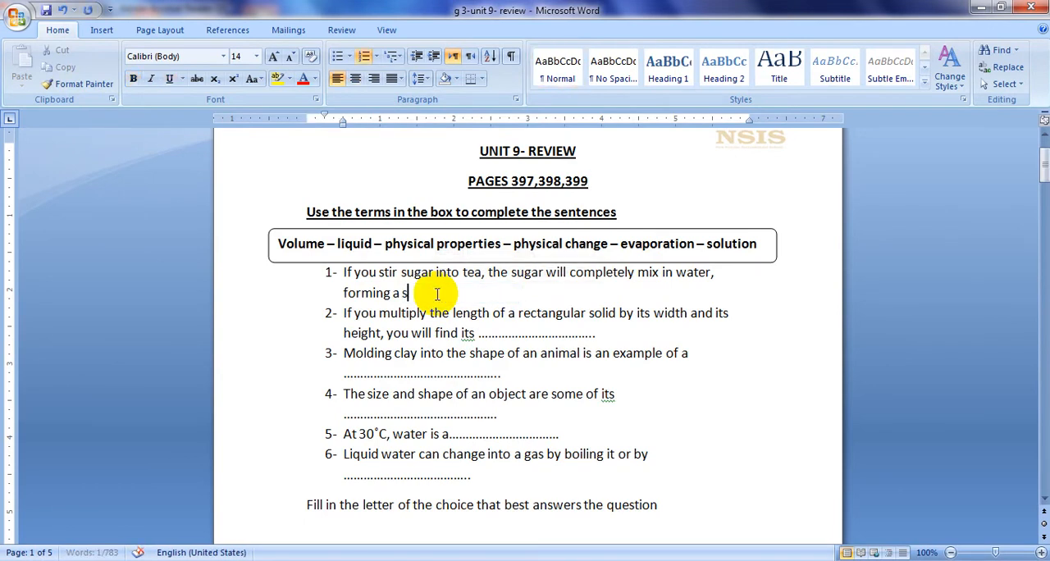
{"action": "type", "text": "olut"}
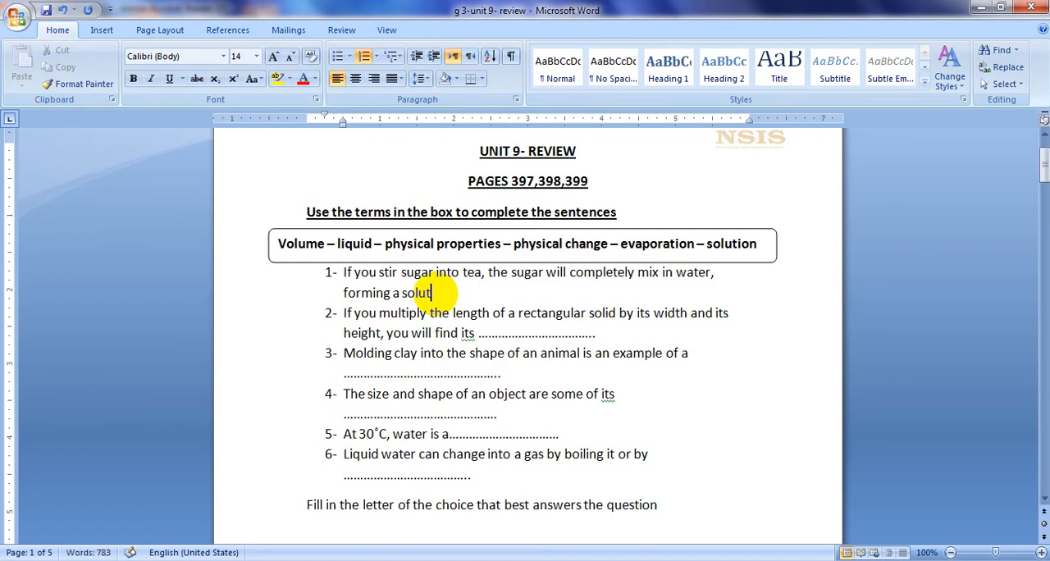
{"action": "type", "text": "ion."}
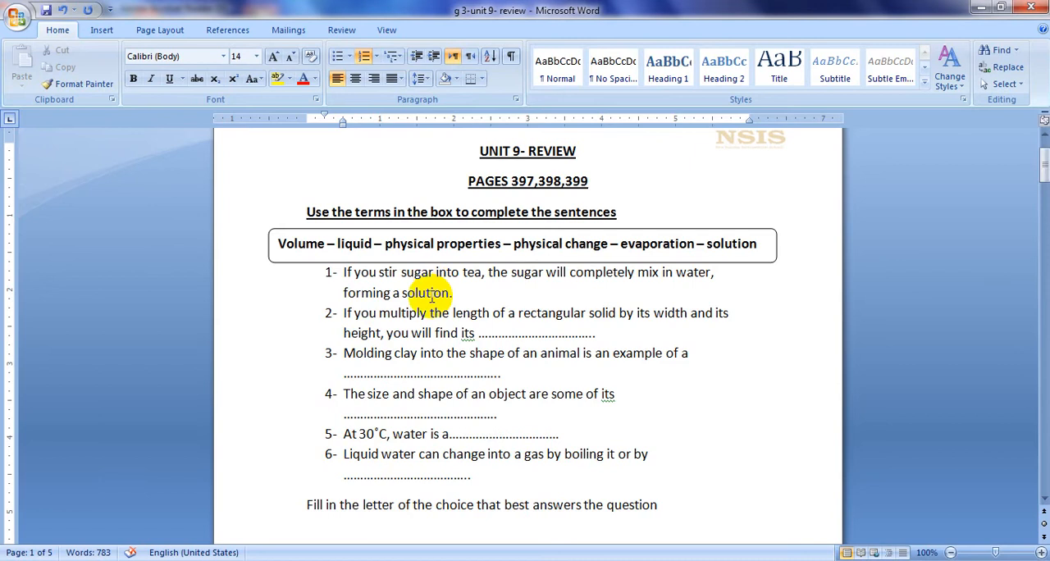
{"action": "double_click", "coordinate": [423, 292]}
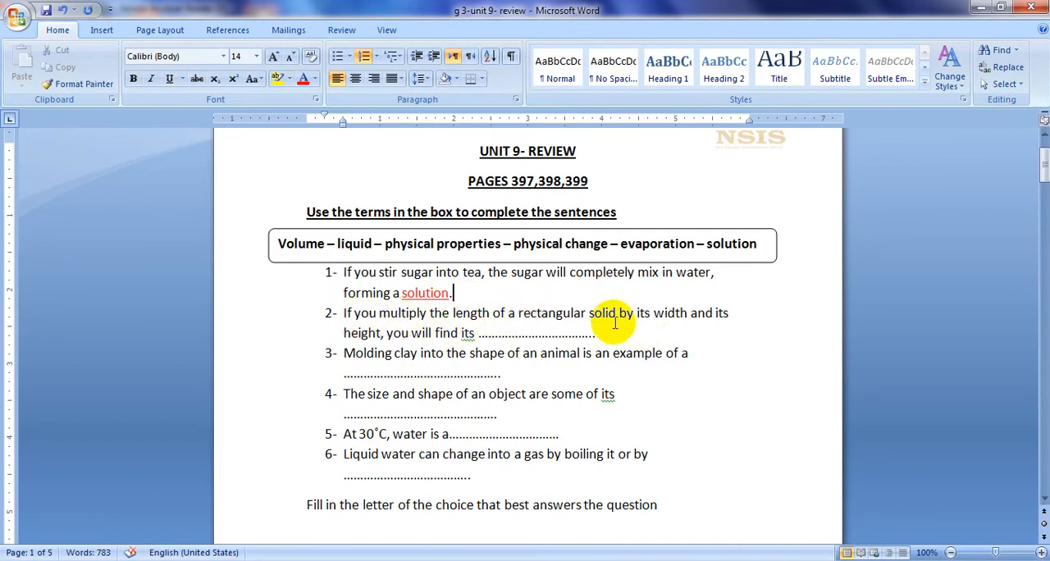
{"action": "mouse_move", "coordinate": [725, 323]}
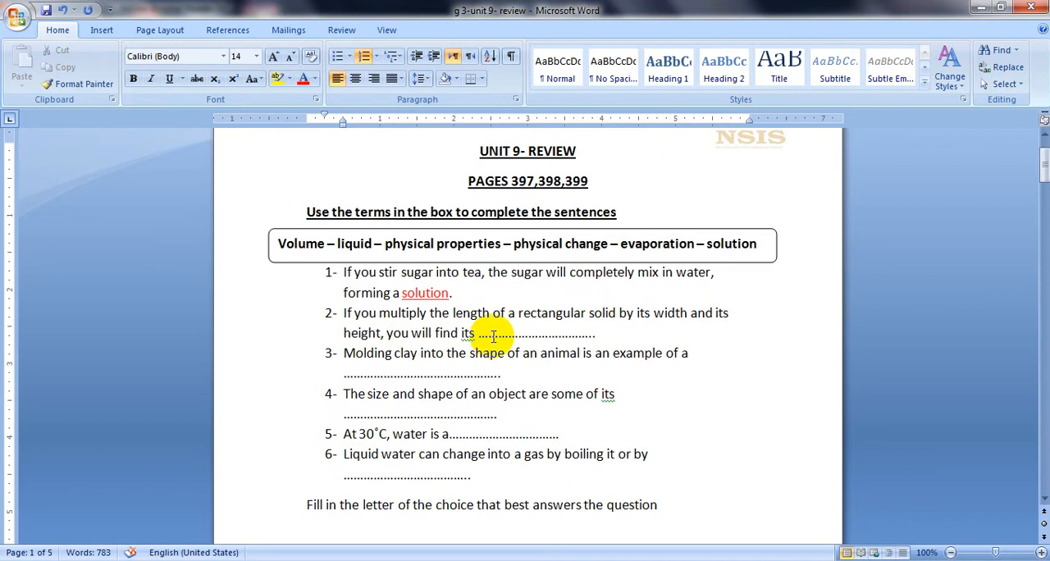
- Replace question 2's dotted blank with 'volume' in red
{"action": "left_click_drag", "start_coordinate": [479, 333], "coordinate": [594, 333]}
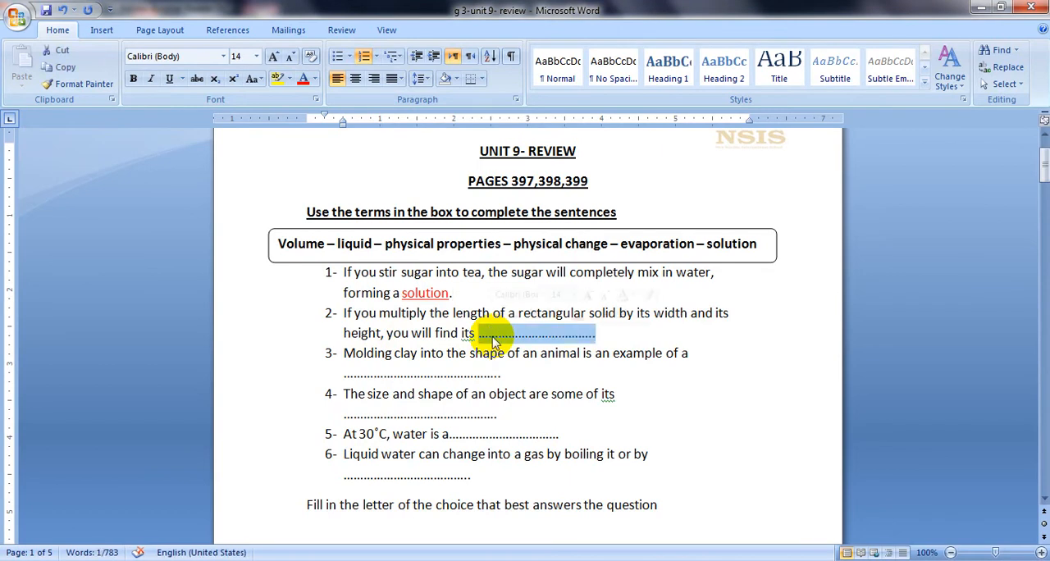
{"action": "type", "text": "vol"}
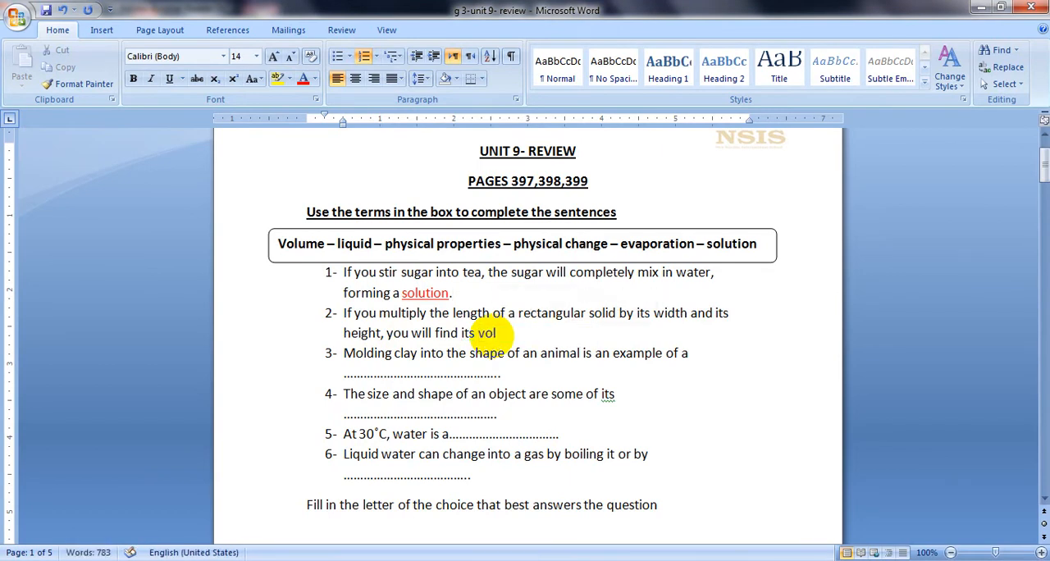
{"action": "type", "text": "ume."}
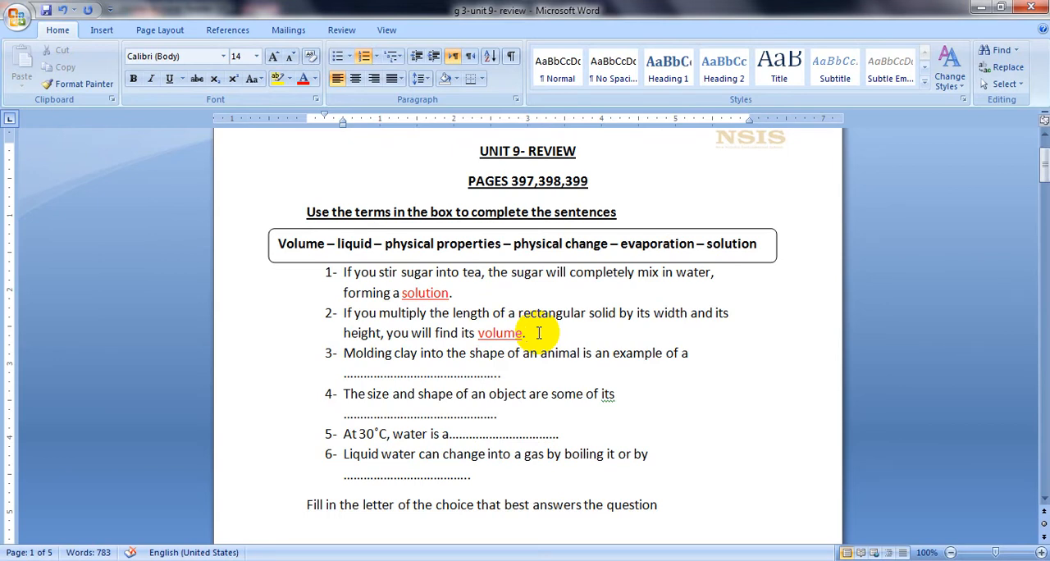
- Replace question 3's blank with 'physical change', set in red and underlined
{"action": "scroll", "scroll_direction": "down", "scroll_amount": 3}
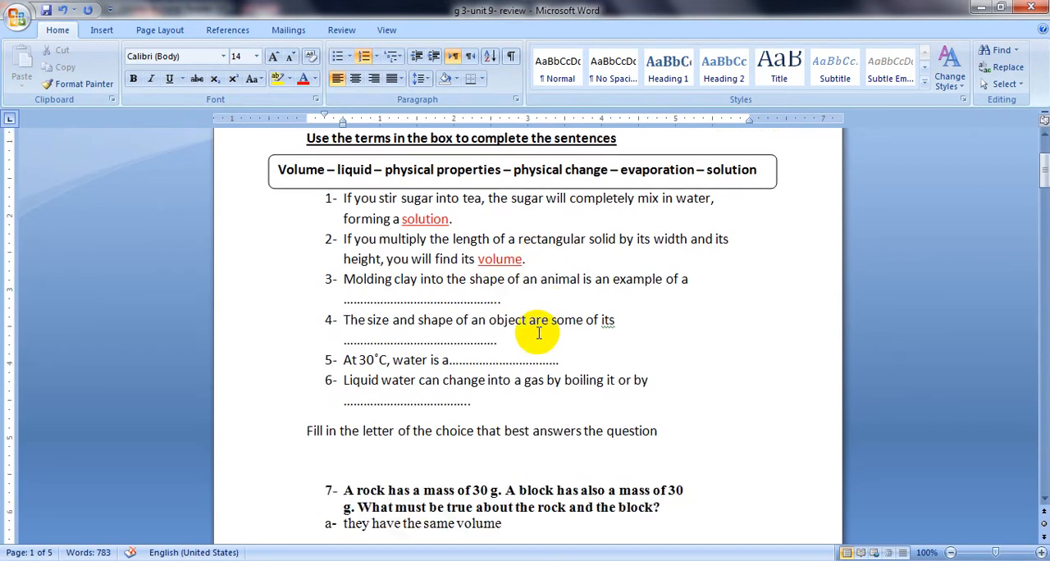
{"action": "mouse_move", "coordinate": [358, 298]}
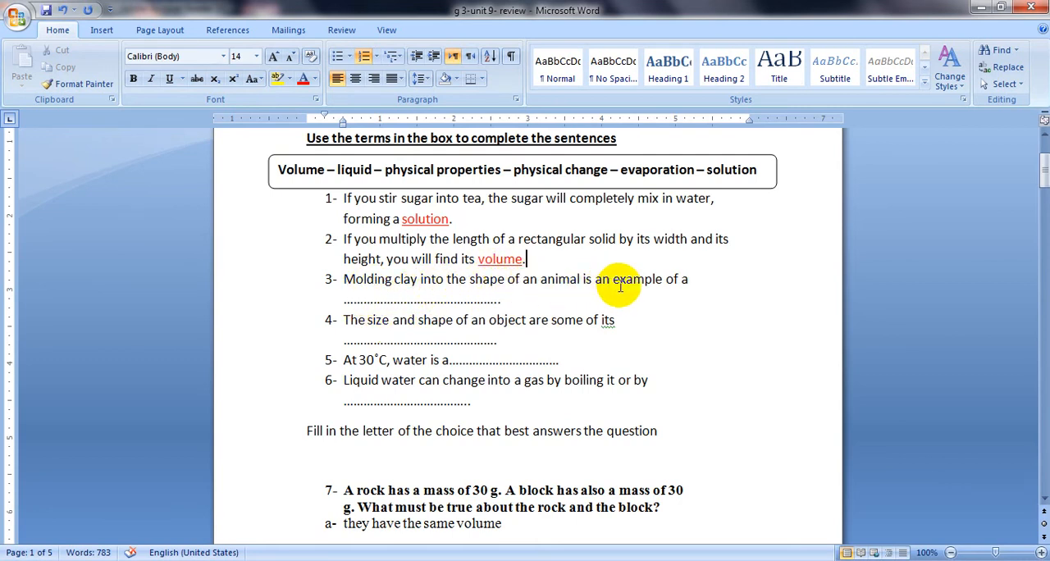
{"action": "mouse_move", "coordinate": [695, 293]}
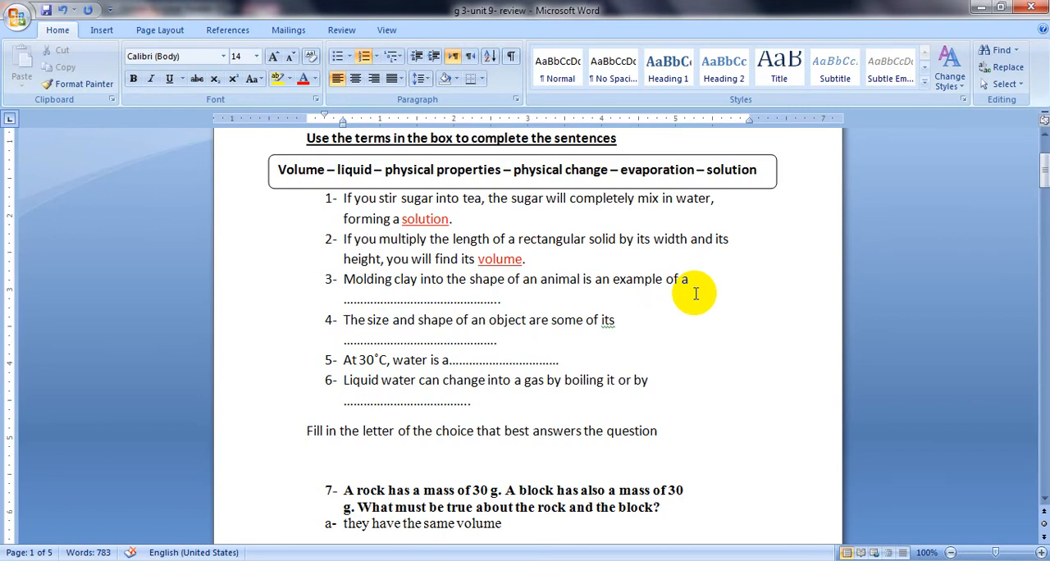
{"action": "left_click", "coordinate": [527, 259]}
{"action": "type", "text": " phy"}
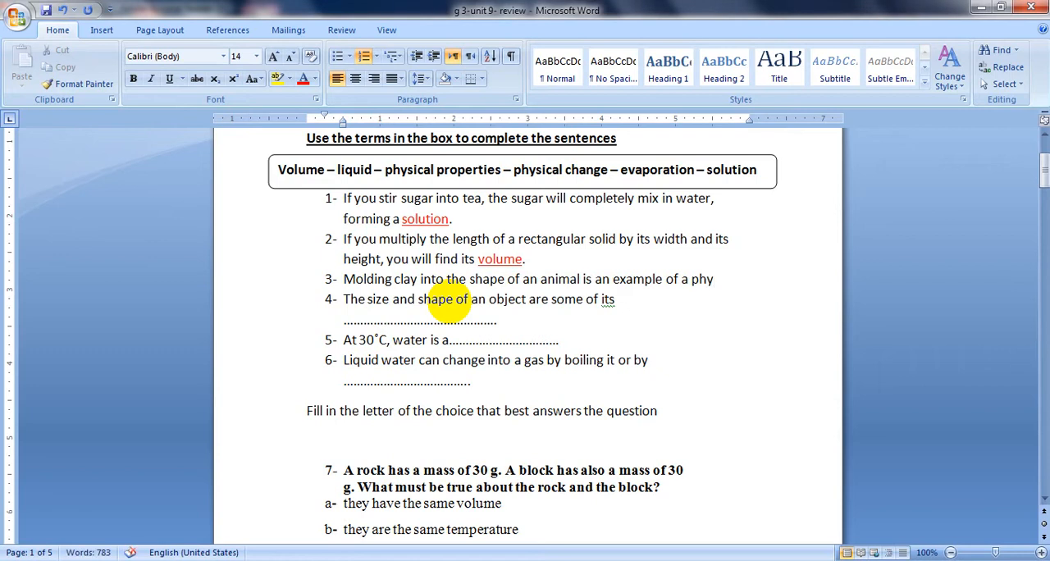
{"action": "type", "text": "s"}
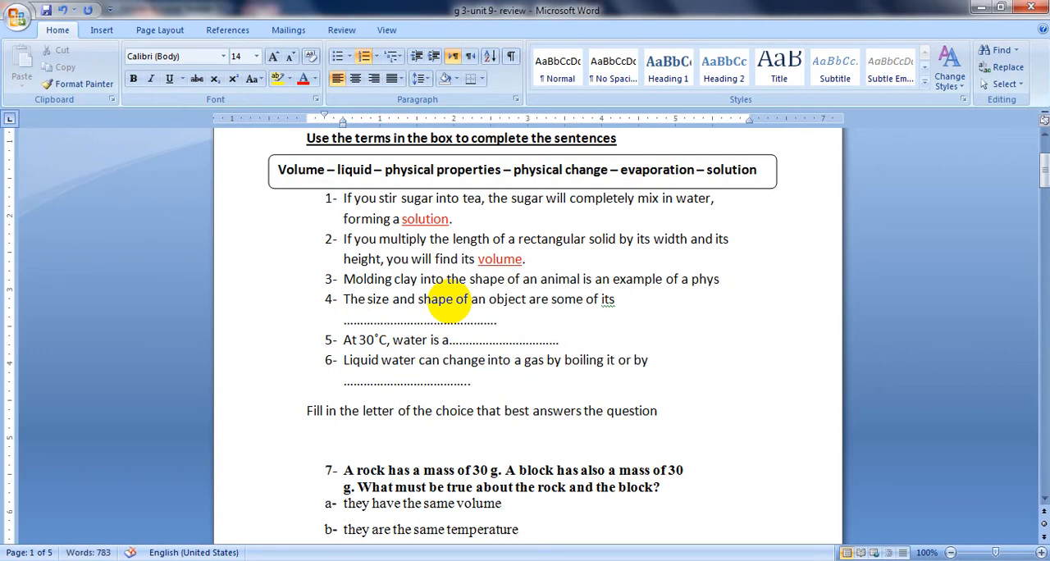
{"action": "type", "text": "ical"}
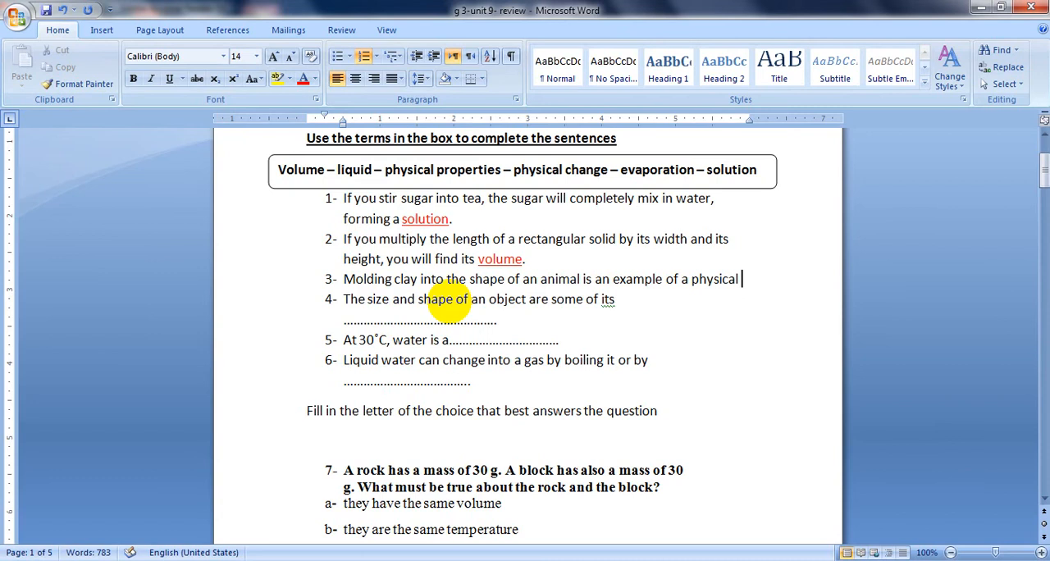
{"action": "type", "text": "change."}
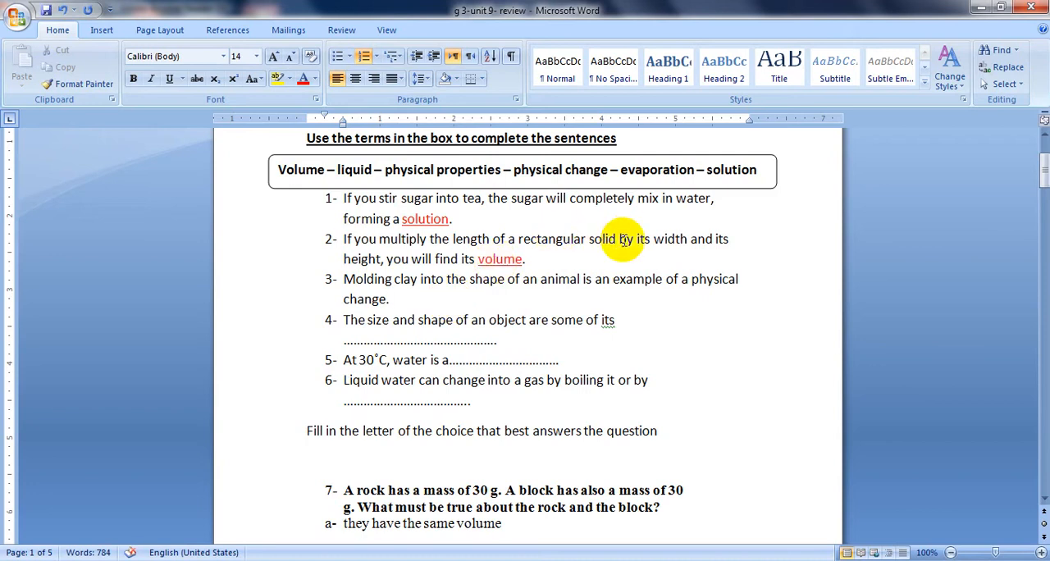
{"action": "double_click", "coordinate": [716, 279]}
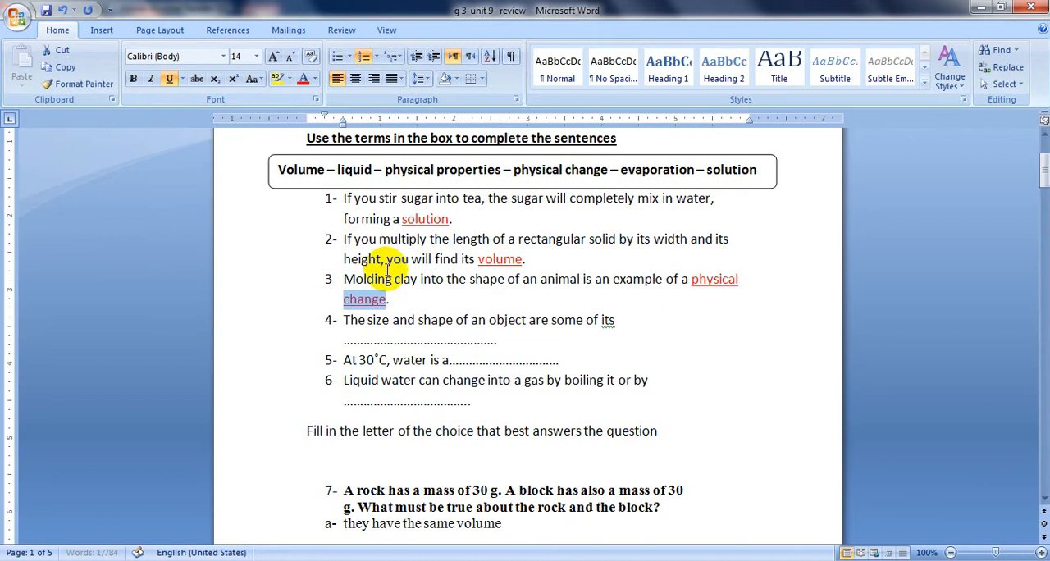
{"action": "mouse_move", "coordinate": [451, 329]}
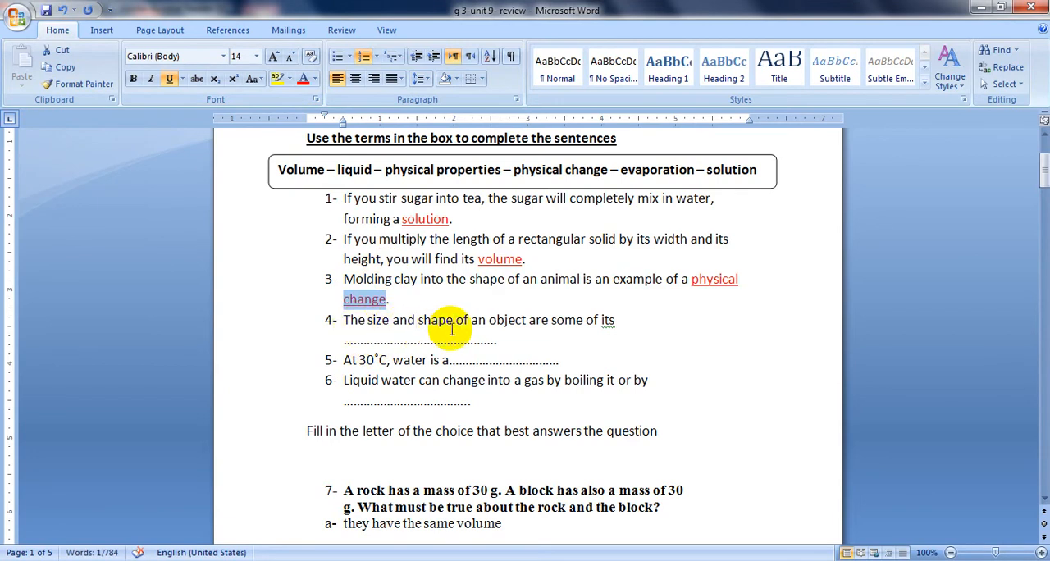
{"action": "mouse_move", "coordinate": [567, 324]}
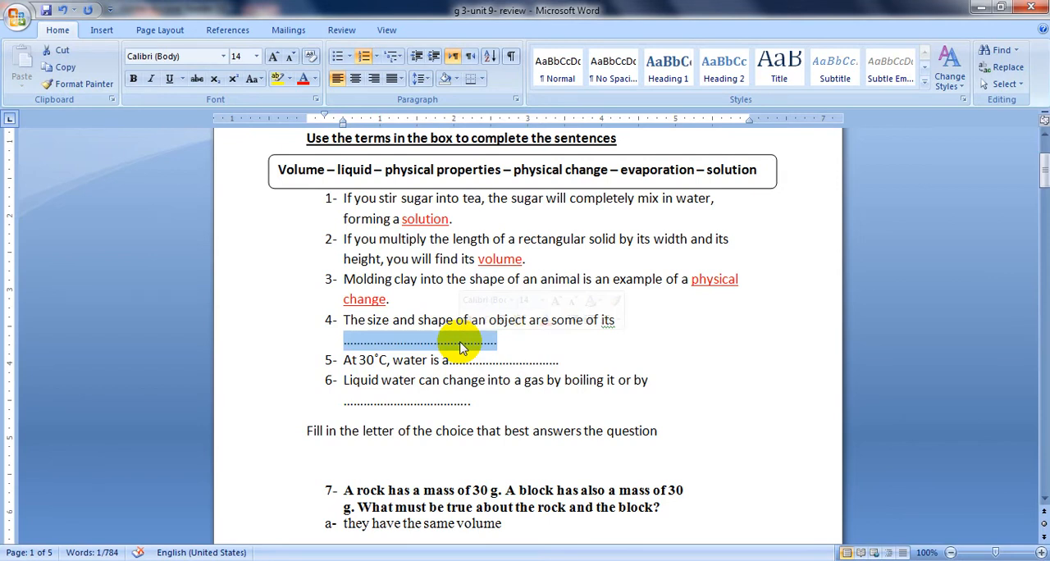
- Fill question 4's blank with 'physical properties' in red, then select sentence 5's dotted blank
{"action": "type", "text": "physi"}
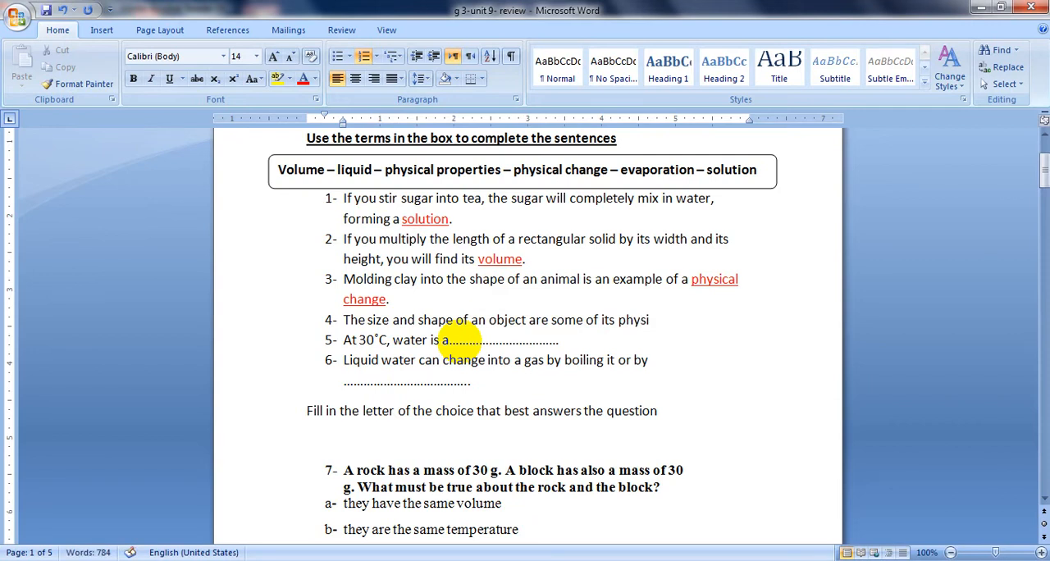
{"action": "type", "text": "cal"}
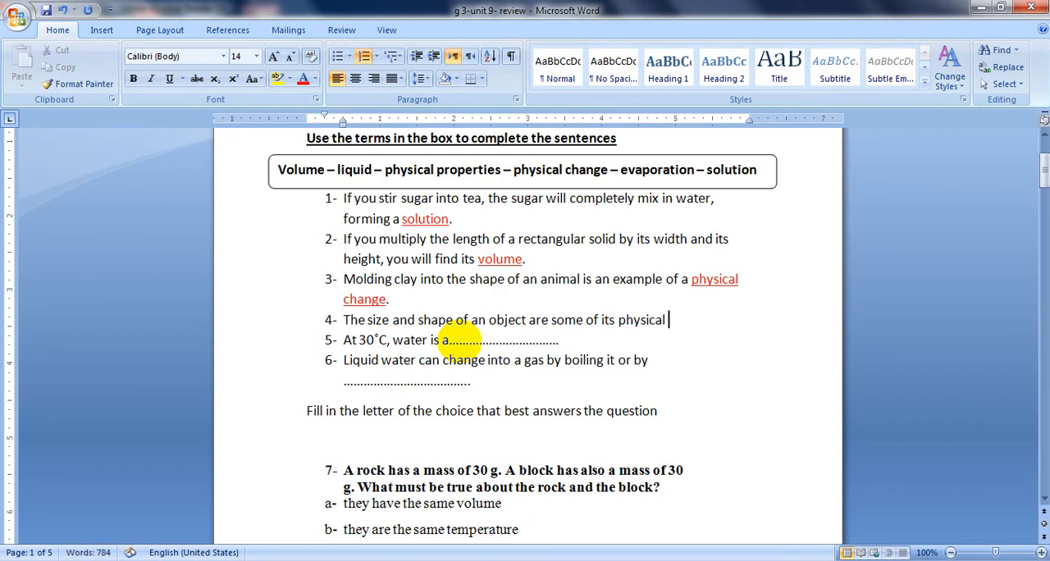
{"action": "type", "text": "properties."}
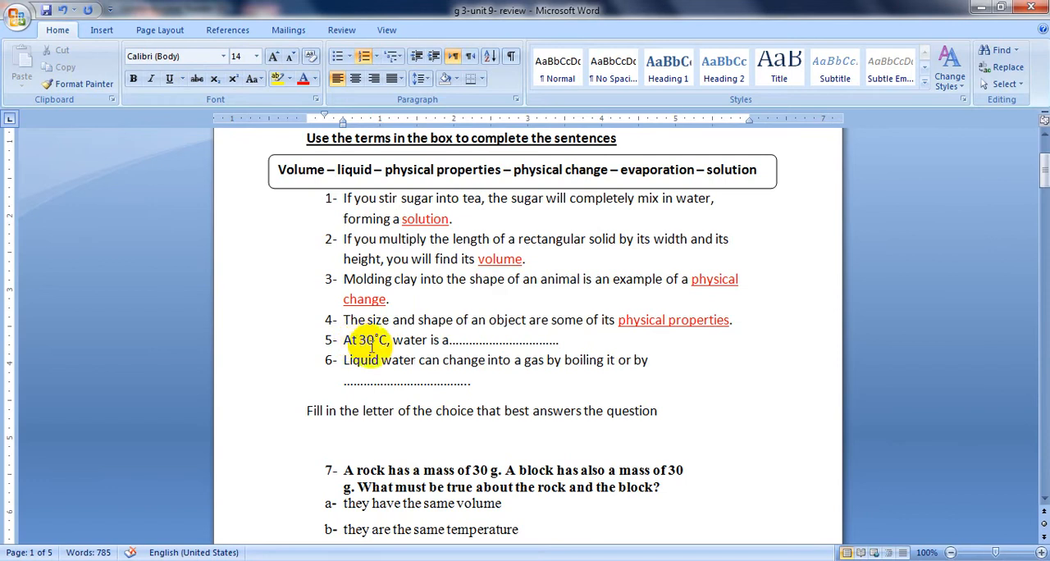
{"action": "mouse_move", "coordinate": [428, 346]}
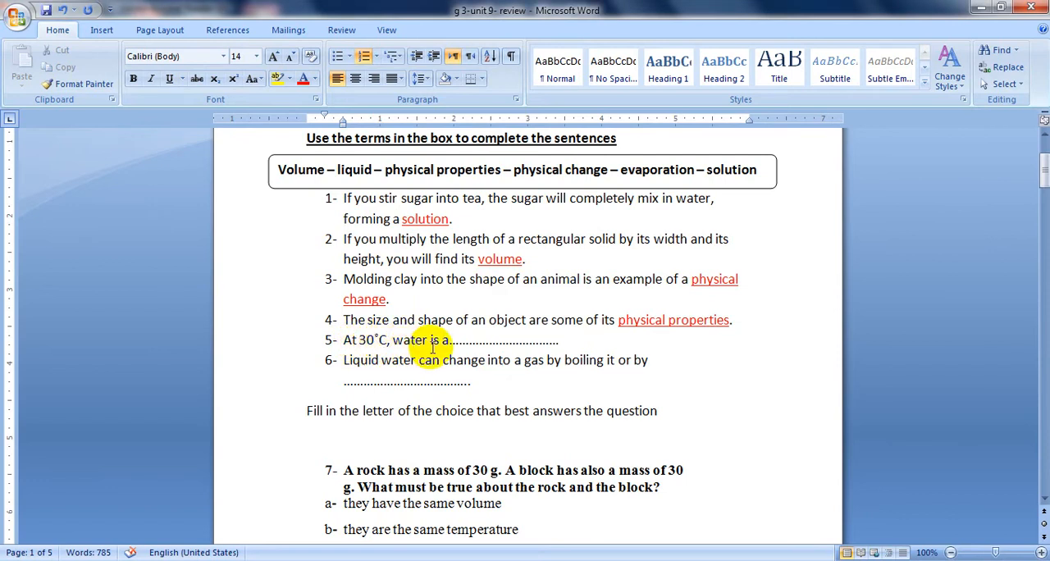
{"action": "left_click_drag", "start_coordinate": [453, 341], "coordinate": [558, 342]}
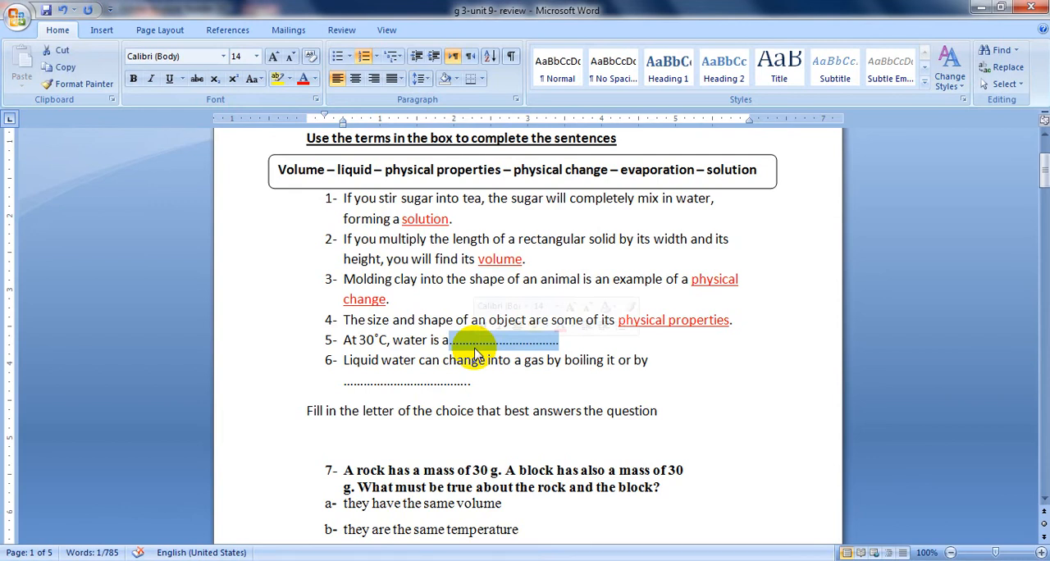
- Fill sentence 5's blank with 'liquid.' in red and underlined
{"action": "type", "text": "liquid"}
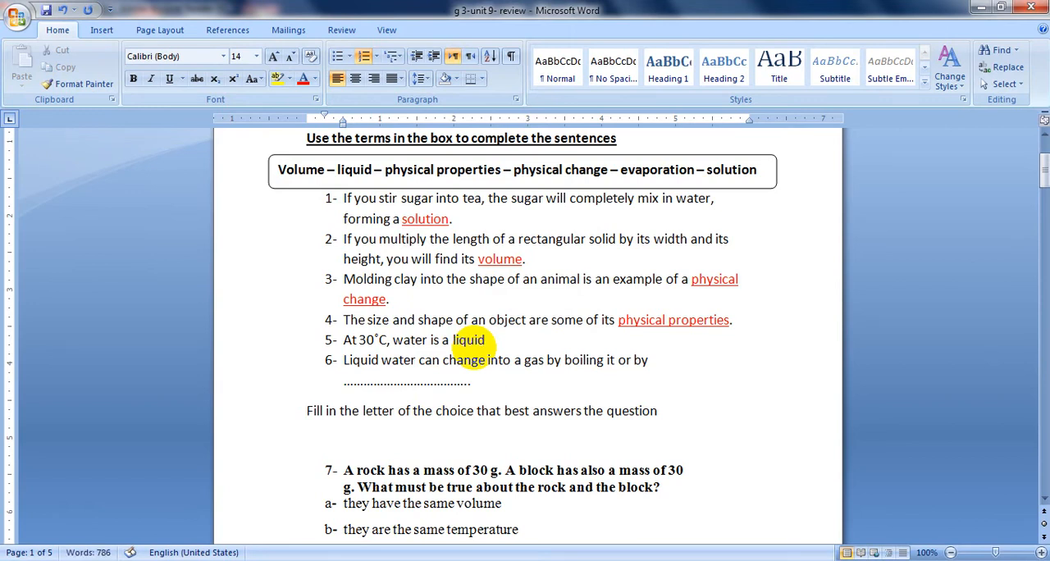
{"action": "left_click", "coordinate": [472, 351]}
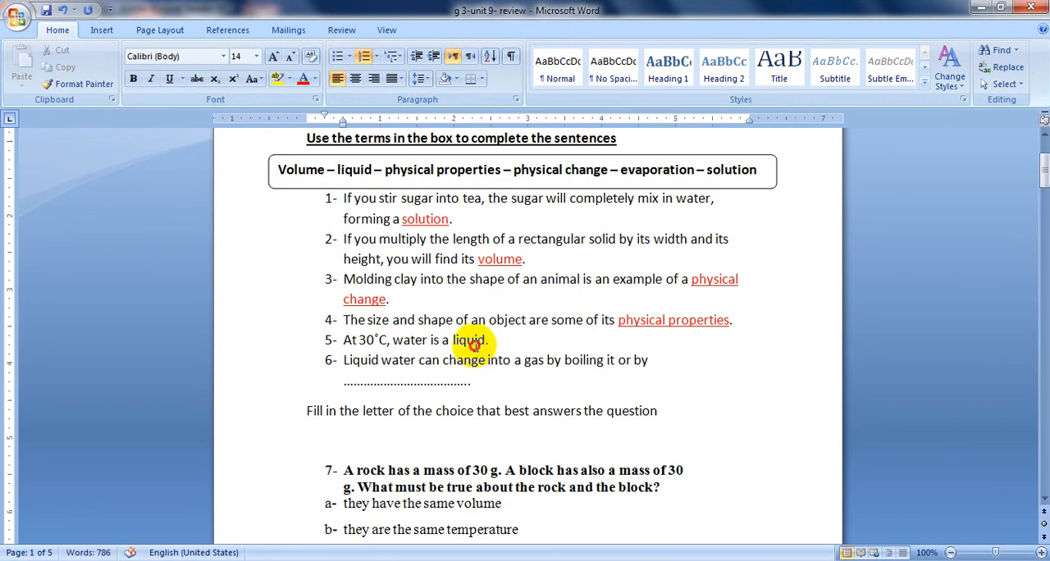
{"action": "double_click", "coordinate": [468, 340]}
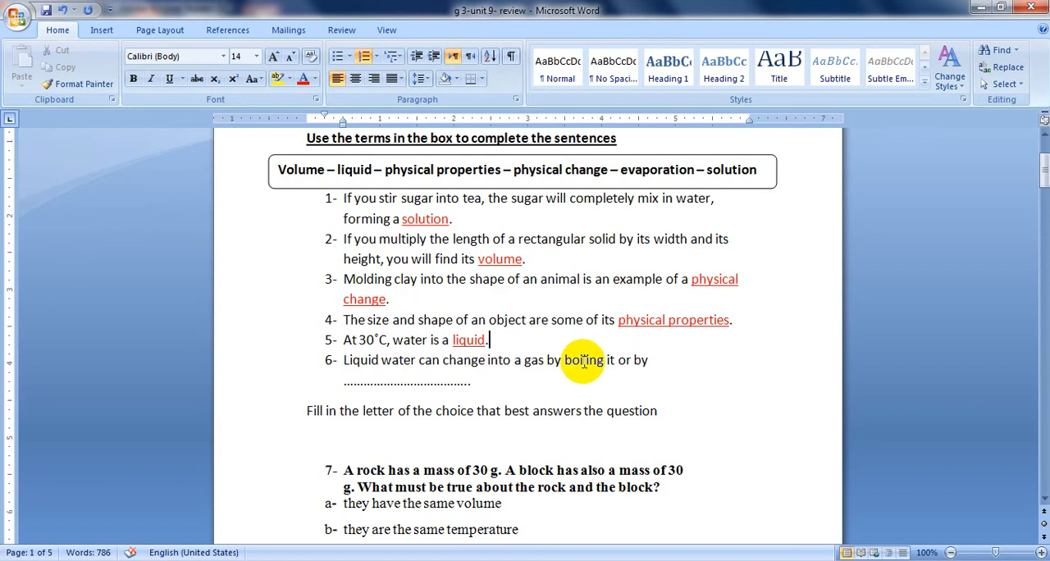
{"action": "mouse_move", "coordinate": [466, 391]}
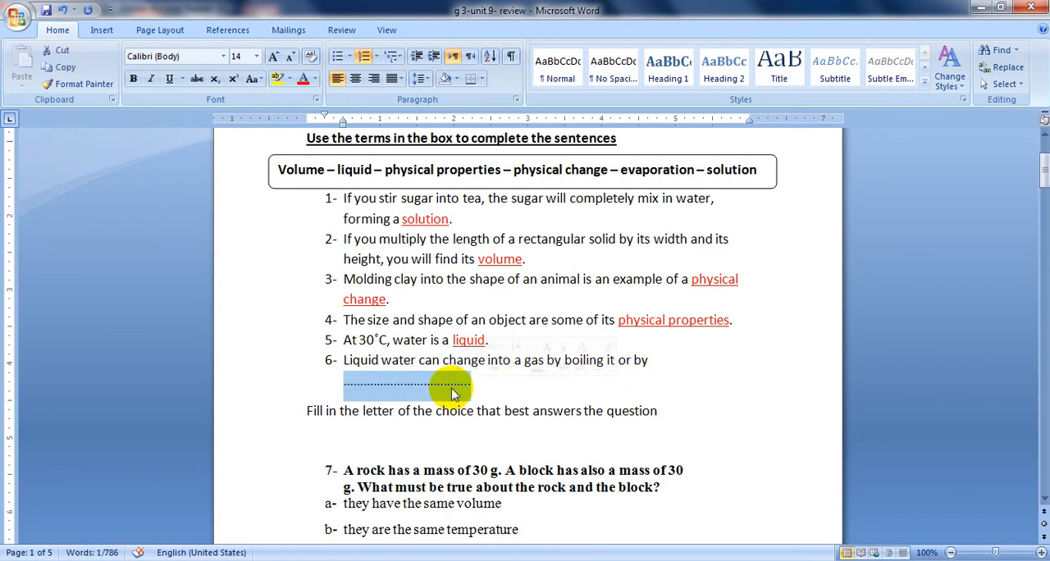
- Fill sentence 6's blank with 'evaporation.' in red and underlined
{"action": "type", "text": "eva"}
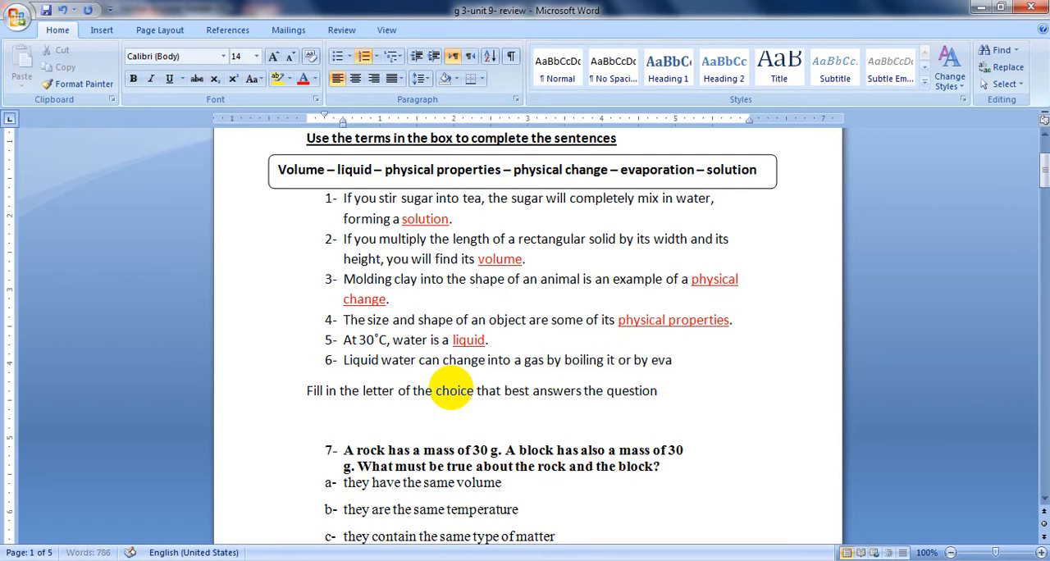
{"action": "type", "text": "porat"}
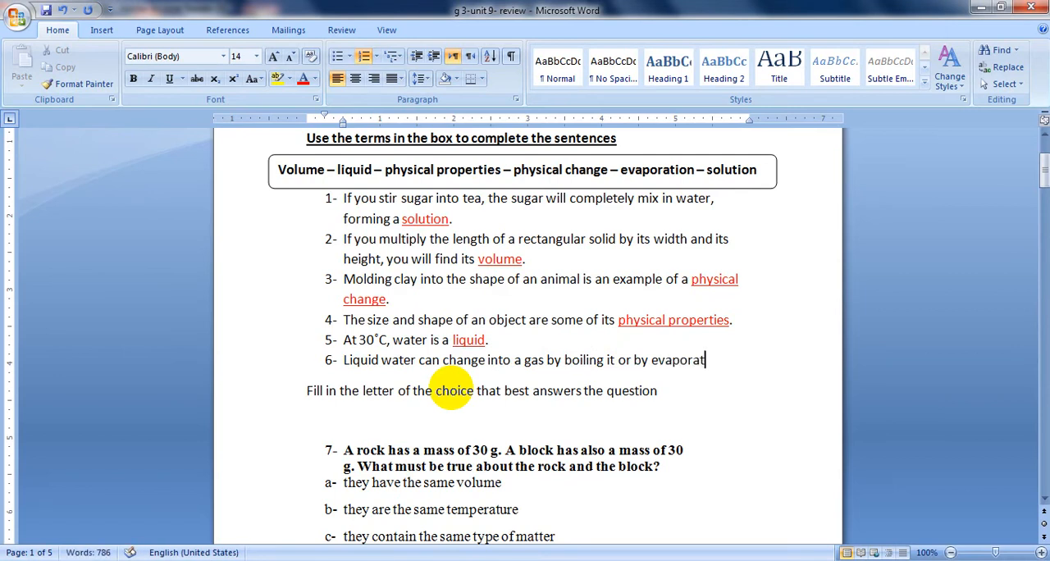
{"action": "type", "text": "ion."}
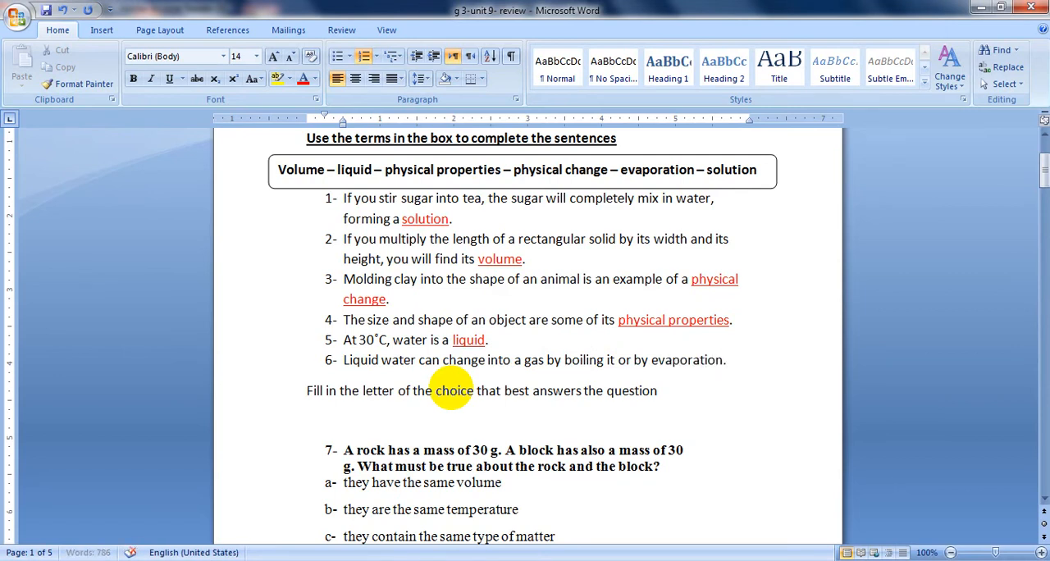
{"action": "double_click", "coordinate": [686, 361]}
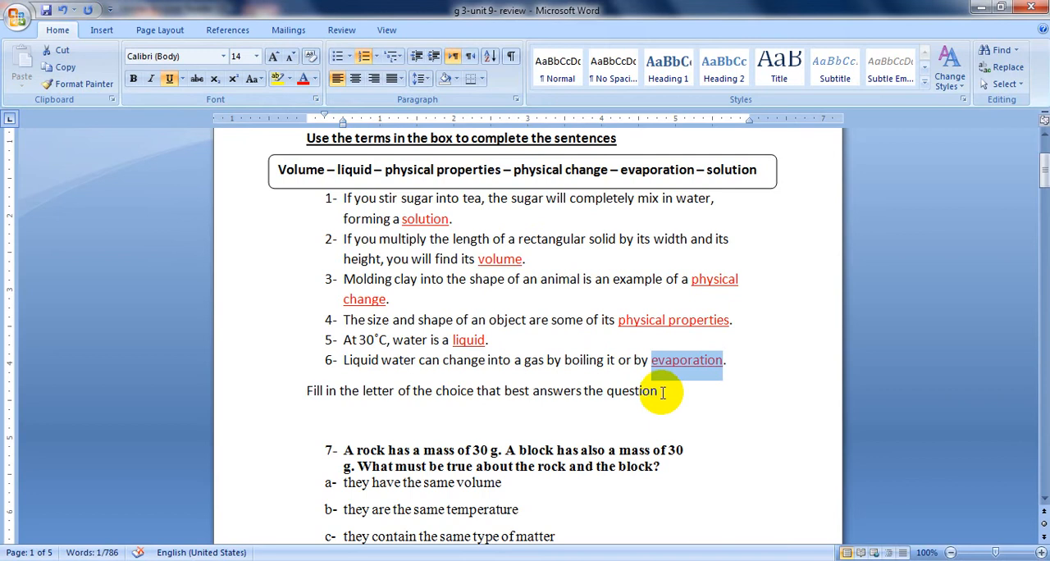
{"action": "left_click", "coordinate": [660, 390]}
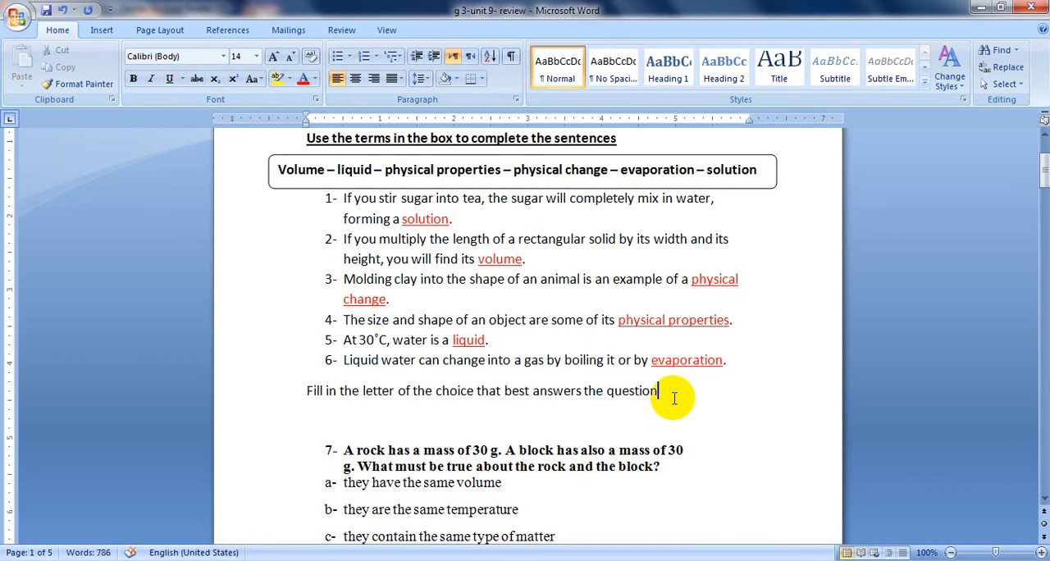
- Mark question 7's option d, 'they contain the same amount of matter', red and underlined
{"action": "scroll", "scroll_direction": "down", "scroll_amount": 3}
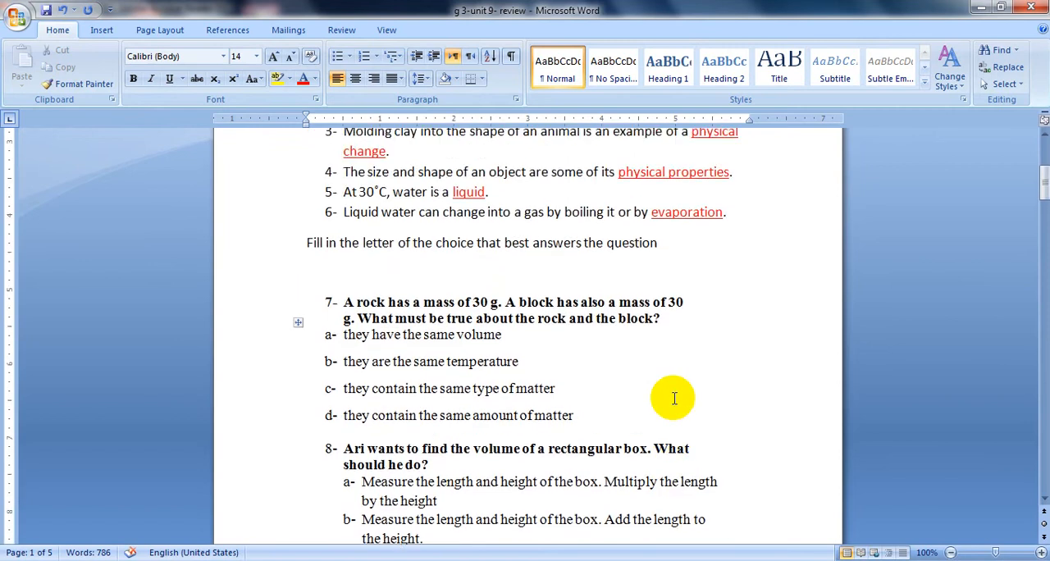
{"action": "mouse_move", "coordinate": [335, 256]}
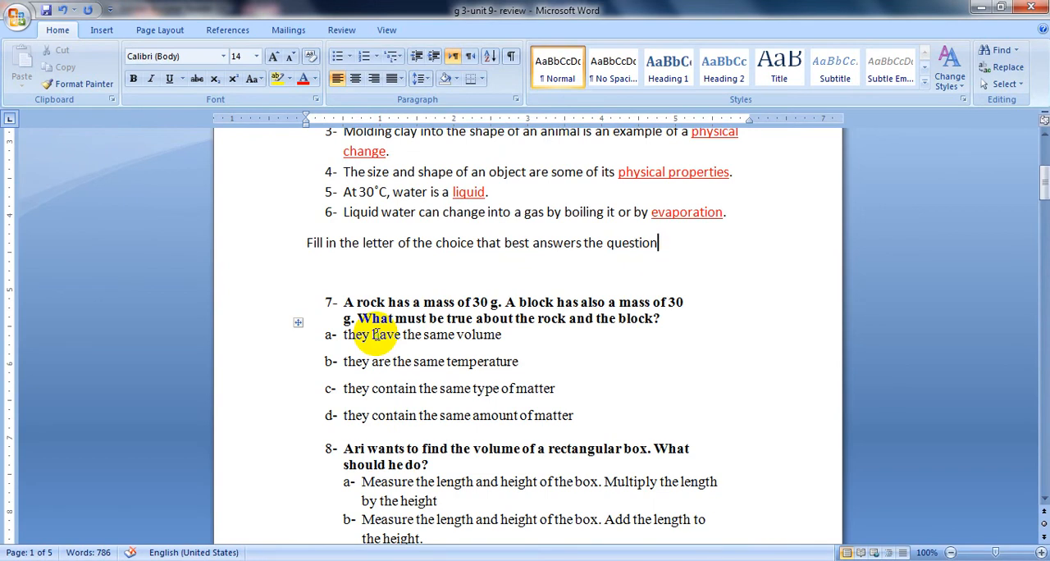
{"action": "mouse_move", "coordinate": [378, 309]}
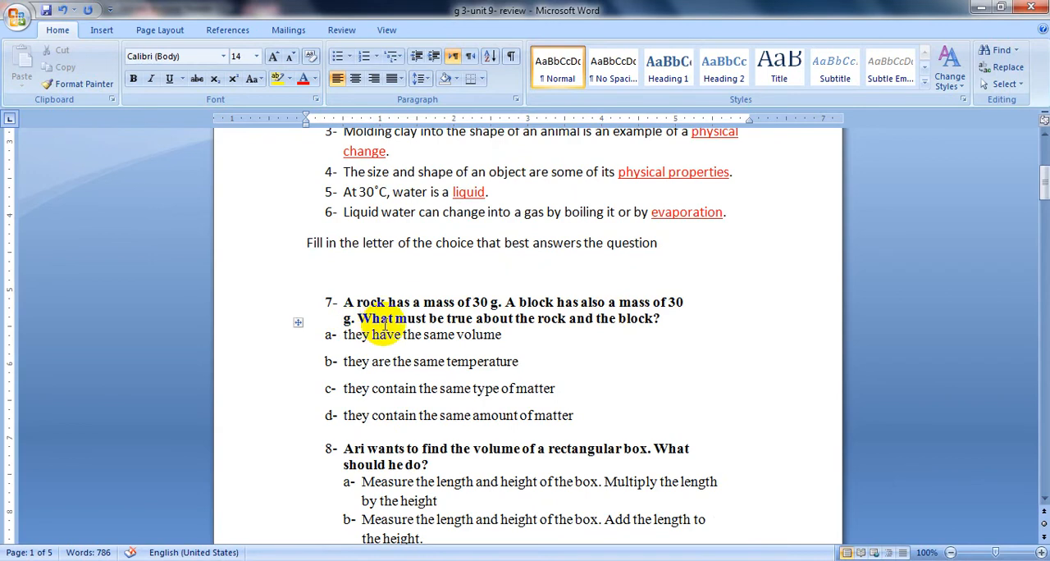
{"action": "mouse_move", "coordinate": [568, 318]}
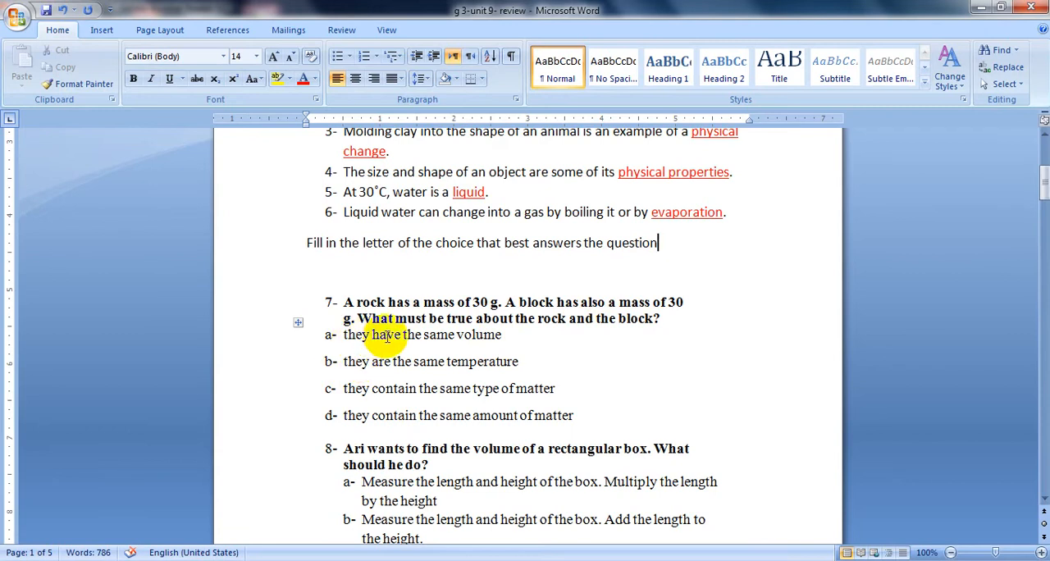
{"action": "mouse_move", "coordinate": [364, 367]}
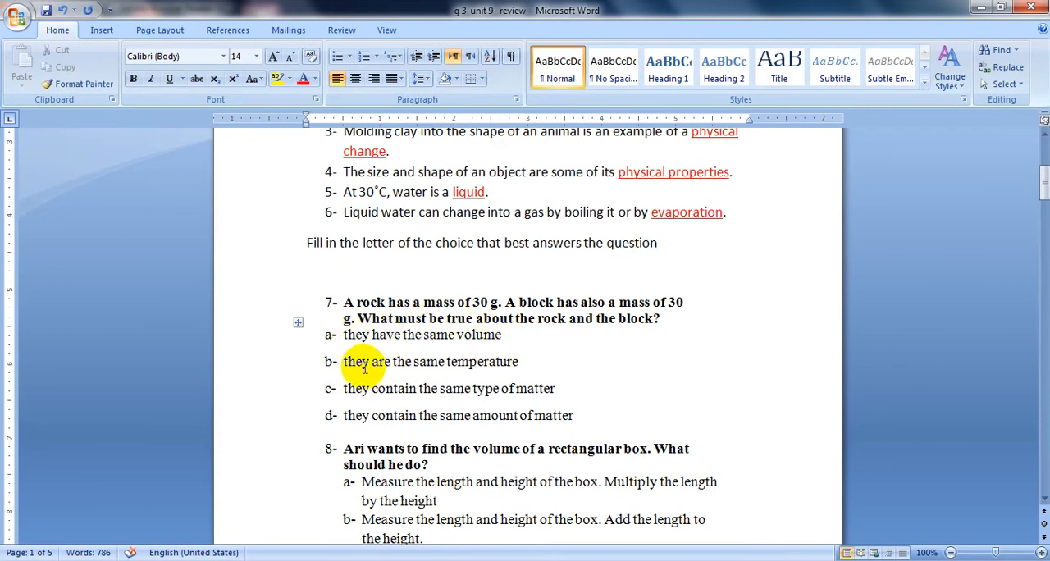
{"action": "mouse_move", "coordinate": [461, 371]}
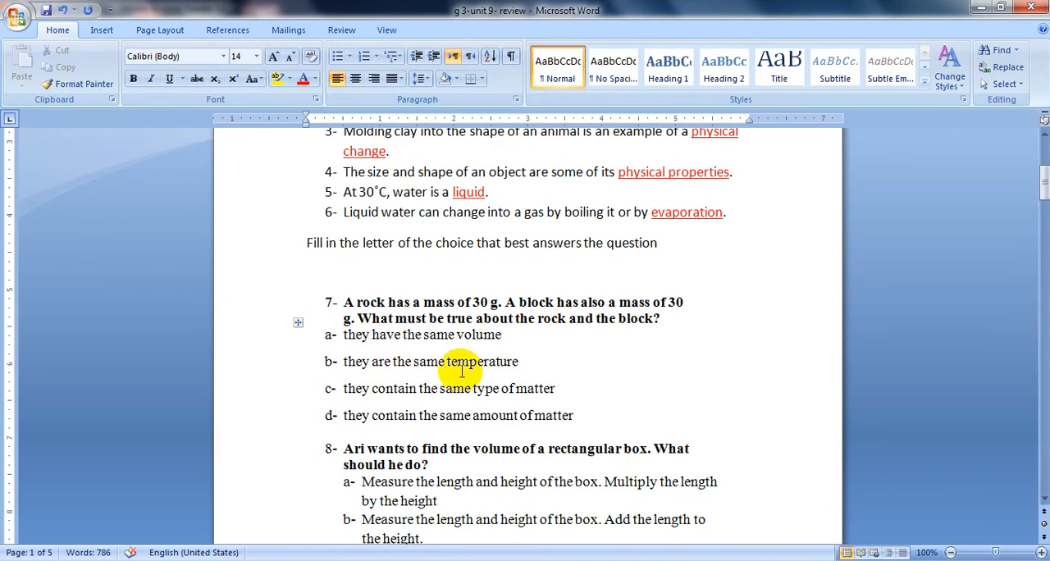
{"action": "mouse_move", "coordinate": [427, 397]}
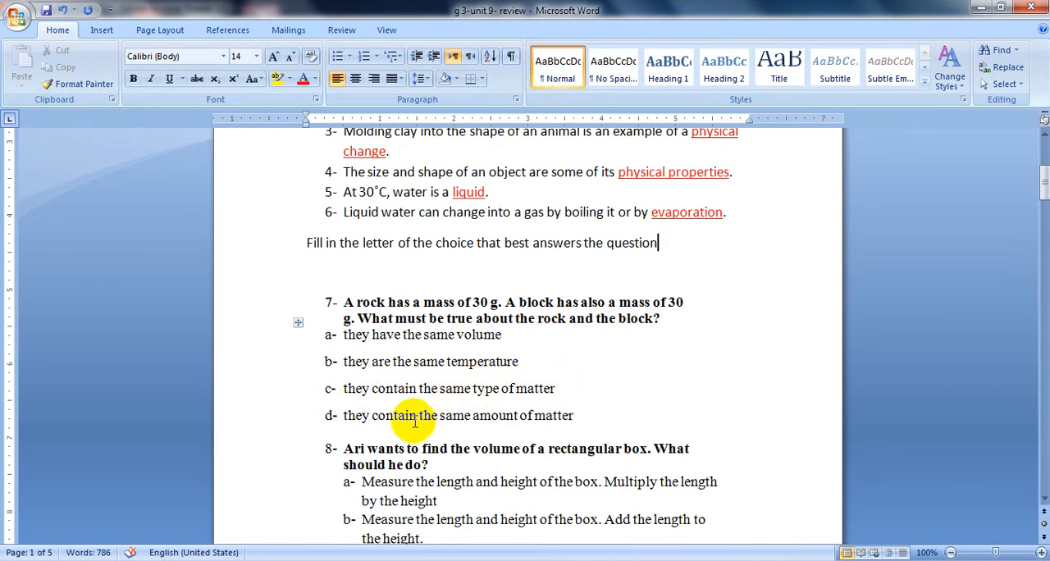
{"action": "mouse_move", "coordinate": [529, 416]}
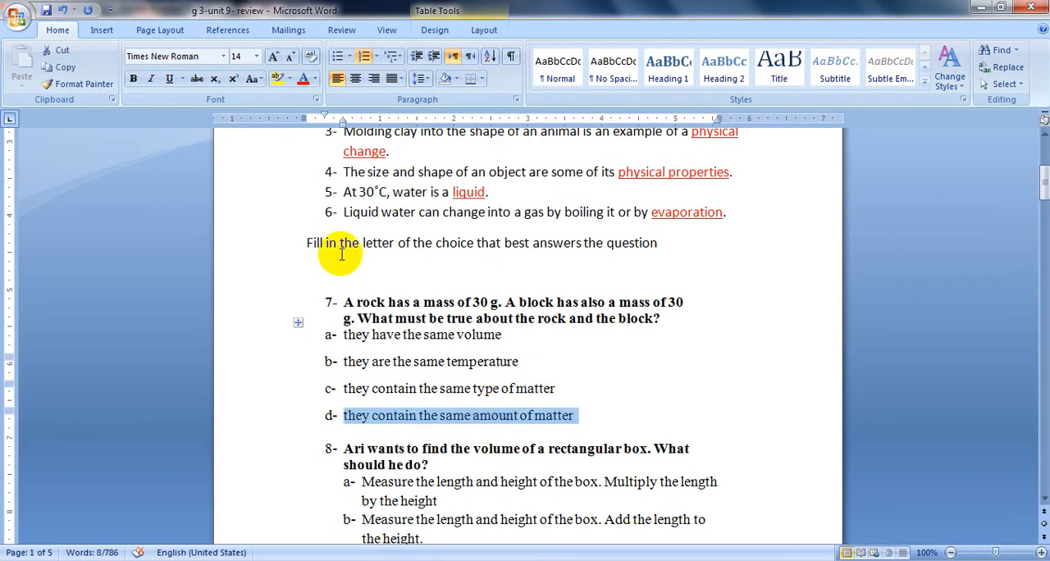
{"action": "left_click", "coordinate": [306, 79]}
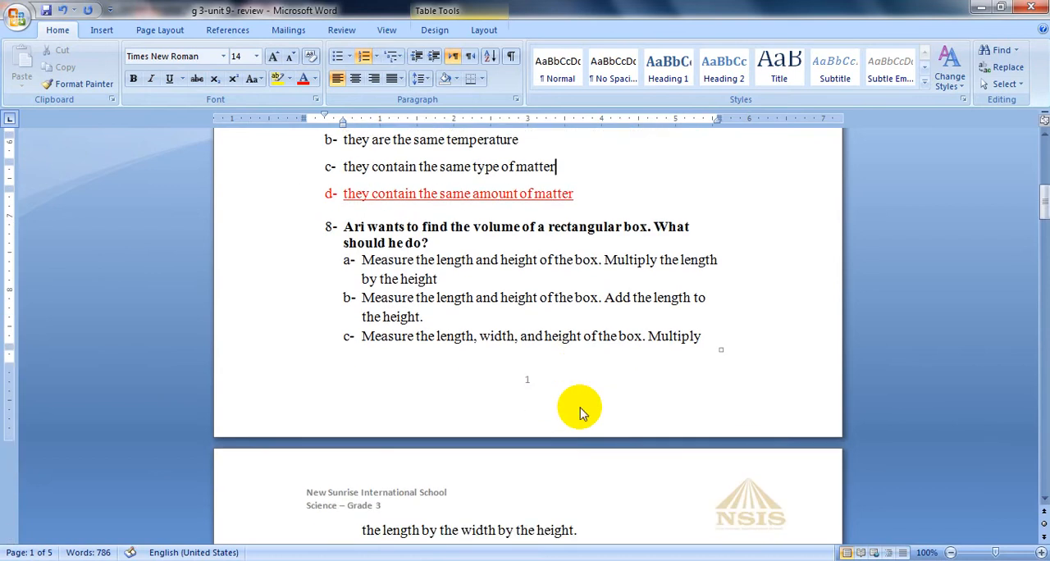
- Mark question 8's option c, measuring length, width and height and multiplying, red and underlined
{"action": "scroll", "scroll_direction": "down", "scroll_amount": 3}
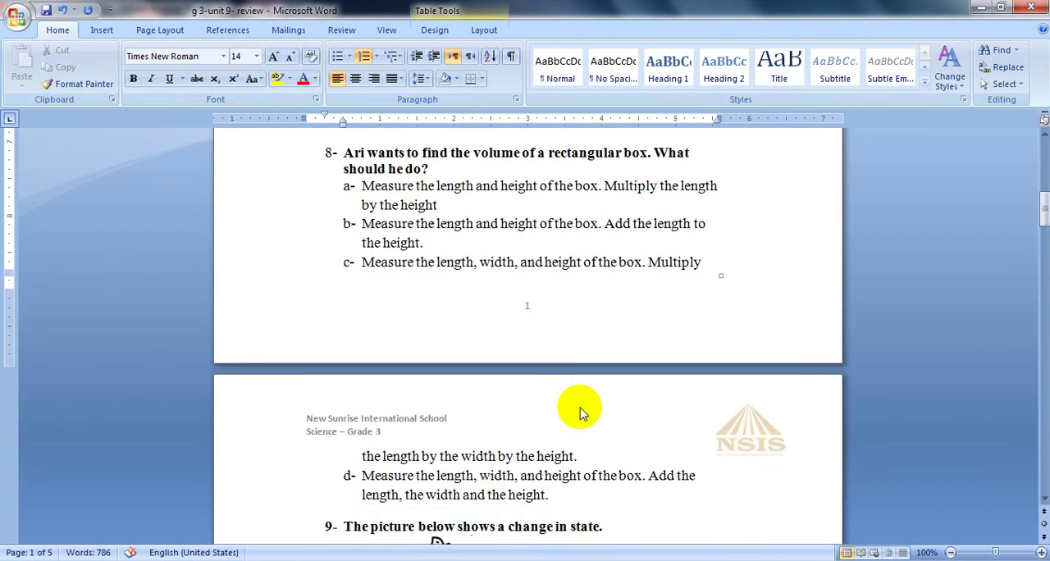
{"action": "double_click", "coordinate": [356, 152]}
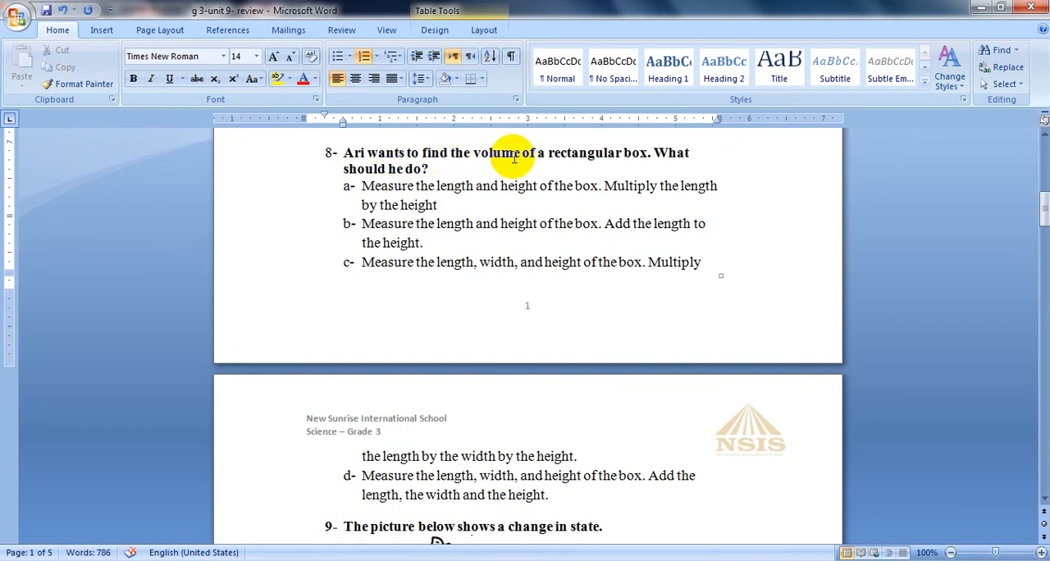
{"action": "mouse_move", "coordinate": [637, 162]}
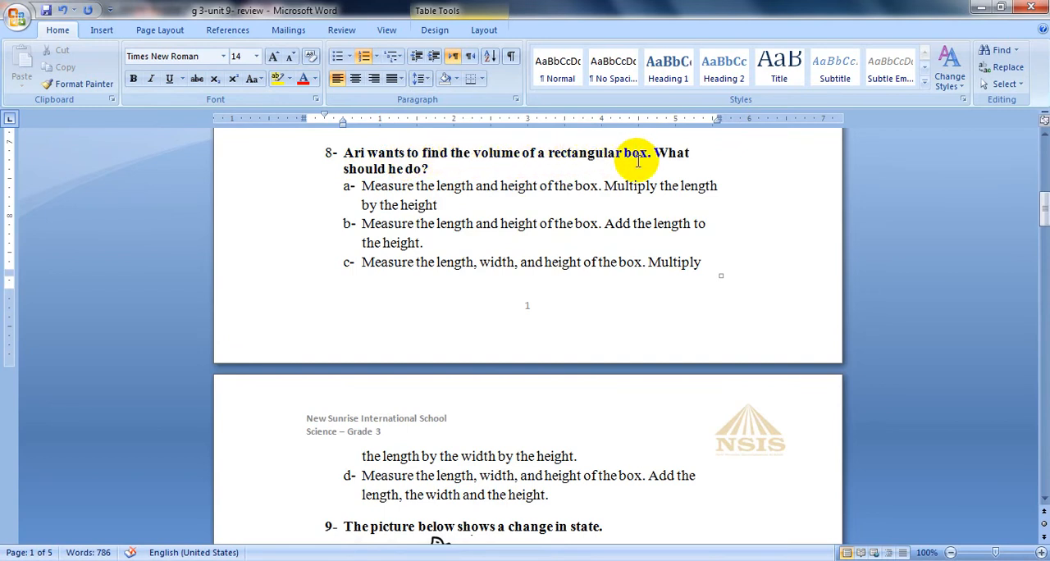
{"action": "mouse_move", "coordinate": [446, 173]}
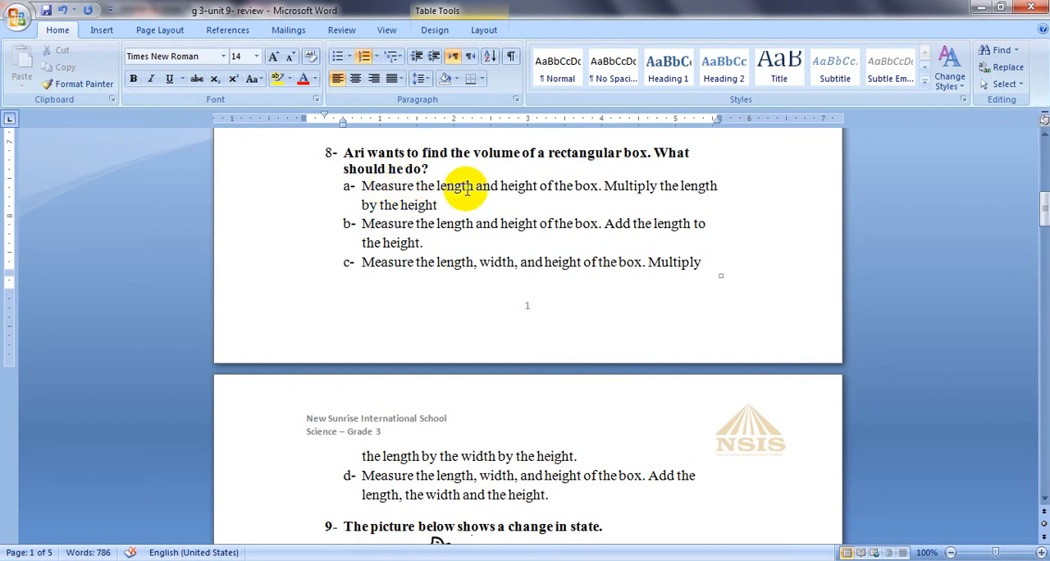
{"action": "mouse_move", "coordinate": [587, 192]}
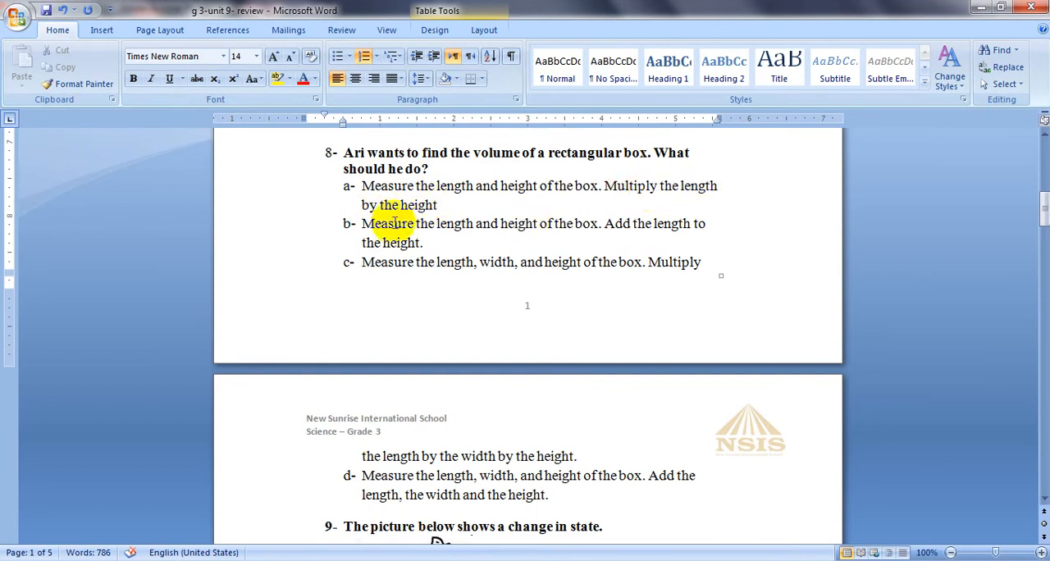
{"action": "mouse_move", "coordinate": [386, 229]}
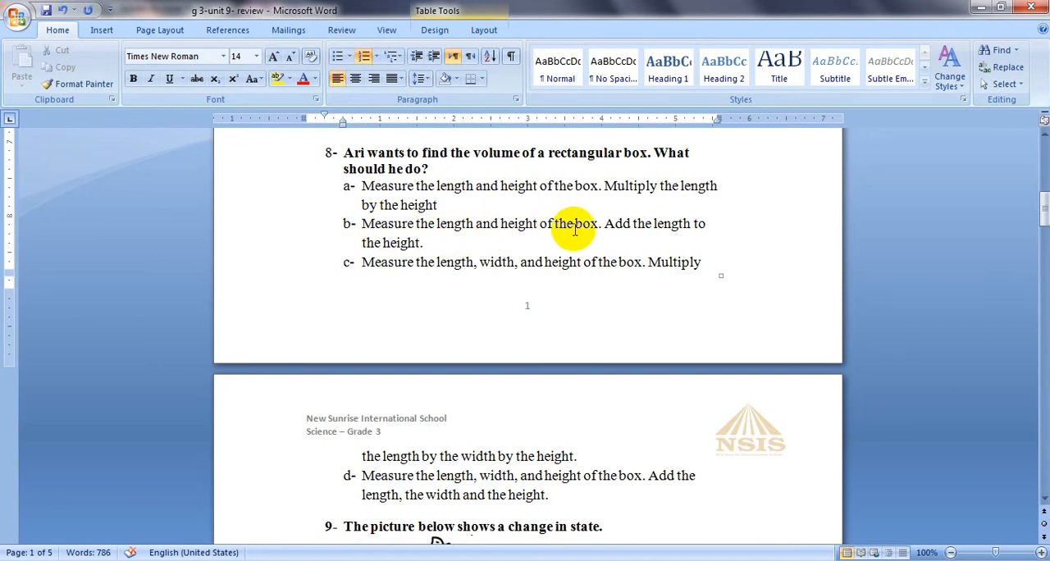
{"action": "mouse_move", "coordinate": [661, 223]}
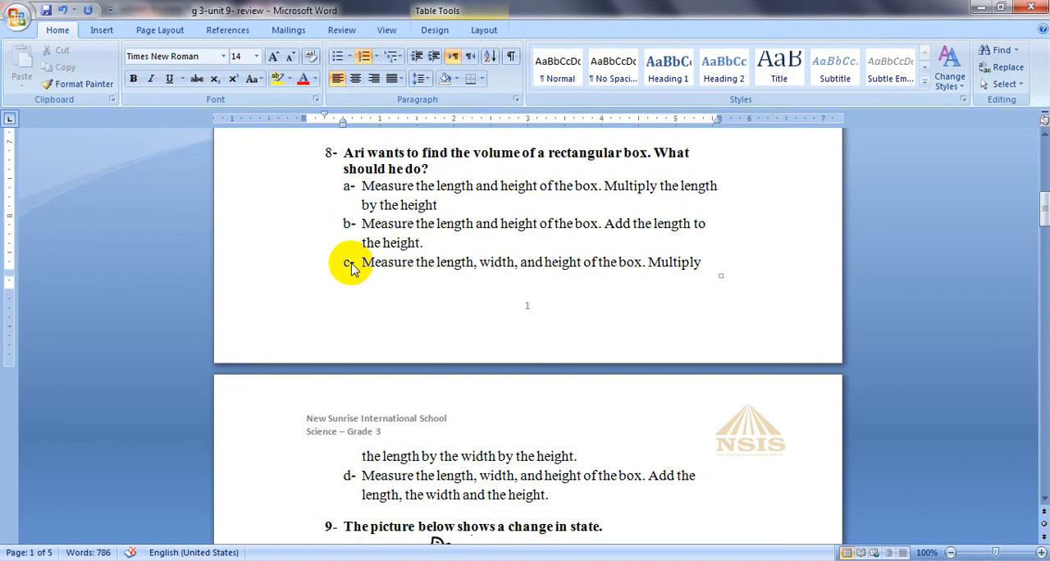
{"action": "mouse_move", "coordinate": [499, 262]}
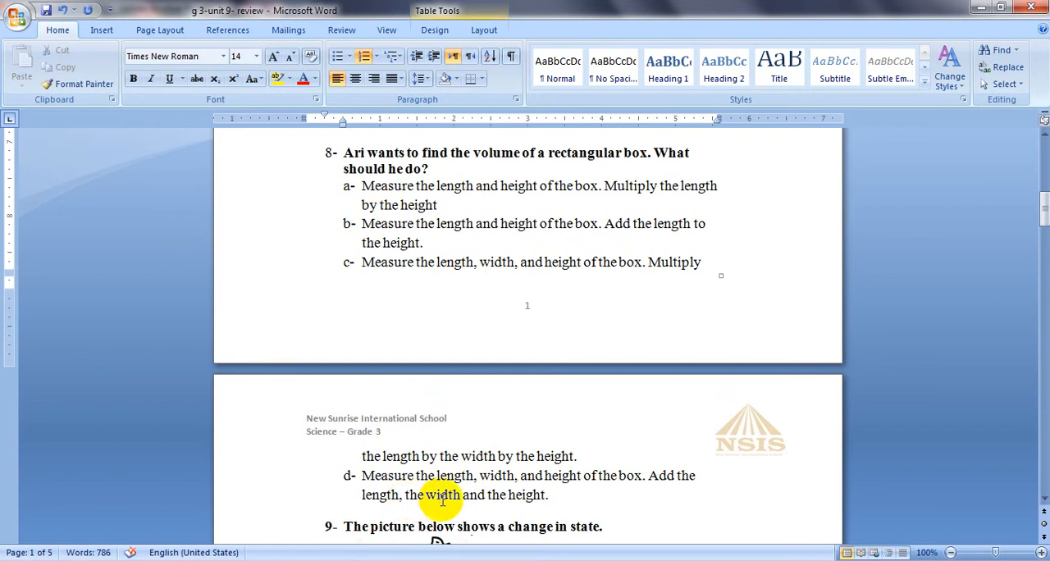
{"action": "mouse_move", "coordinate": [525, 499]}
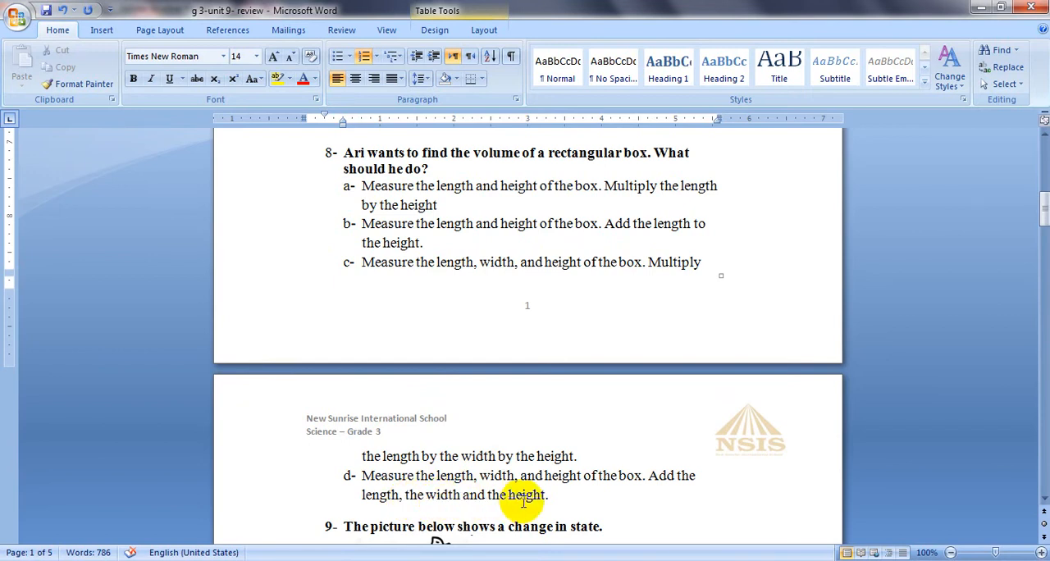
{"action": "mouse_move", "coordinate": [496, 402]}
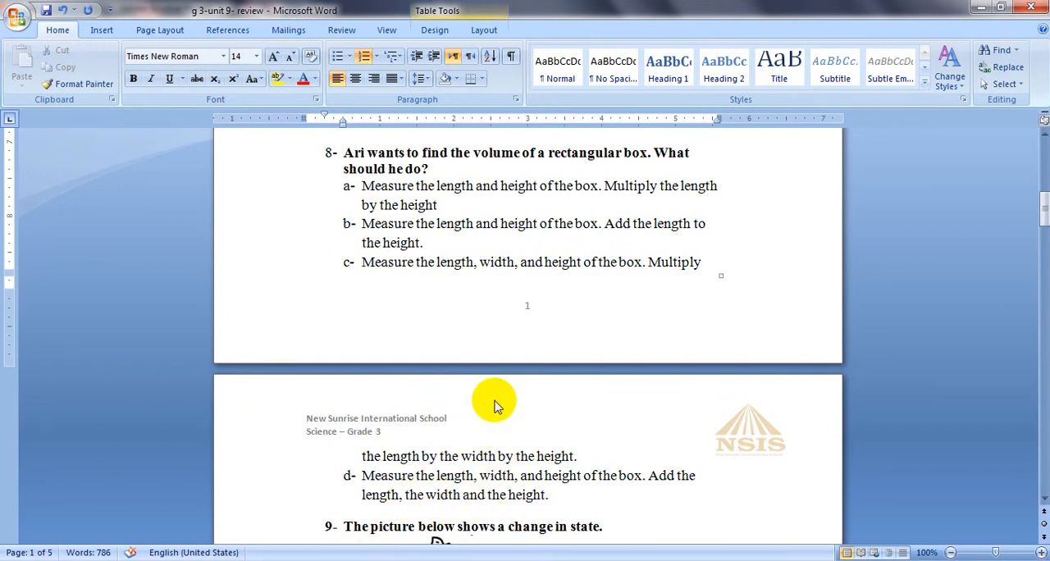
{"action": "double_click", "coordinate": [496, 262]}
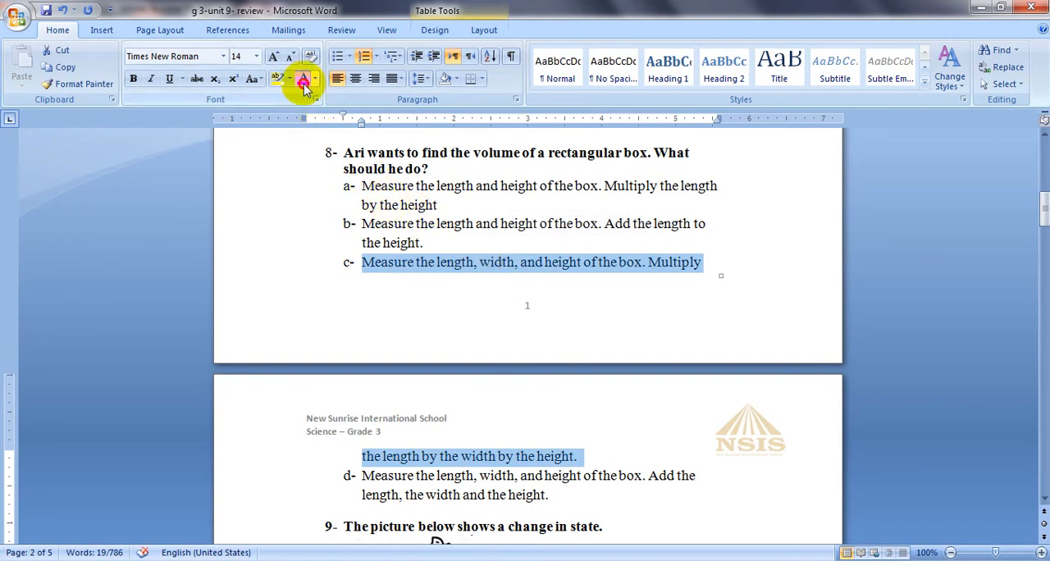
{"action": "left_click", "coordinate": [171, 79]}
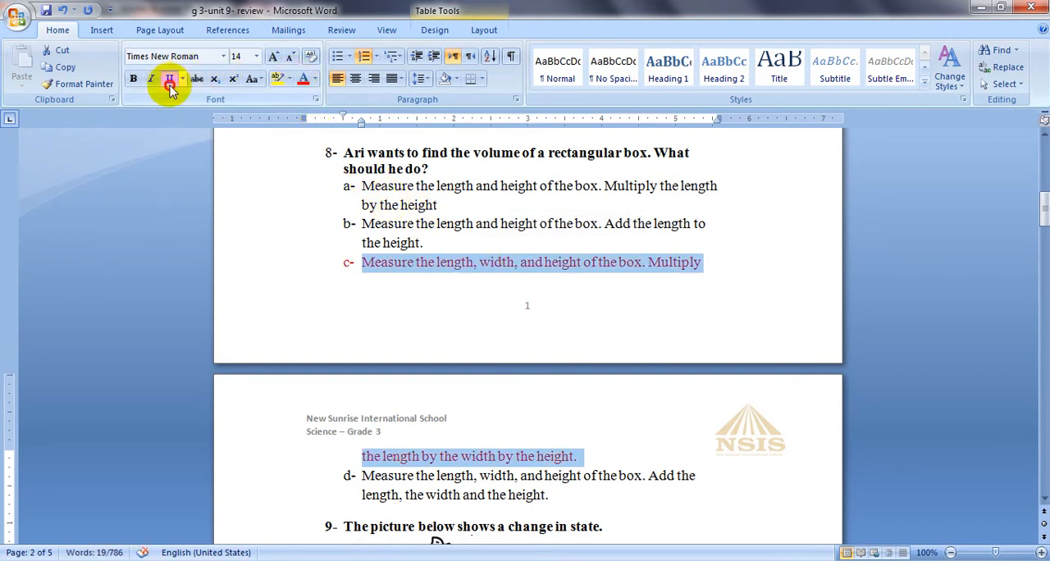
{"action": "left_click", "coordinate": [167, 79]}
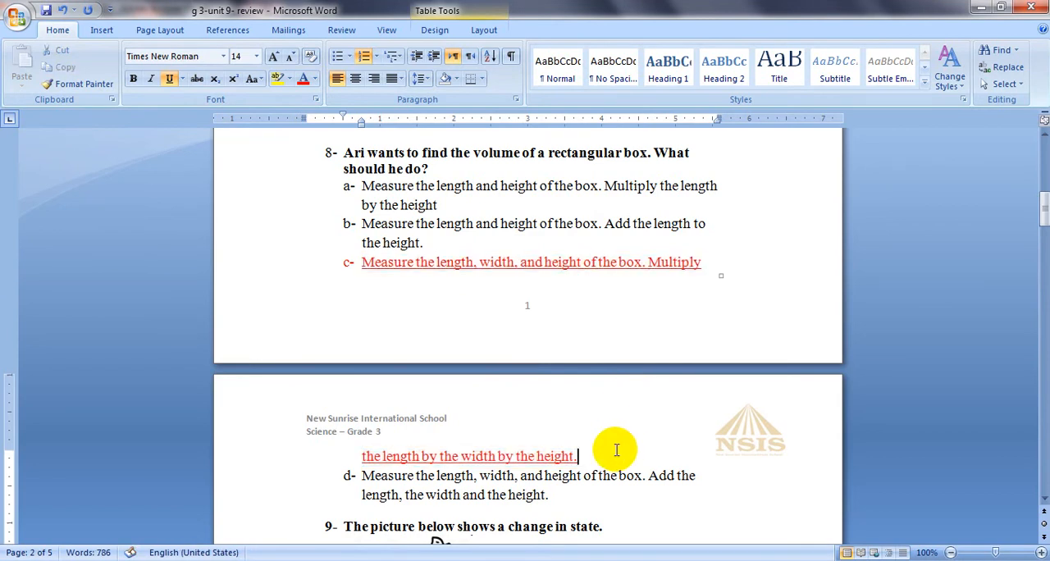
{"action": "scroll", "scroll_direction": "down", "scroll_amount": 3}
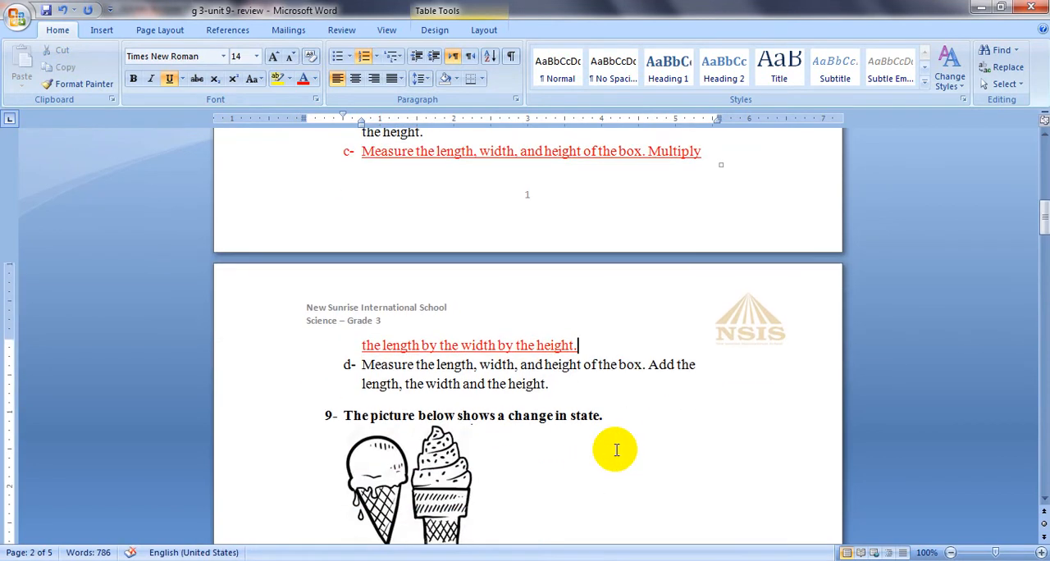
- Mark question 9's option a, 'Solid to liquid', red and underlined
{"action": "scroll", "scroll_direction": "down", "scroll_amount": 3}
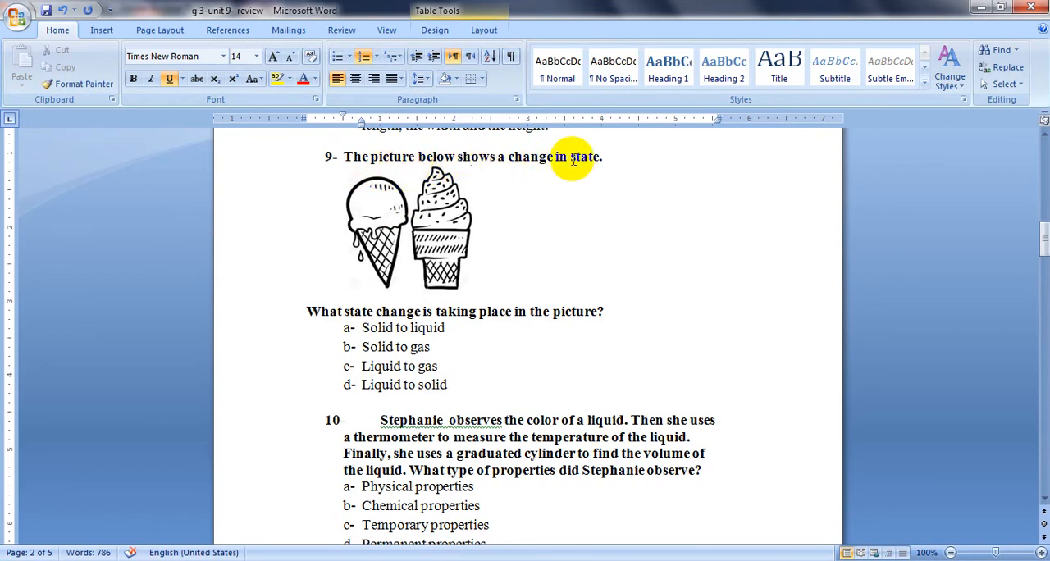
{"action": "mouse_move", "coordinate": [361, 272]}
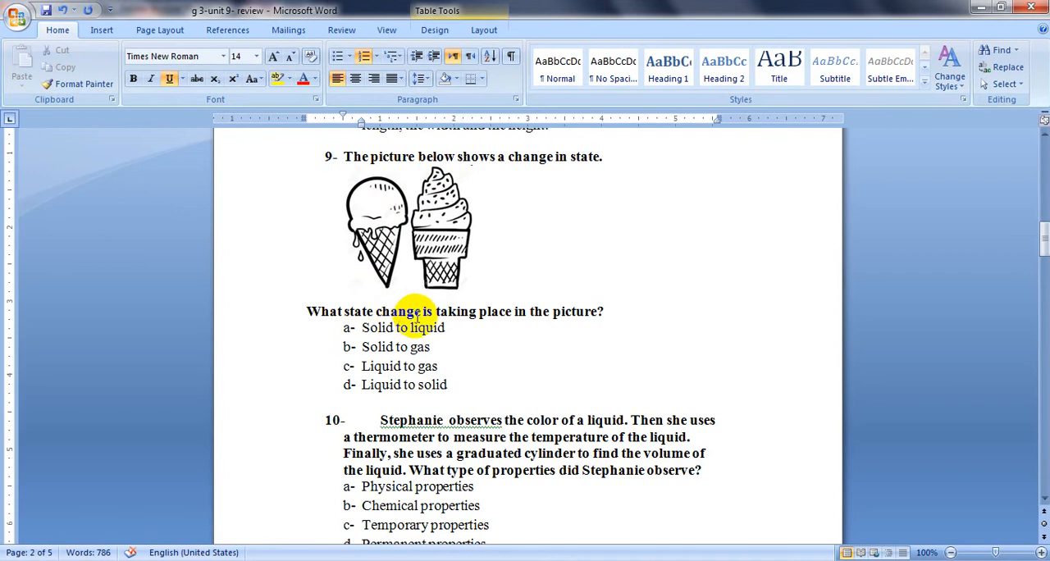
{"action": "mouse_move", "coordinate": [555, 318]}
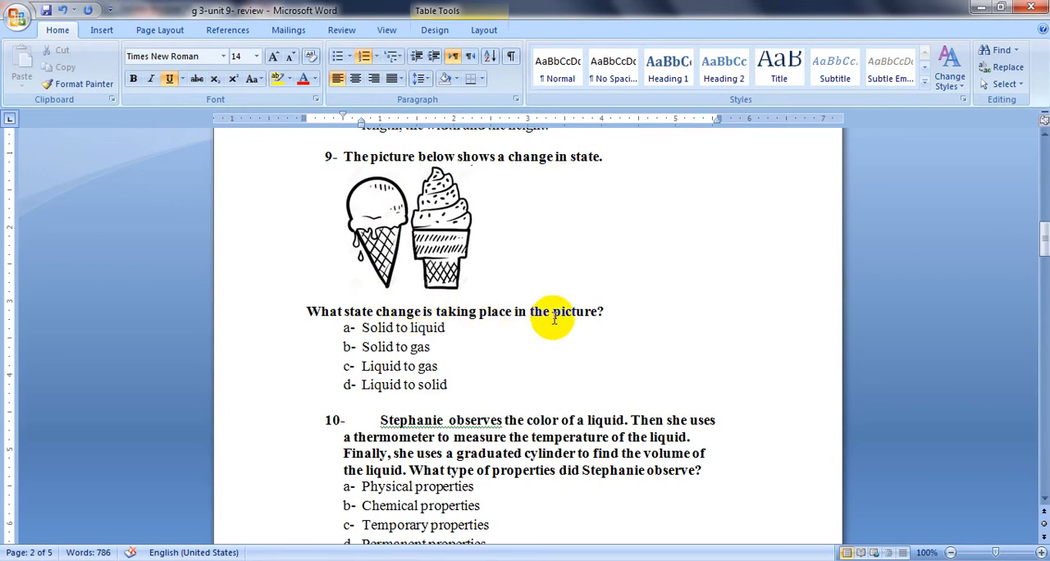
{"action": "mouse_move", "coordinate": [558, 251]}
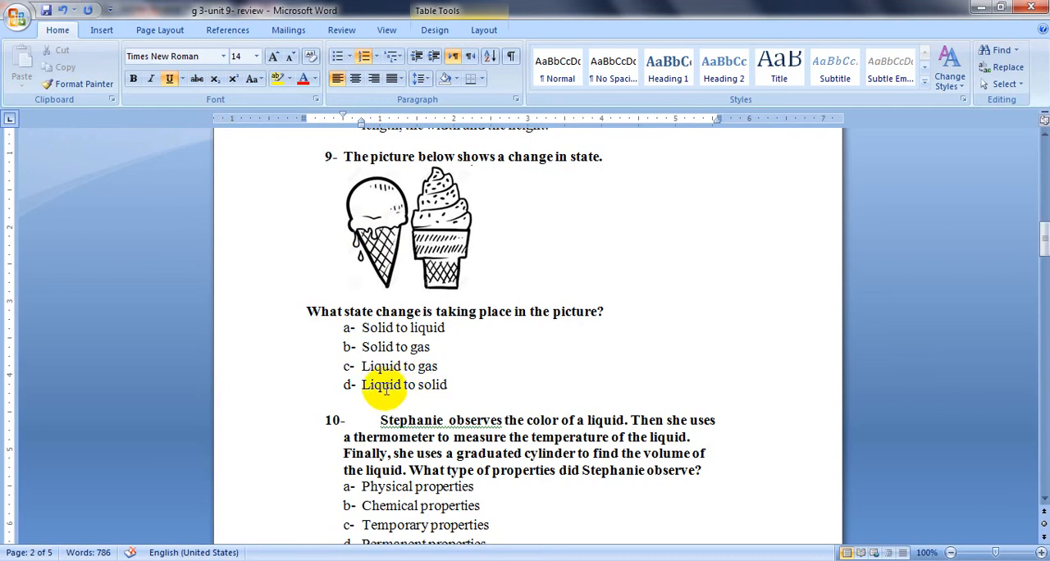
{"action": "mouse_move", "coordinate": [460, 397]}
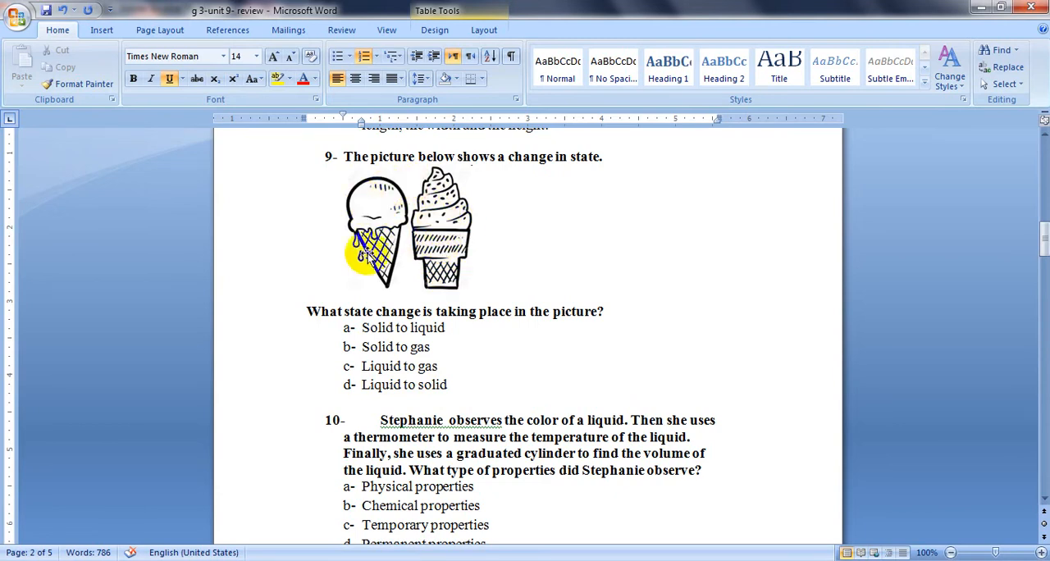
{"action": "double_click", "coordinate": [426, 329]}
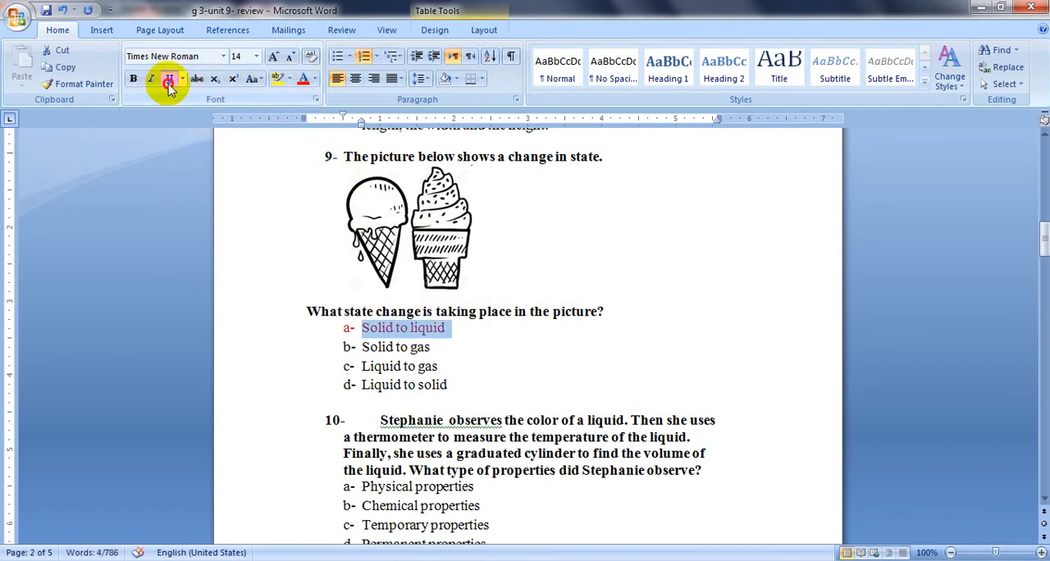
{"action": "left_click", "coordinate": [167, 79]}
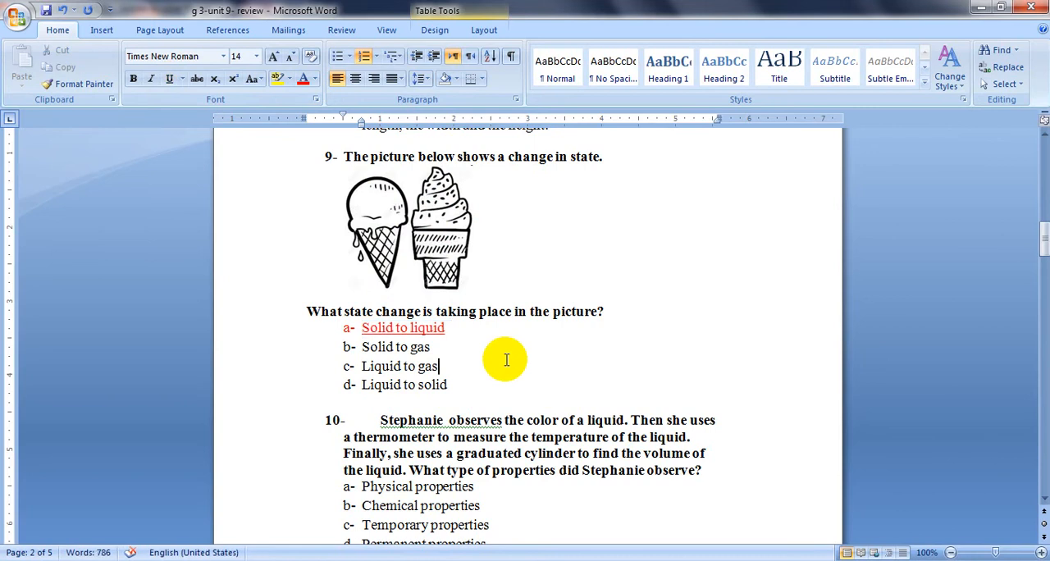
- Mark question 10's option a, 'Physical properties', red and underlined
{"action": "scroll", "scroll_direction": "down", "scroll_amount": 3}
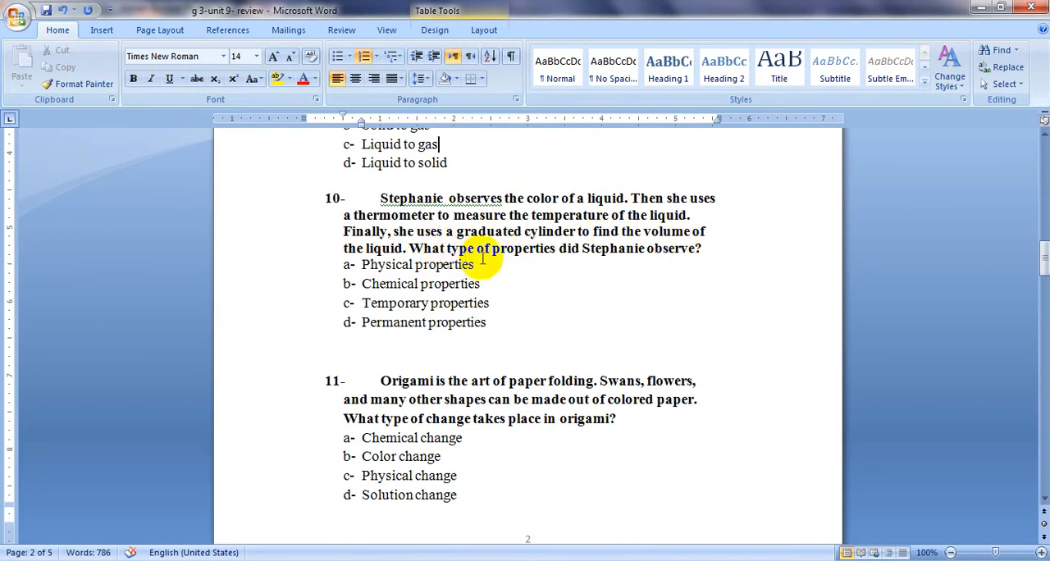
{"action": "mouse_move", "coordinate": [627, 255]}
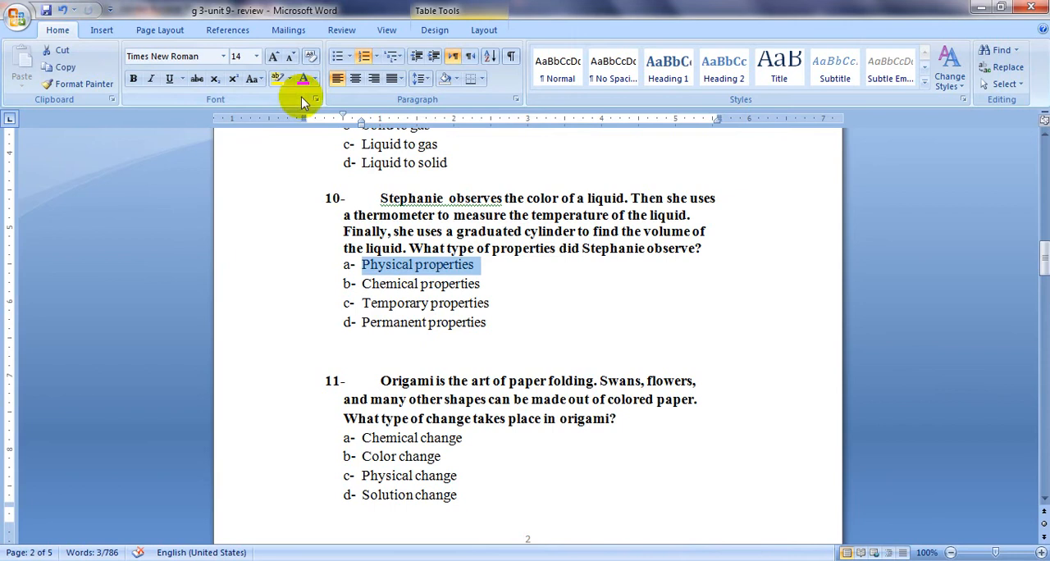
{"action": "left_click", "coordinate": [167, 79]}
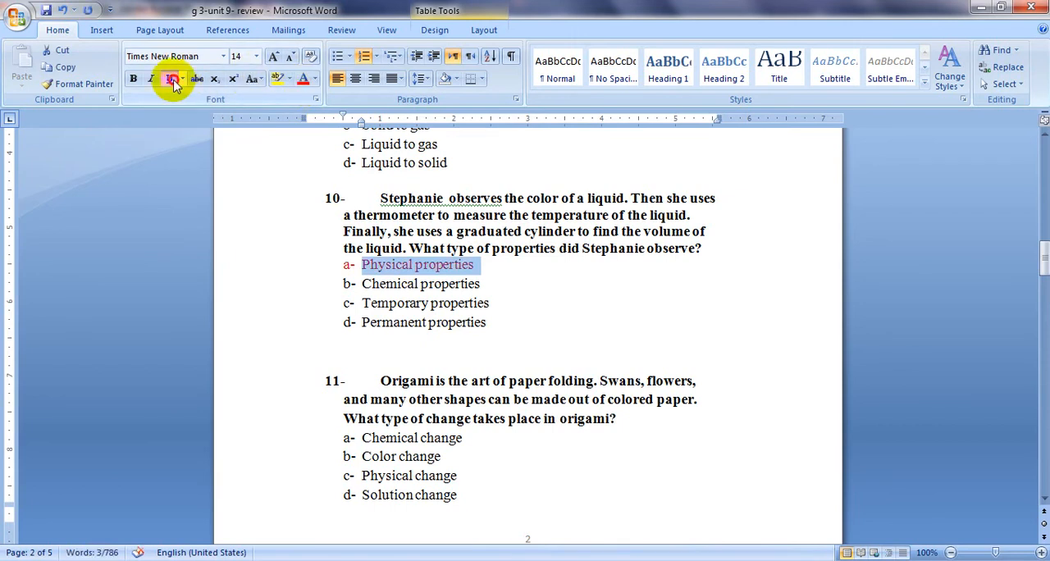
{"action": "left_click", "coordinate": [167, 79]}
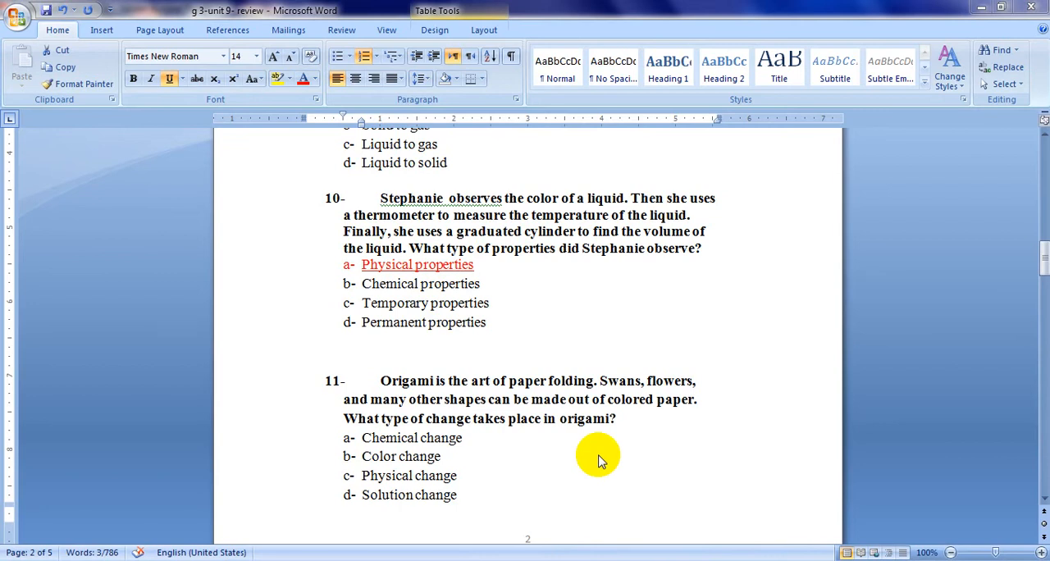
{"action": "double_click", "coordinate": [417, 264]}
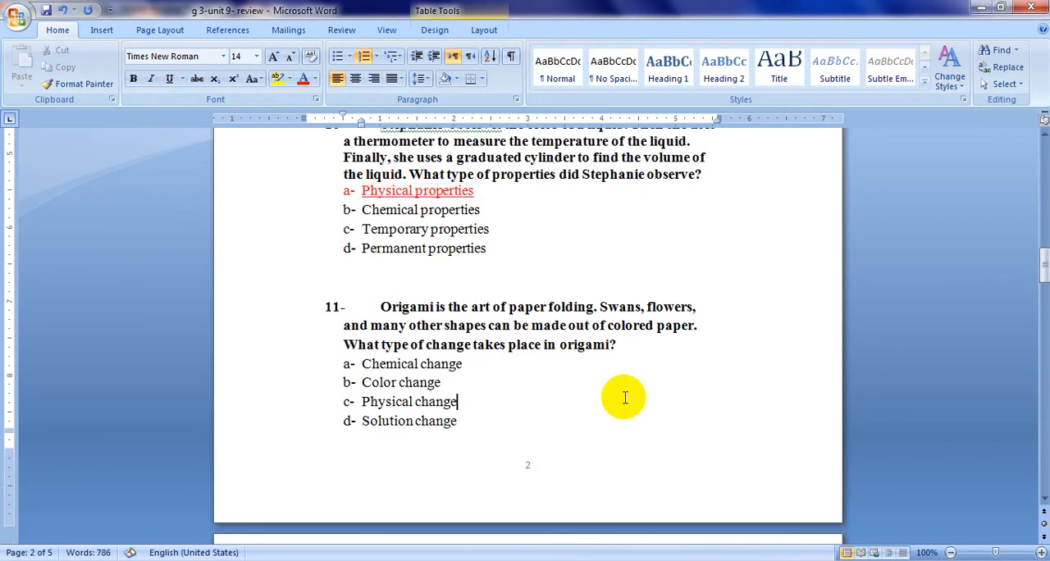
{"action": "mouse_move", "coordinate": [627, 307]}
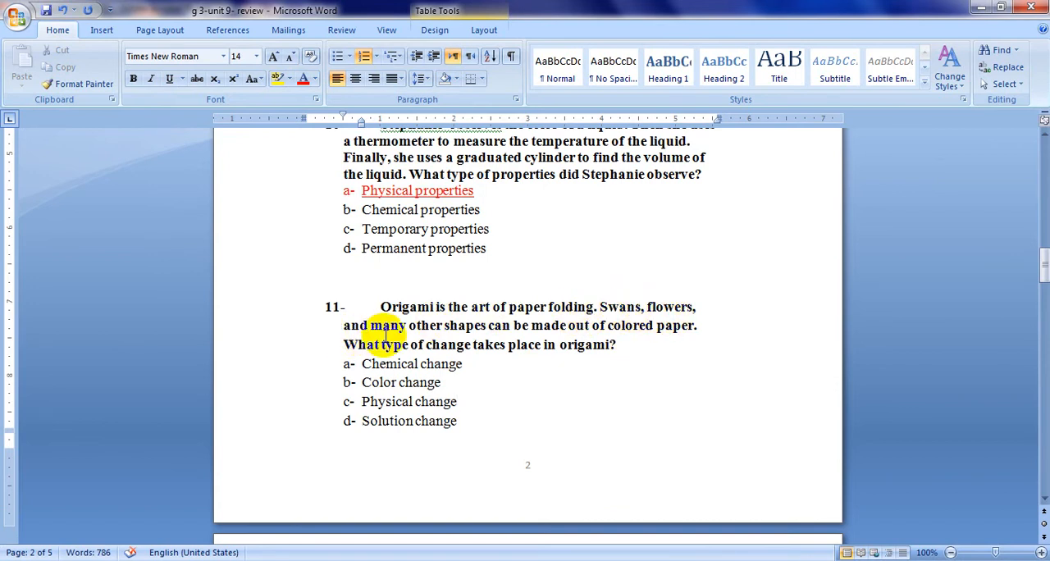
{"action": "mouse_move", "coordinate": [594, 325]}
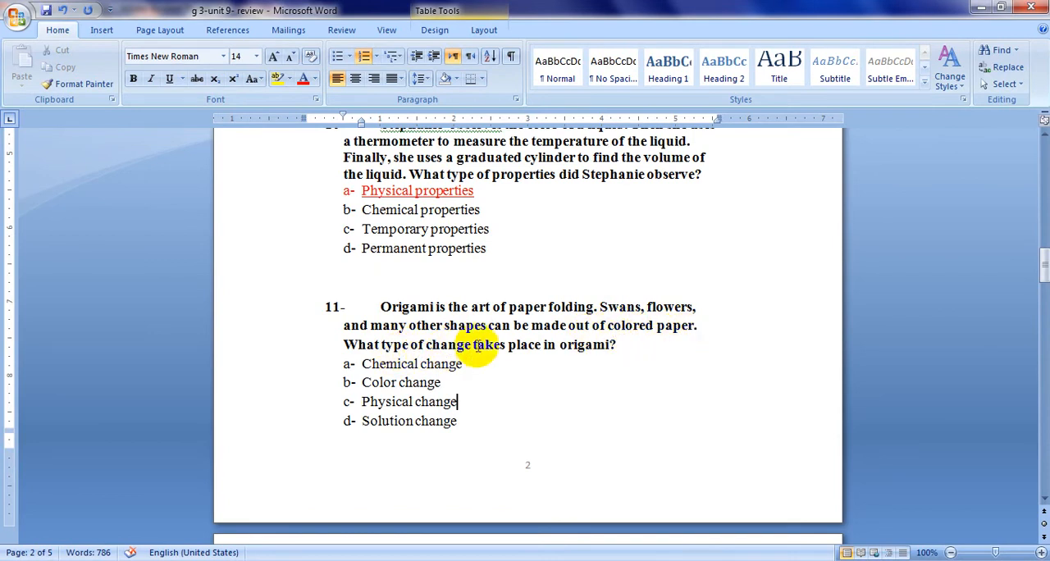
{"action": "mouse_move", "coordinate": [599, 353]}
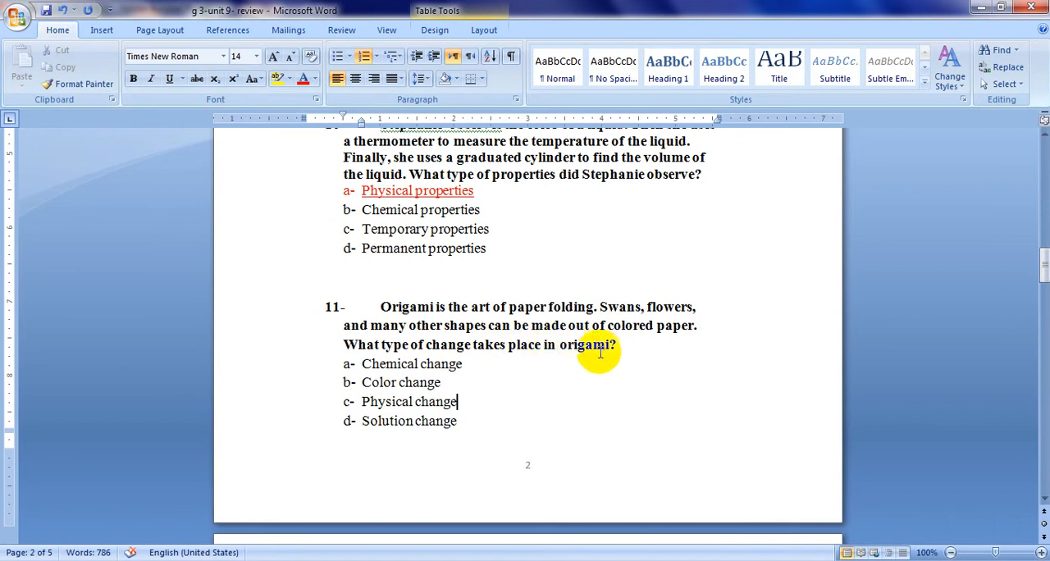
{"action": "mouse_move", "coordinate": [463, 290]}
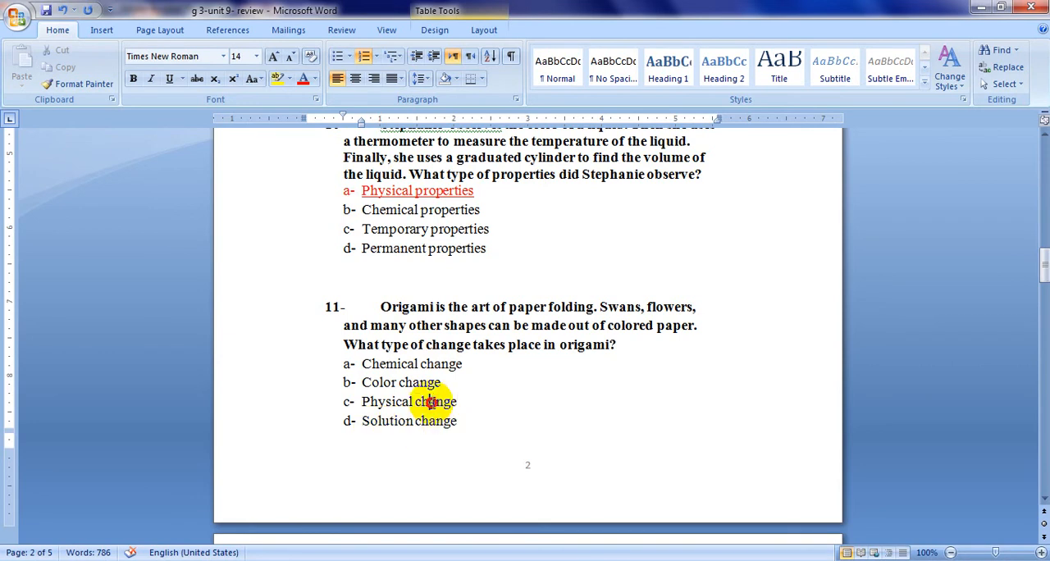
- Make 'Physical change', option c of question 11, red and underlined
{"action": "double_click", "coordinate": [430, 402]}
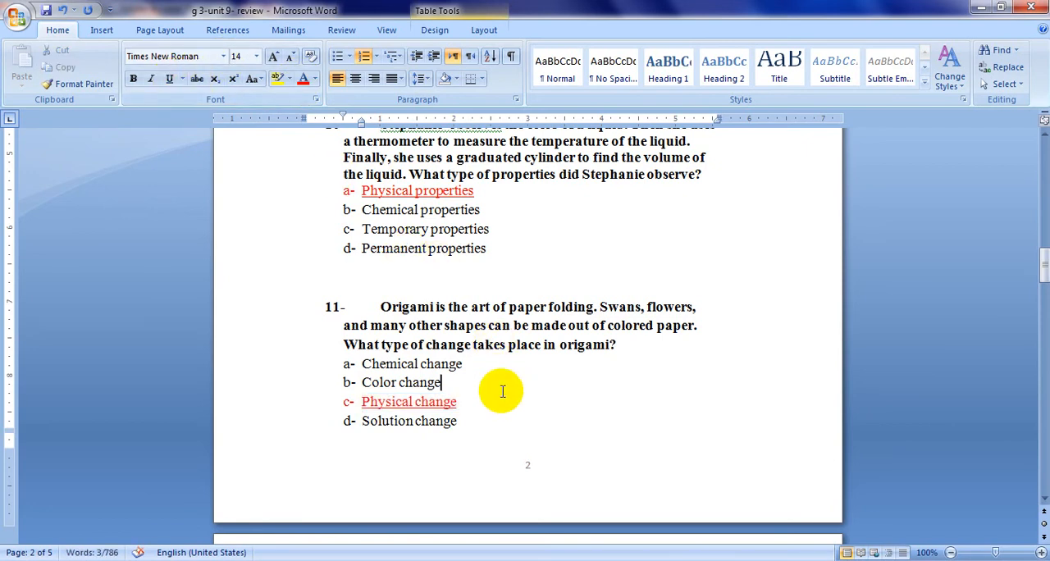
{"action": "scroll", "scroll_direction": "down", "scroll_amount": 3}
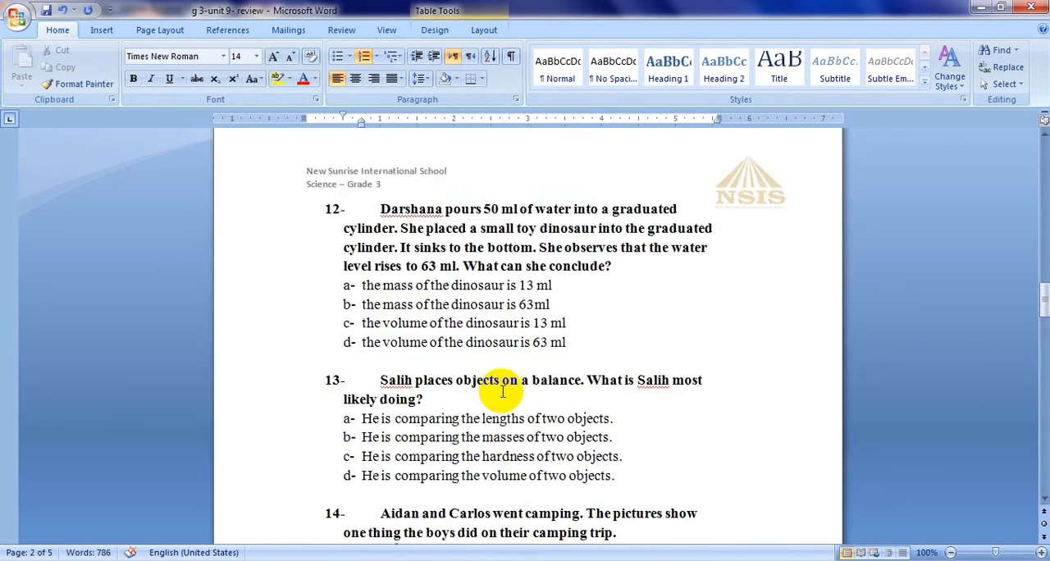
{"action": "scroll", "scroll_direction": "down", "scroll_amount": 3}
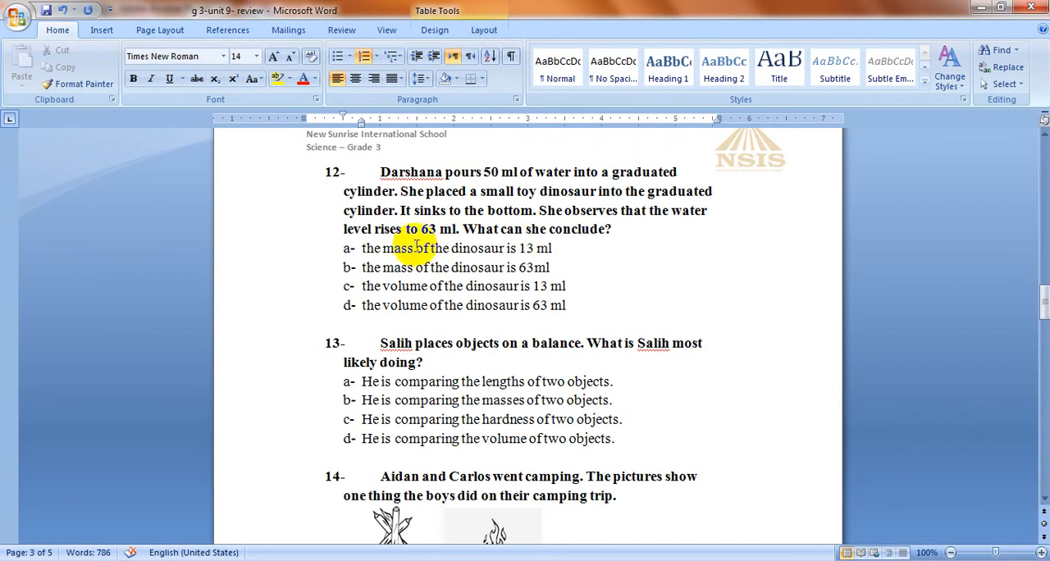
{"action": "mouse_move", "coordinate": [495, 261]}
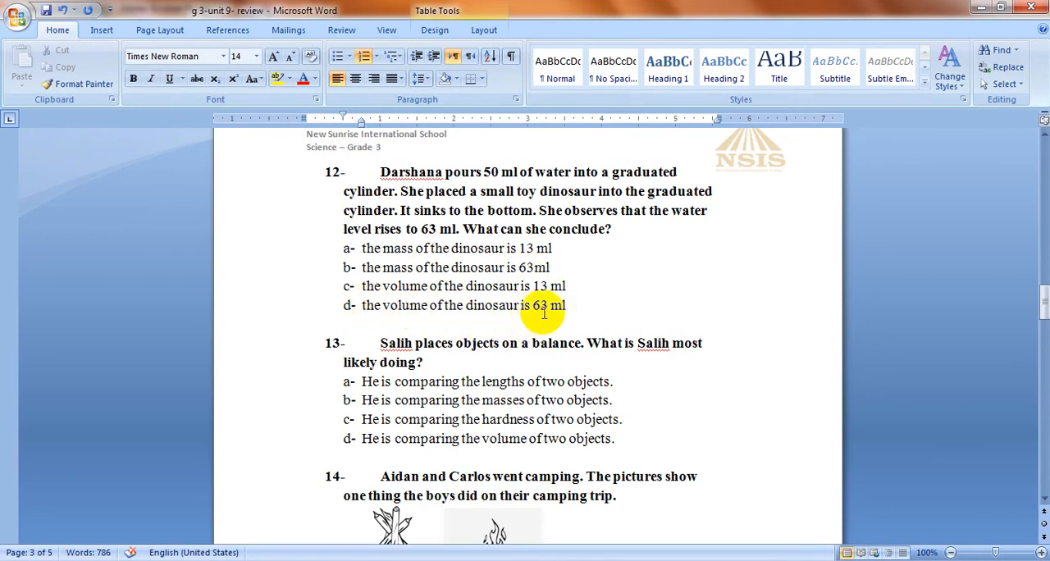
{"action": "mouse_move", "coordinate": [617, 222]}
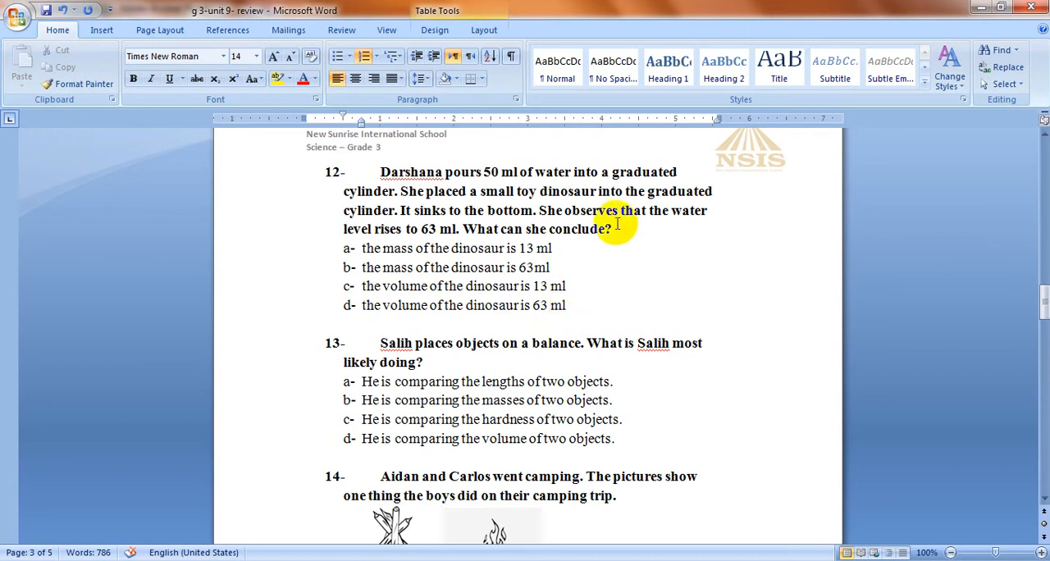
{"action": "mouse_move", "coordinate": [624, 151]}
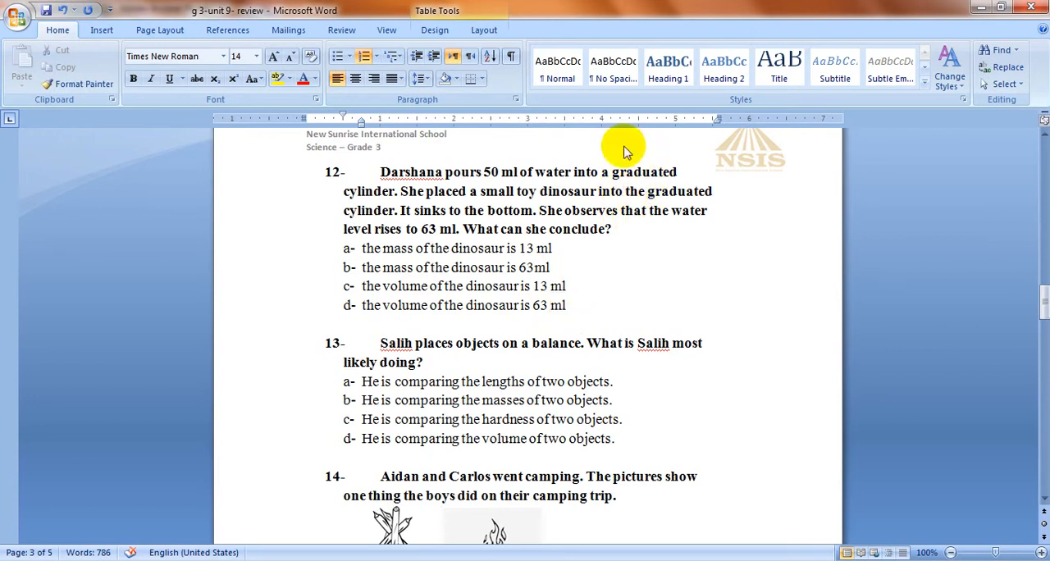
{"action": "mouse_move", "coordinate": [653, 172]}
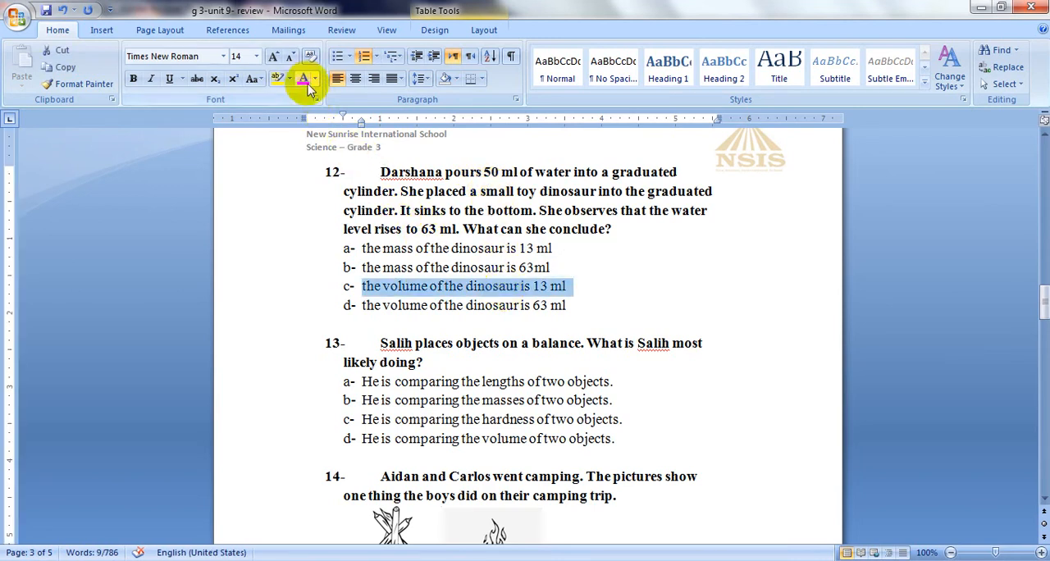
- Make option c of question 12, dinosaur volume 13 ml, red and underlined
{"action": "left_click", "coordinate": [302, 79]}
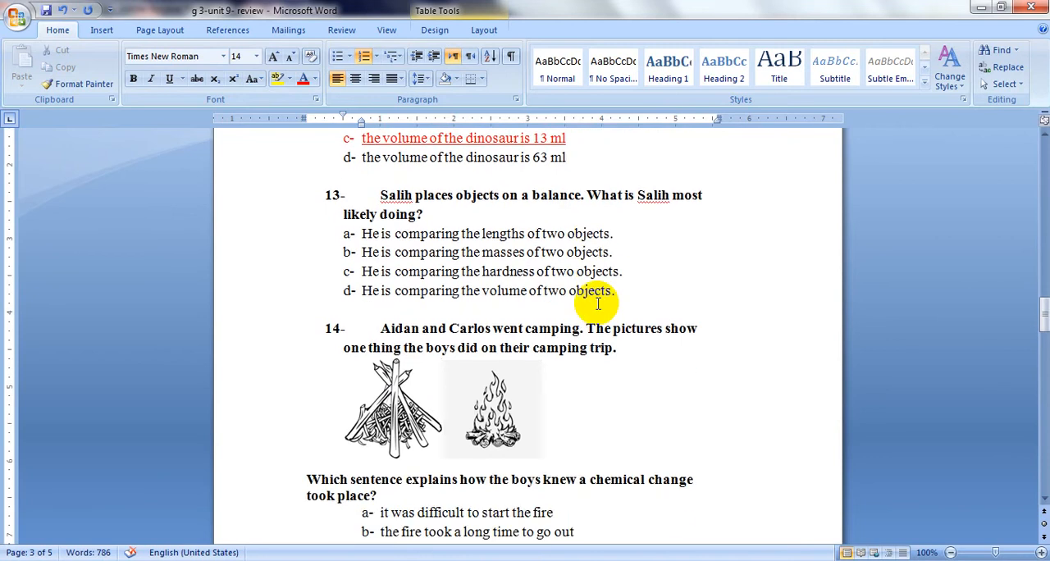
- Make option b of question 13, comparing the masses of two objects, red
{"action": "scroll", "scroll_direction": "down", "scroll_amount": 3}
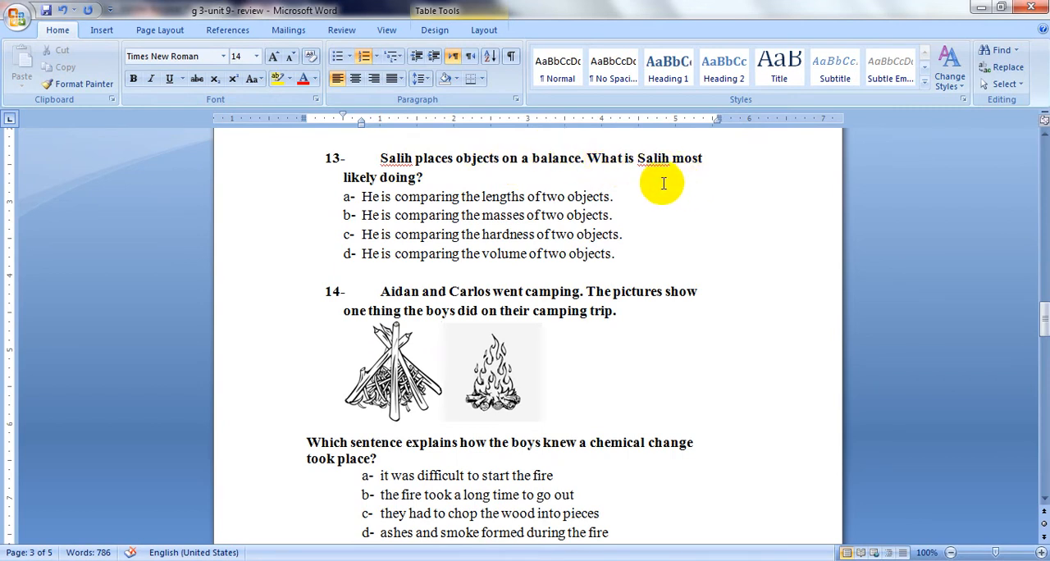
{"action": "mouse_move", "coordinate": [658, 185]}
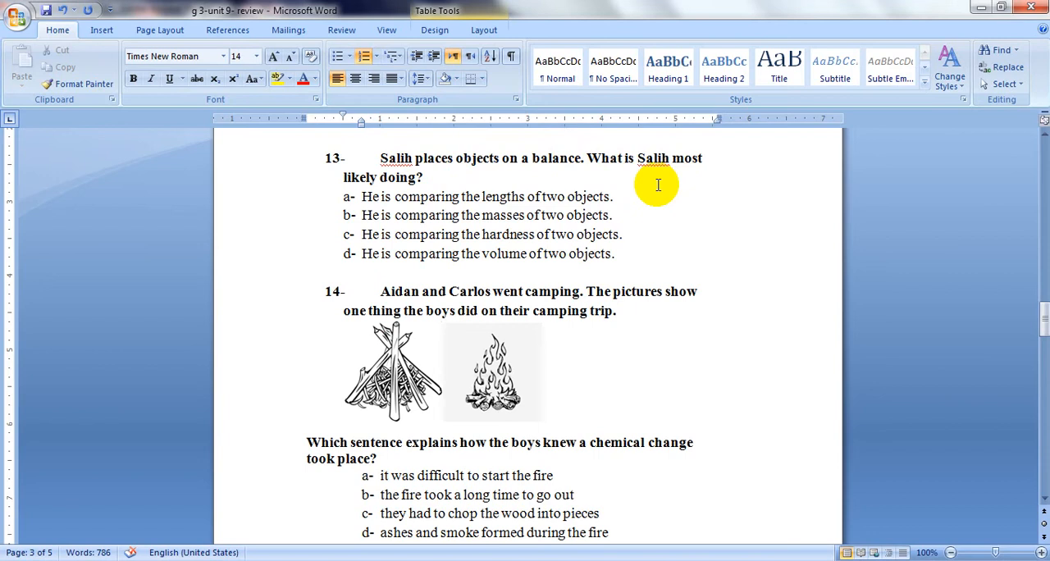
{"action": "double_click", "coordinate": [491, 215]}
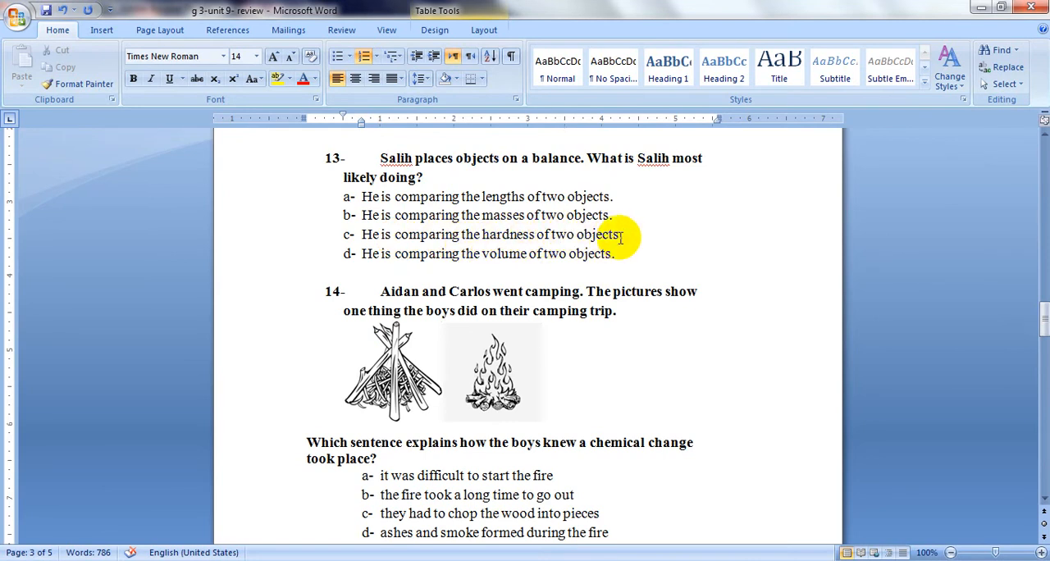
{"action": "mouse_move", "coordinate": [484, 259]}
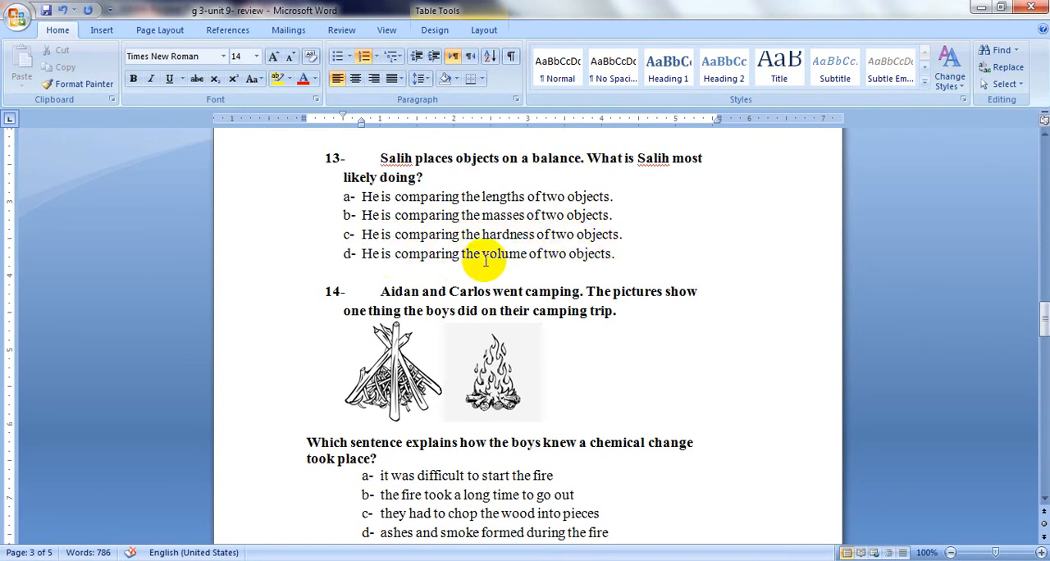
{"action": "mouse_move", "coordinate": [617, 258]}
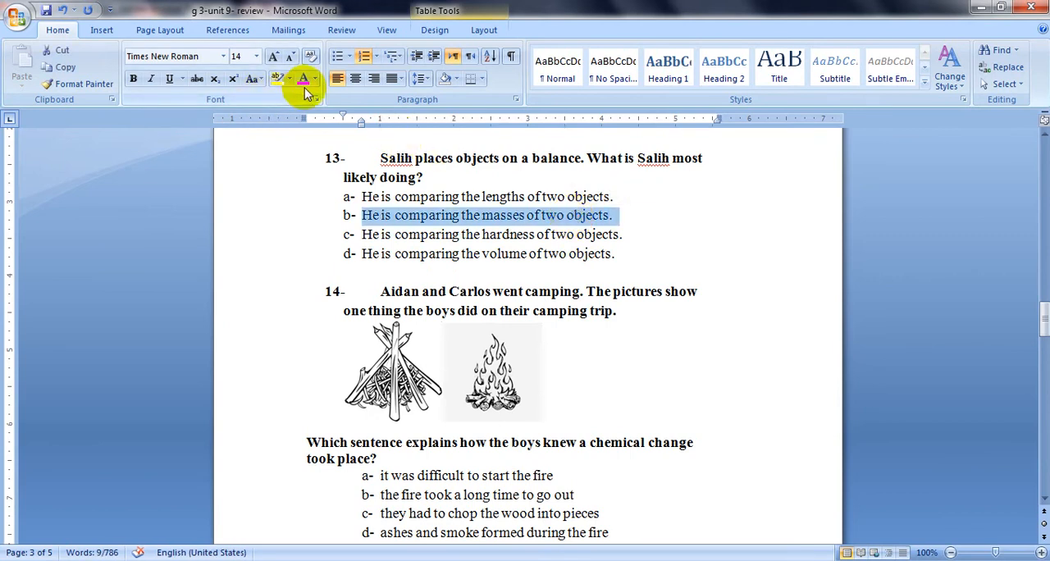
{"action": "left_click", "coordinate": [168, 79]}
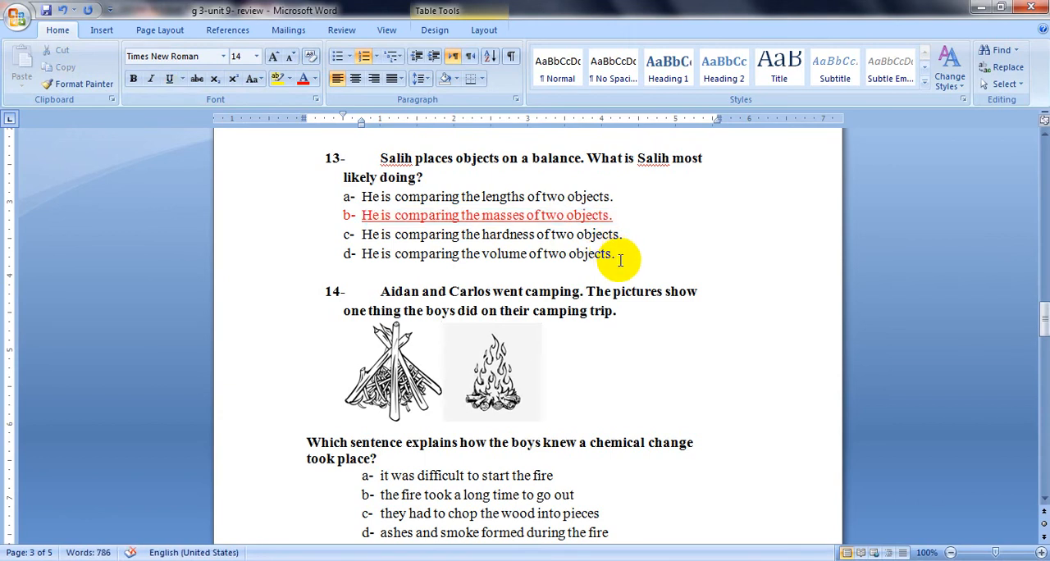
- Make option d of question 14, ashes and smoke formed during the fire, red and underlined
{"action": "scroll", "scroll_direction": "down", "scroll_amount": 3}
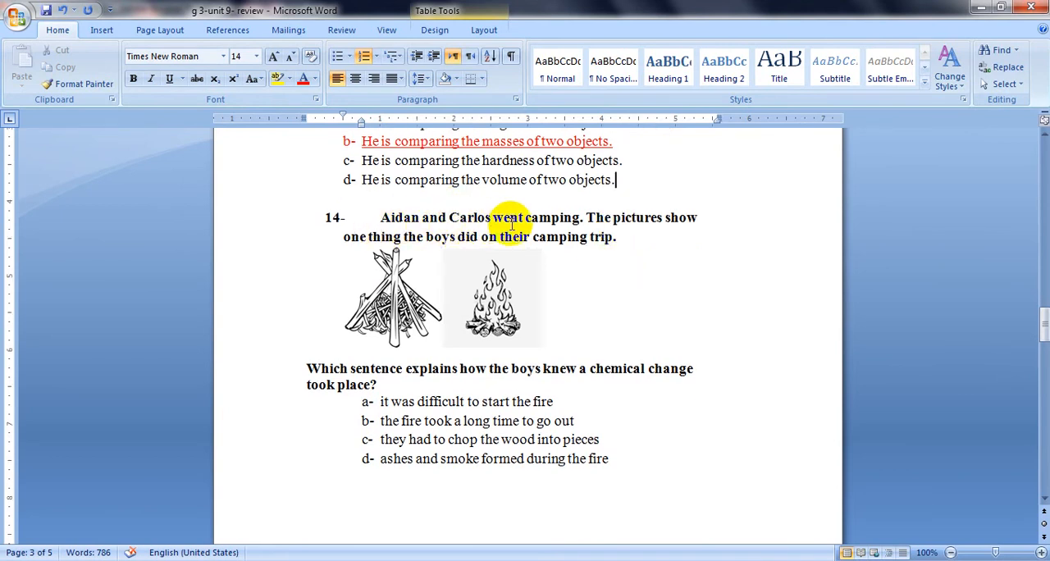
{"action": "mouse_move", "coordinate": [658, 223]}
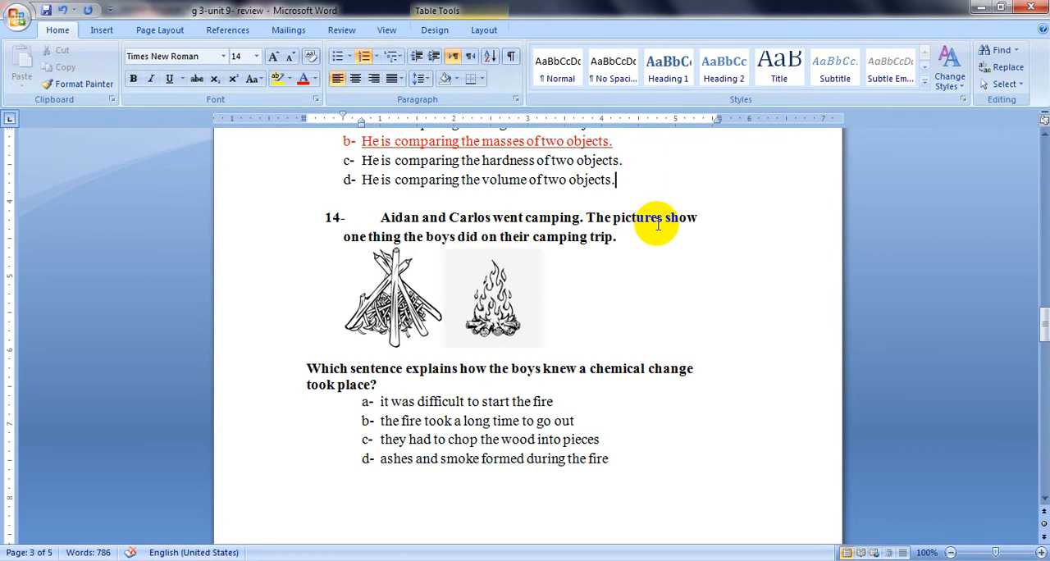
{"action": "mouse_move", "coordinate": [380, 226]}
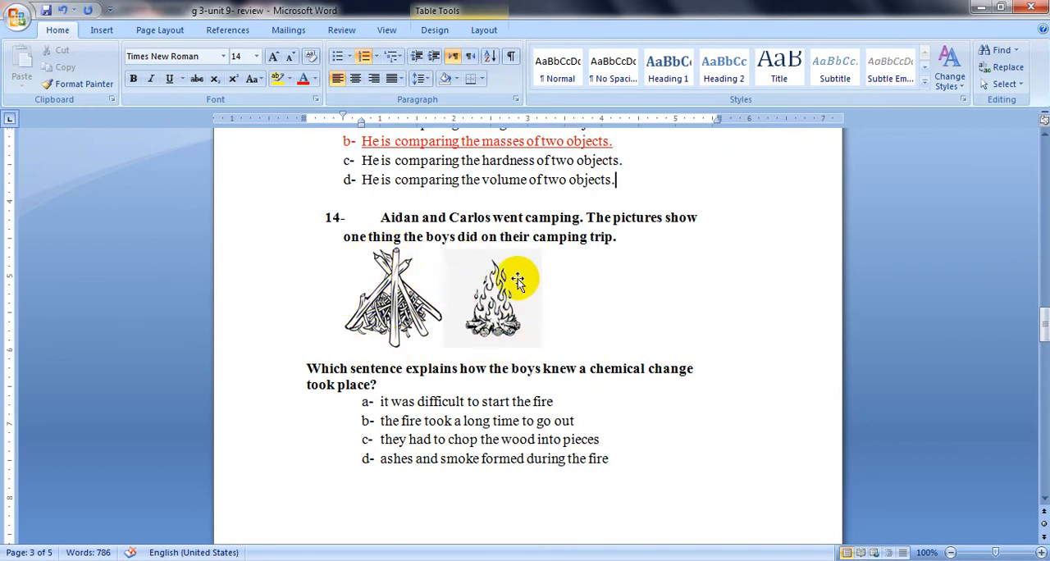
{"action": "mouse_move", "coordinate": [540, 310]}
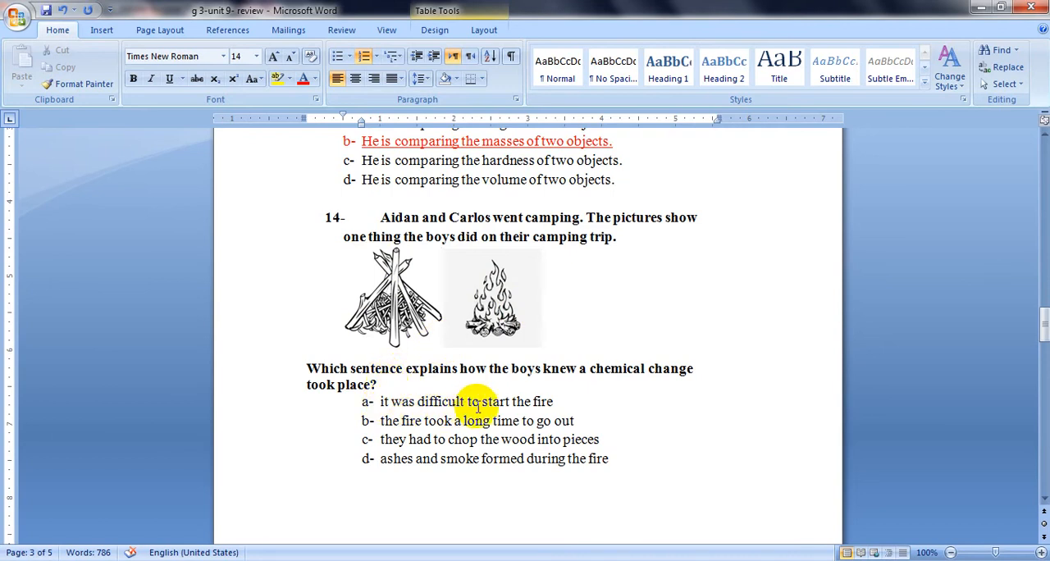
{"action": "mouse_move", "coordinate": [571, 413]}
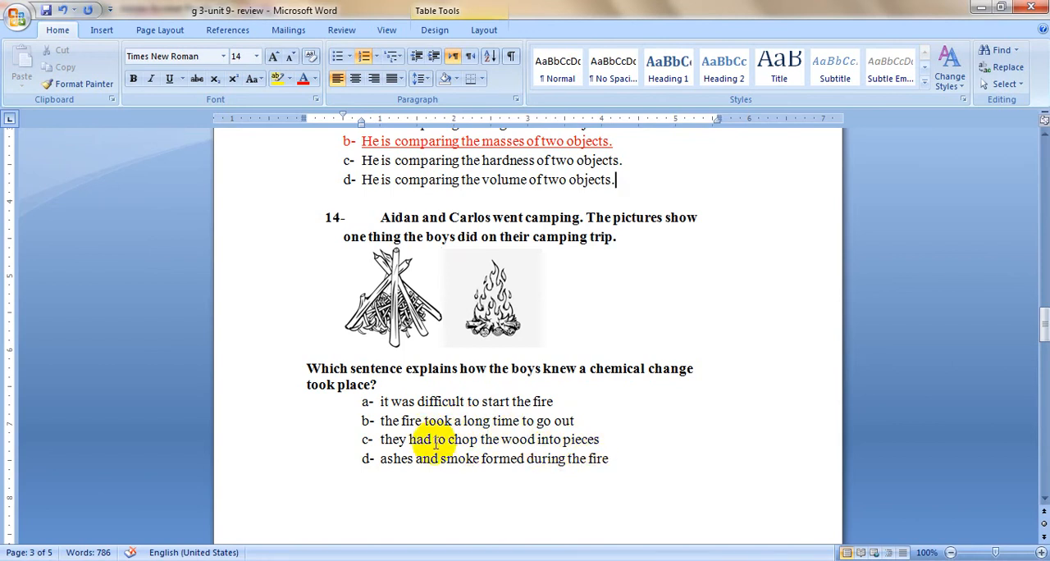
{"action": "mouse_move", "coordinate": [449, 469]}
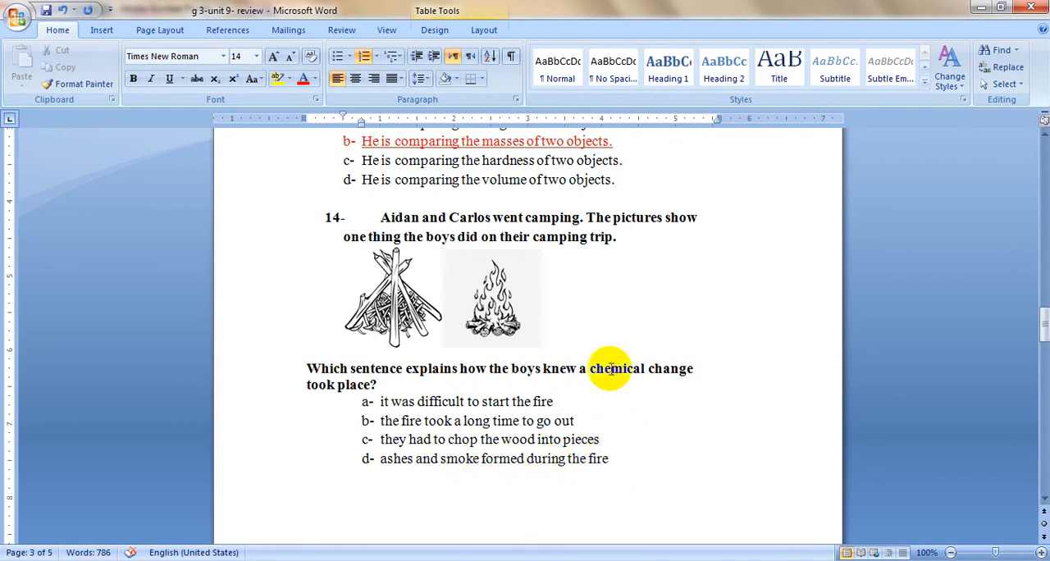
{"action": "mouse_move", "coordinate": [659, 388]}
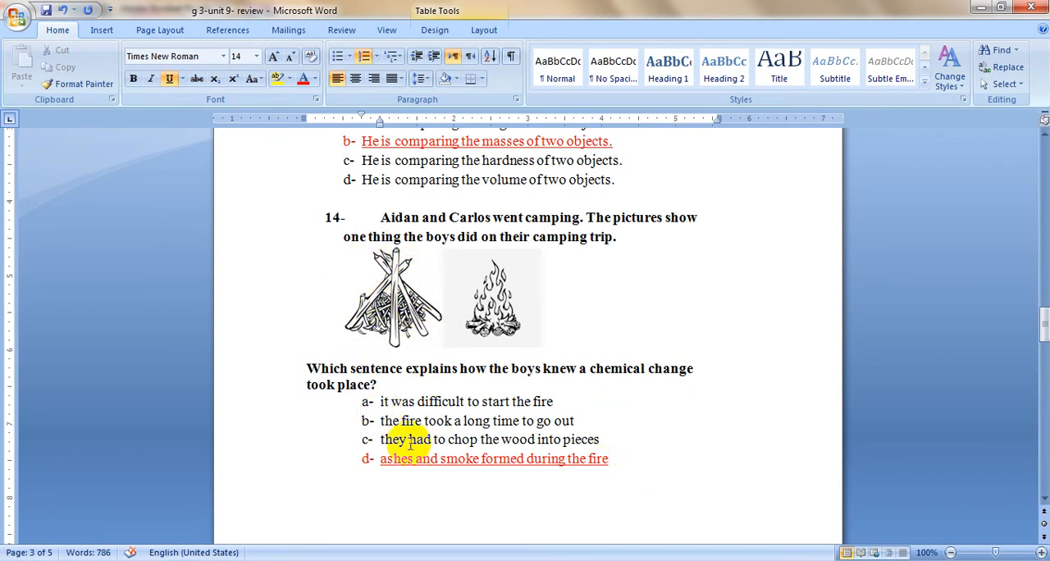
{"action": "mouse_move", "coordinate": [455, 463]}
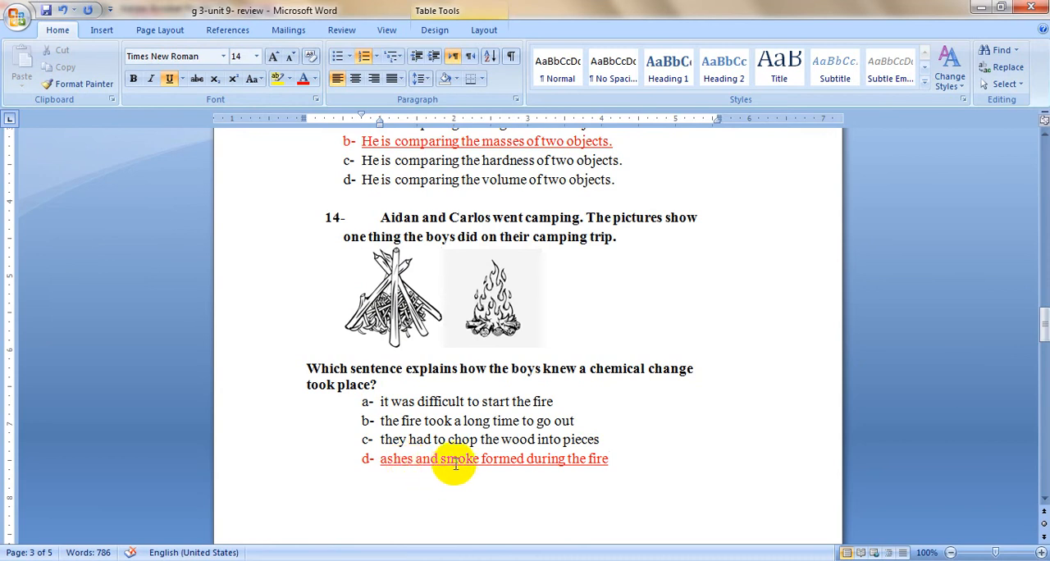
{"action": "scroll", "scroll_direction": "down", "scroll_amount": 3}
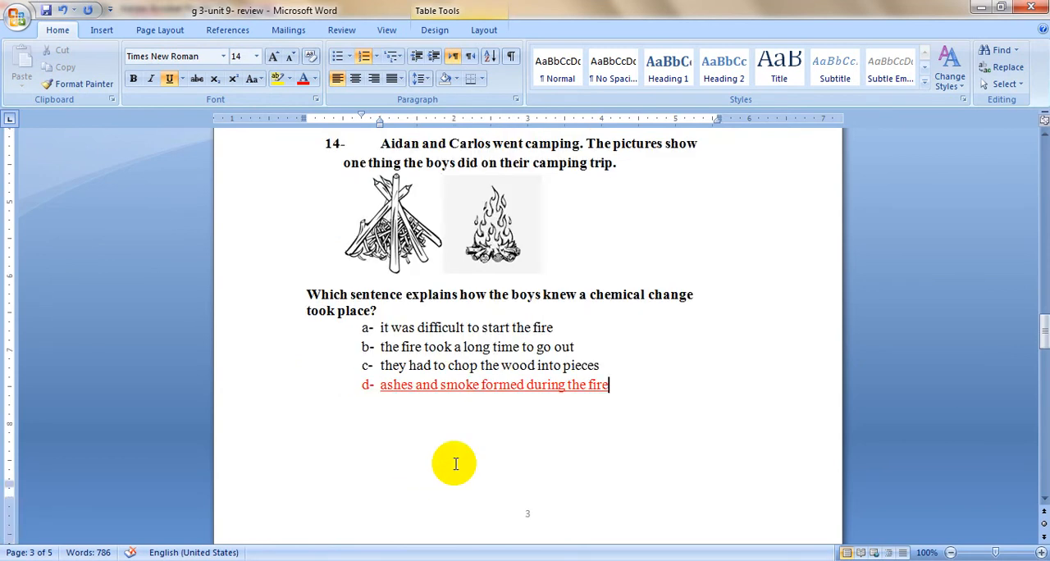
- Make option d of question 15, place the substance in a warm oven, red and underlined
{"action": "scroll", "scroll_direction": "down", "scroll_amount": 3}
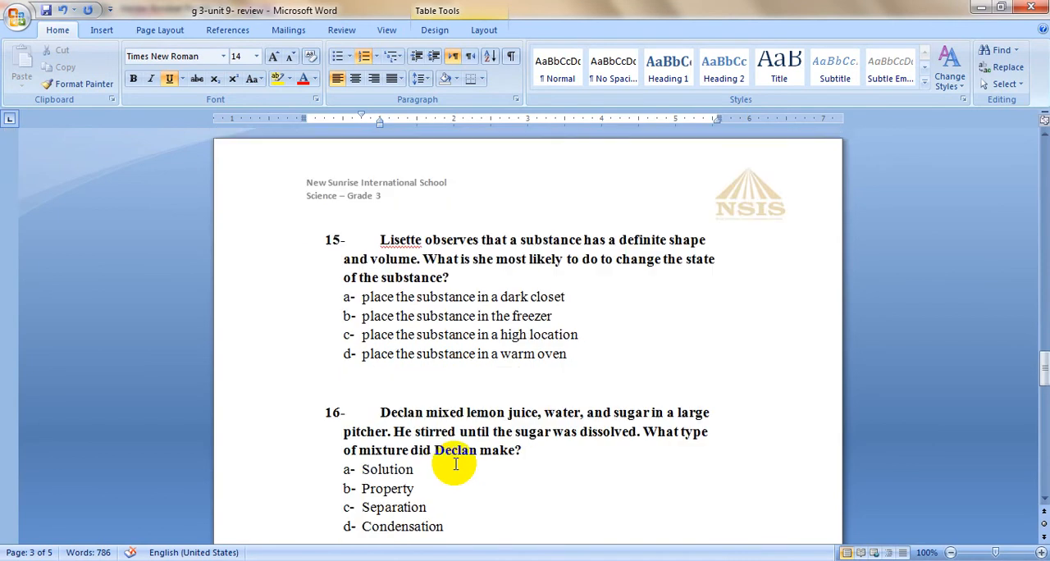
{"action": "scroll", "scroll_direction": "down", "scroll_amount": 3}
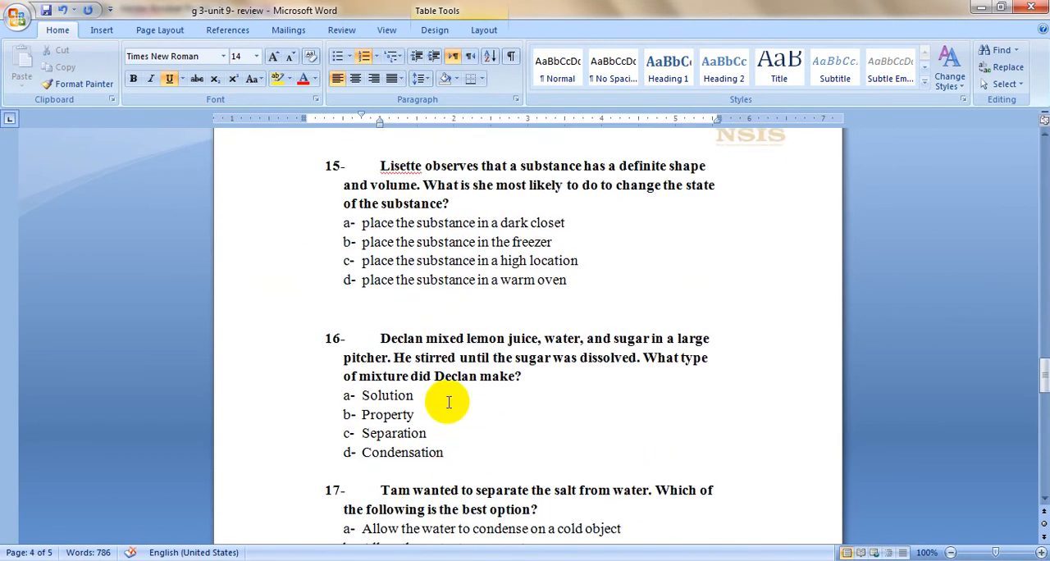
{"action": "mouse_move", "coordinate": [453, 172]}
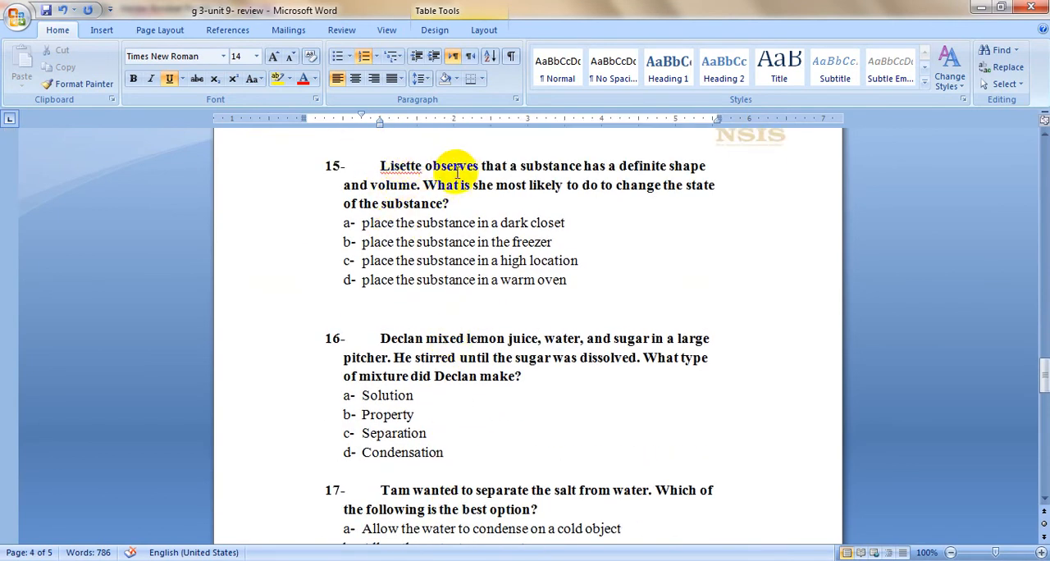
{"action": "mouse_move", "coordinate": [590, 190]}
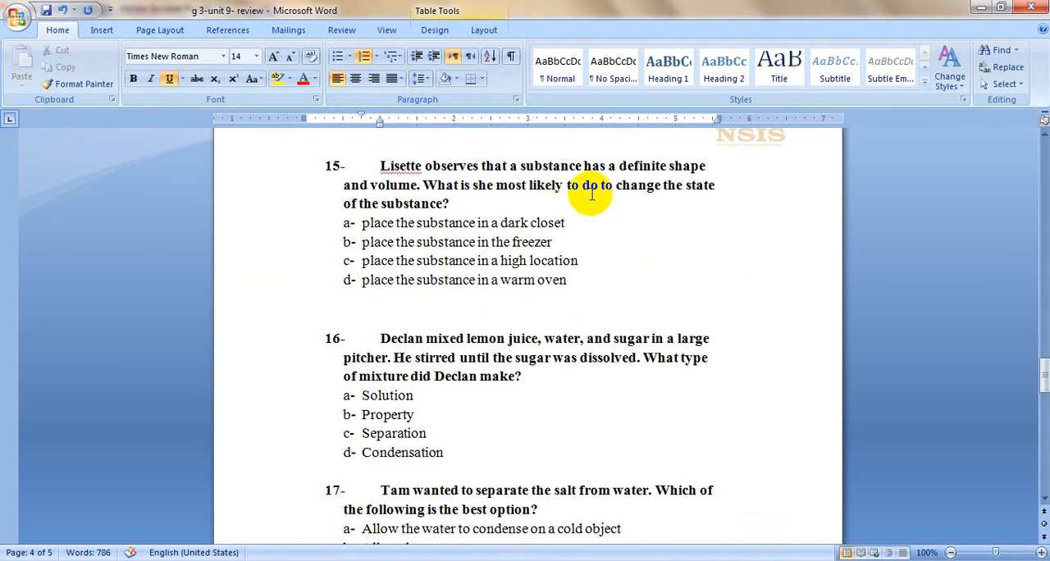
{"action": "mouse_move", "coordinate": [647, 223]}
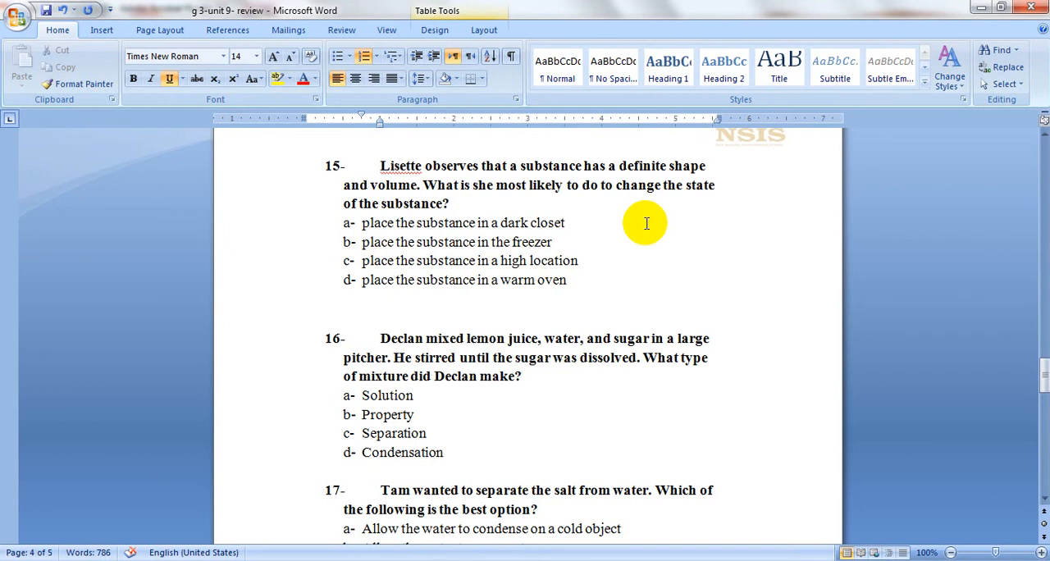
{"action": "mouse_move", "coordinate": [400, 233]}
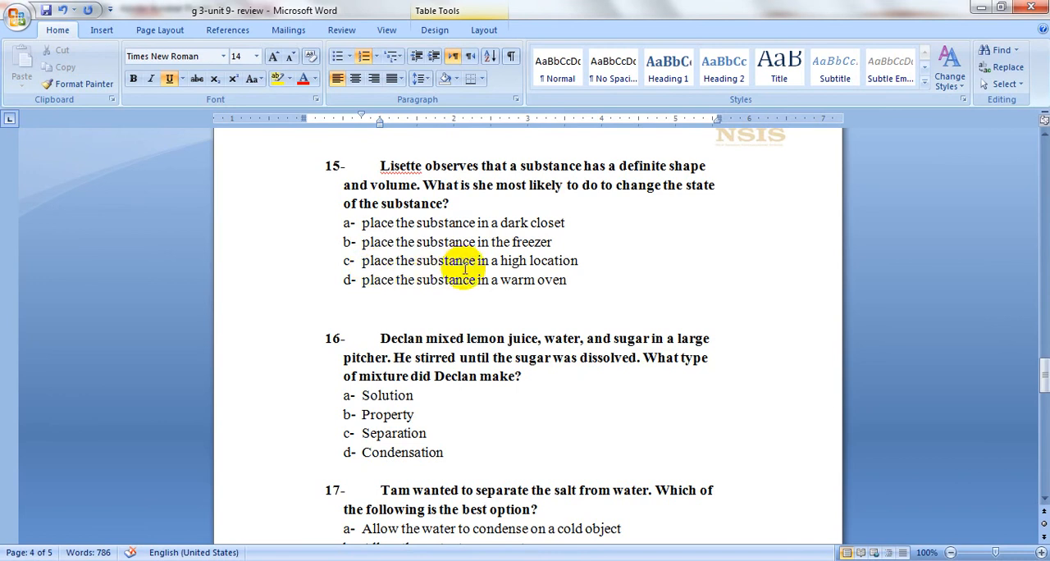
{"action": "mouse_move", "coordinate": [453, 270]}
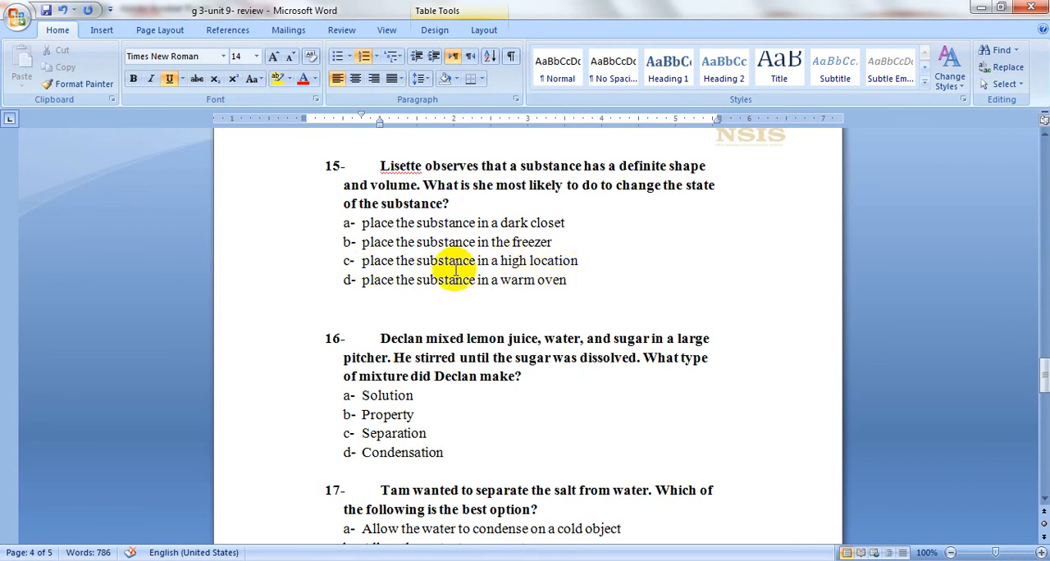
{"action": "mouse_move", "coordinate": [498, 302]}
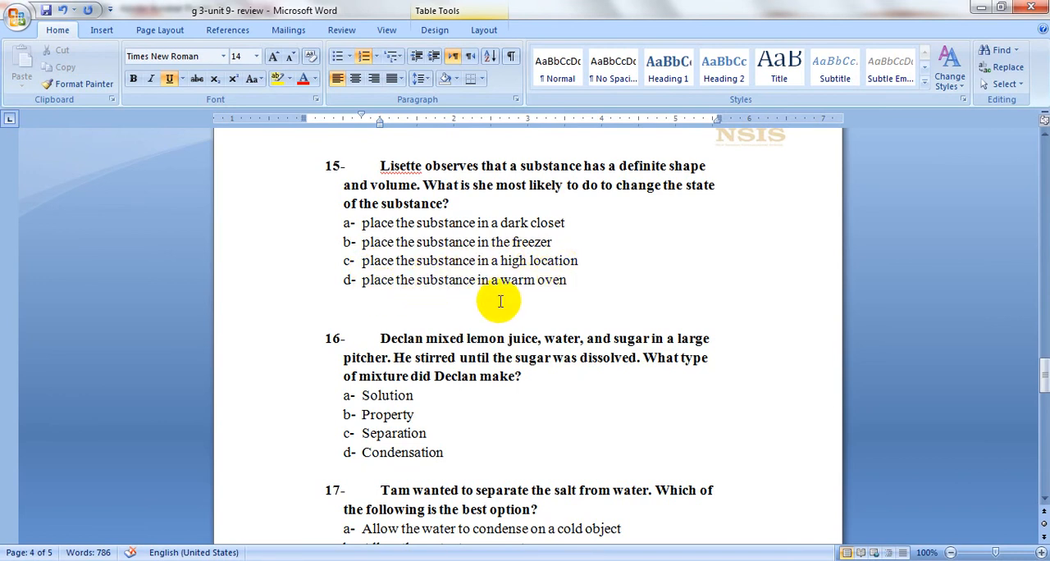
{"action": "mouse_move", "coordinate": [582, 289]}
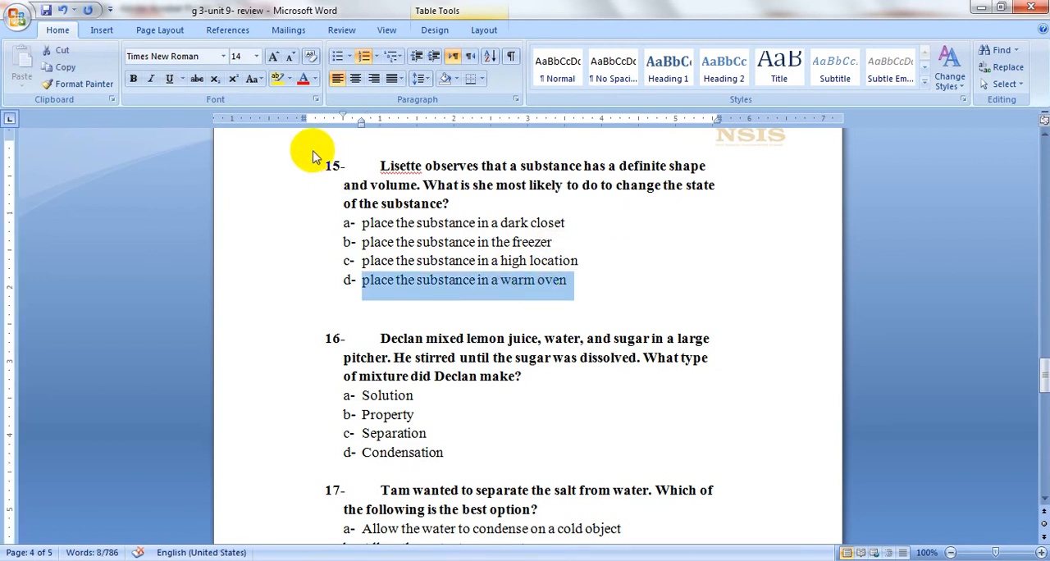
{"action": "left_click", "coordinate": [167, 79]}
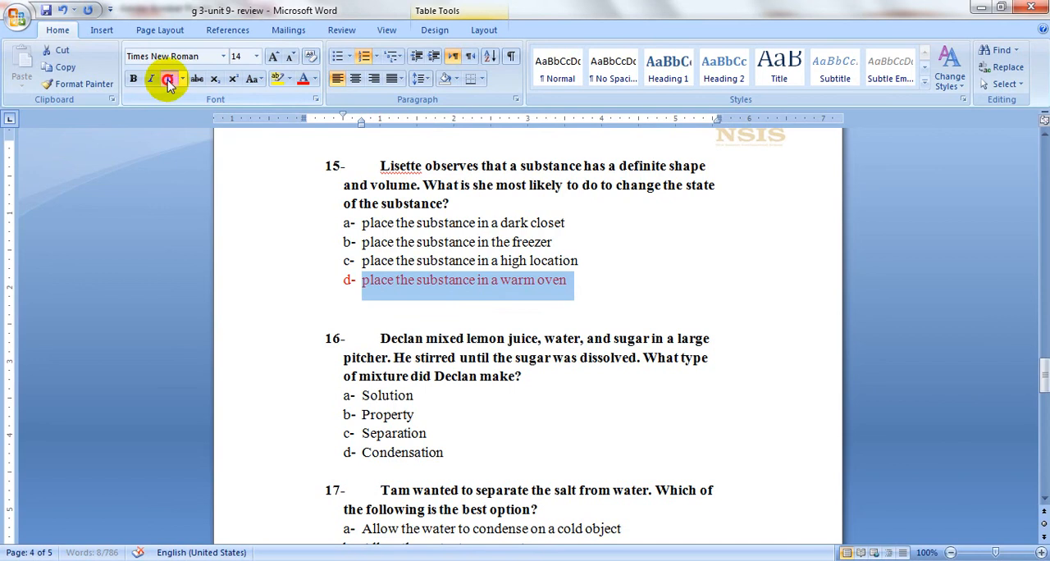
{"action": "left_click", "coordinate": [167, 78]}
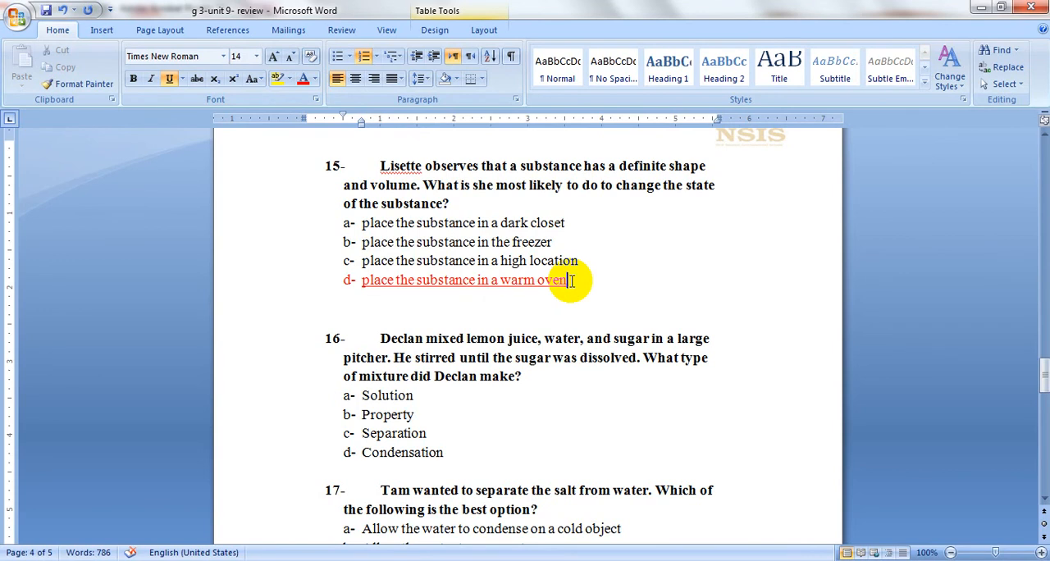
{"action": "scroll", "scroll_direction": "down", "scroll_amount": 3}
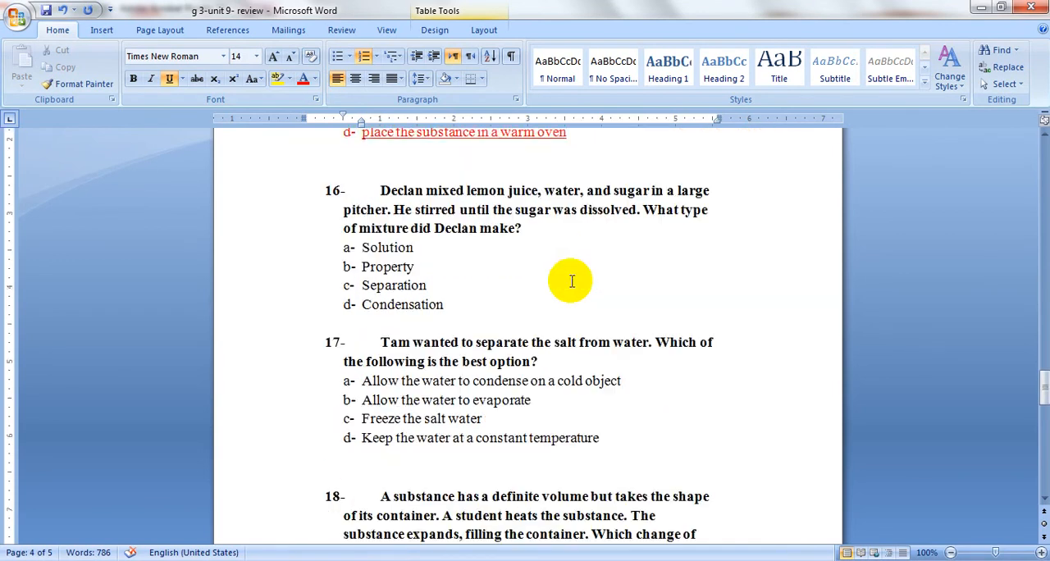
{"action": "mouse_move", "coordinate": [528, 255]}
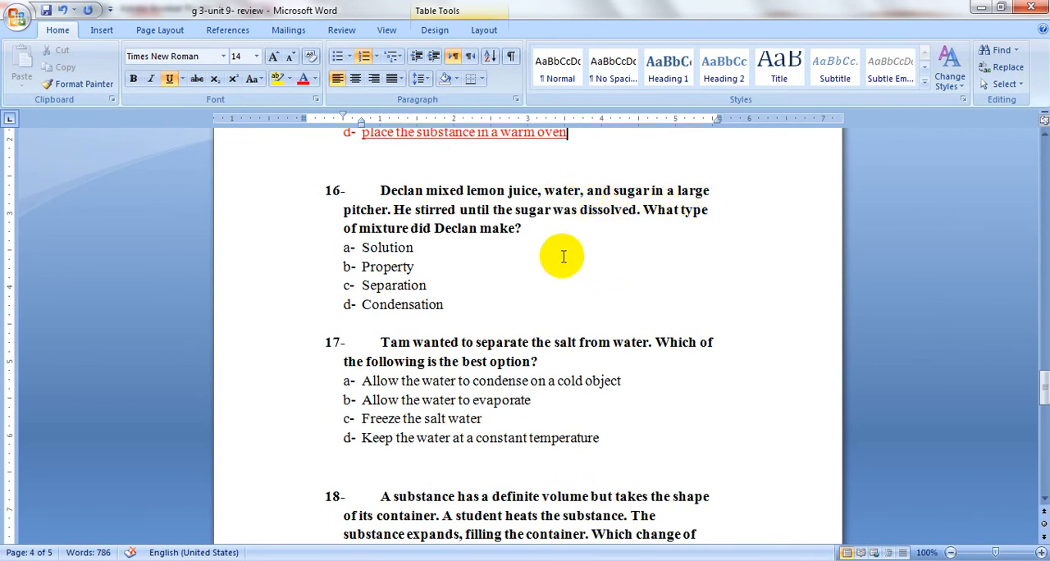
{"action": "mouse_move", "coordinate": [656, 216]}
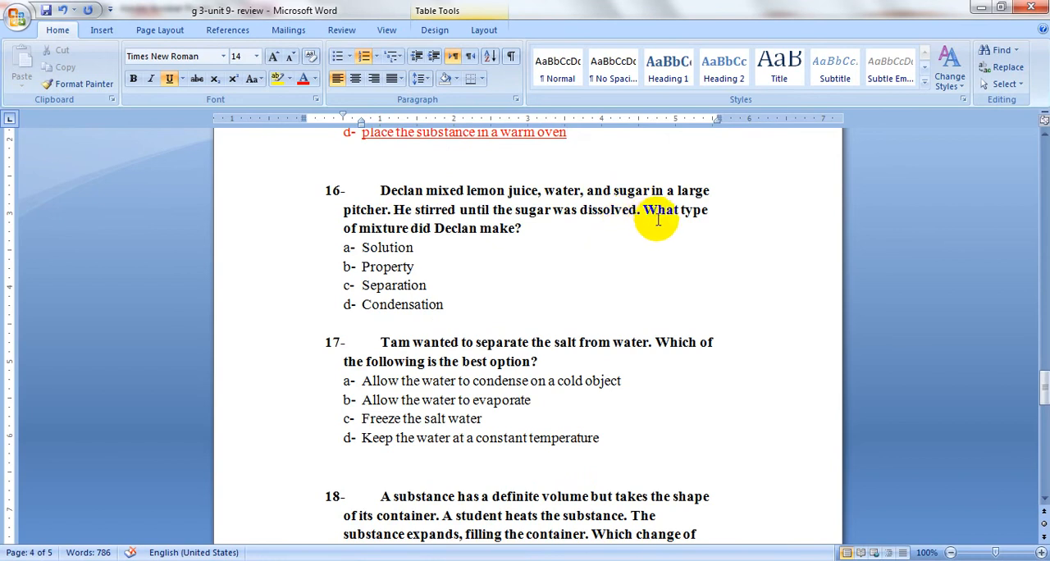
{"action": "mouse_move", "coordinate": [507, 228]}
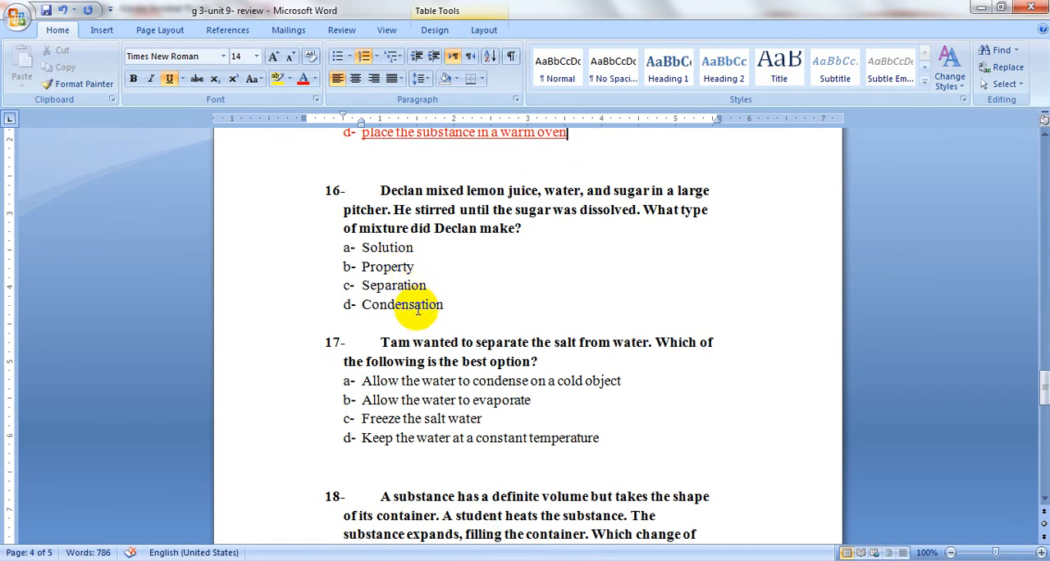
- Make 'Solution', option a of question 16, red and underlined
{"action": "double_click", "coordinate": [386, 246]}
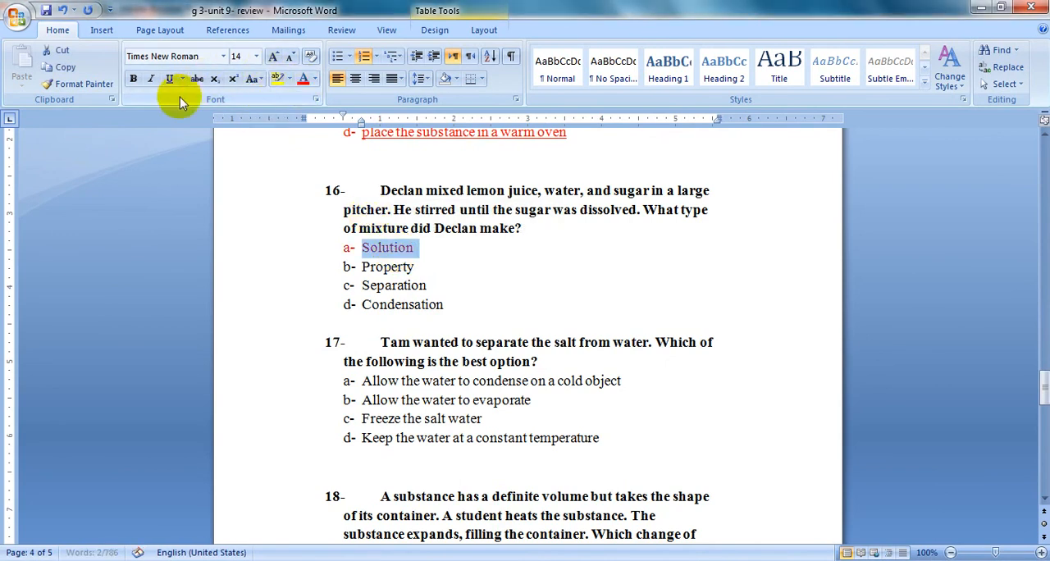
{"action": "left_click", "coordinate": [168, 79]}
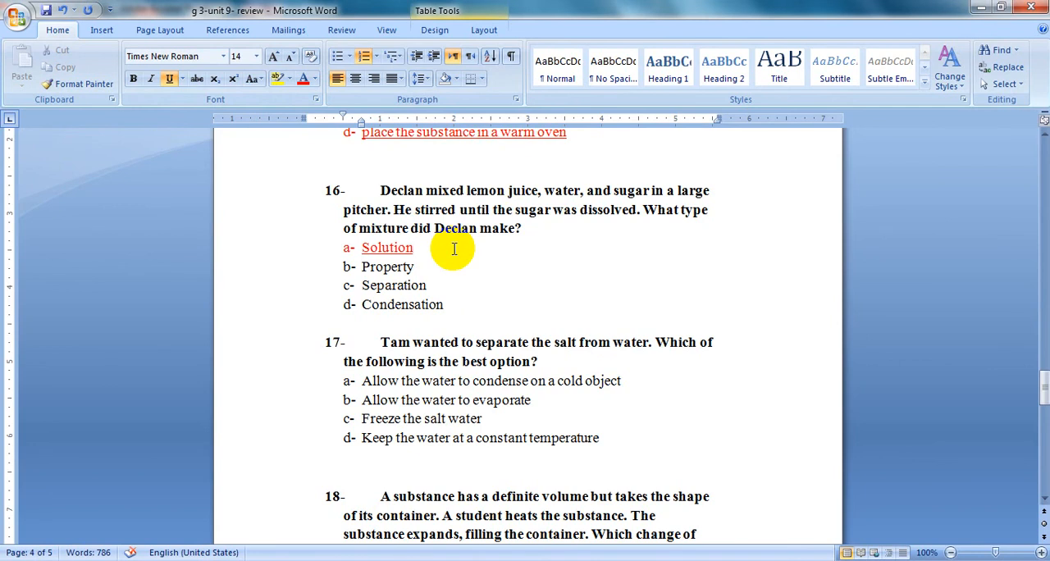
{"action": "left_click", "coordinate": [414, 248]}
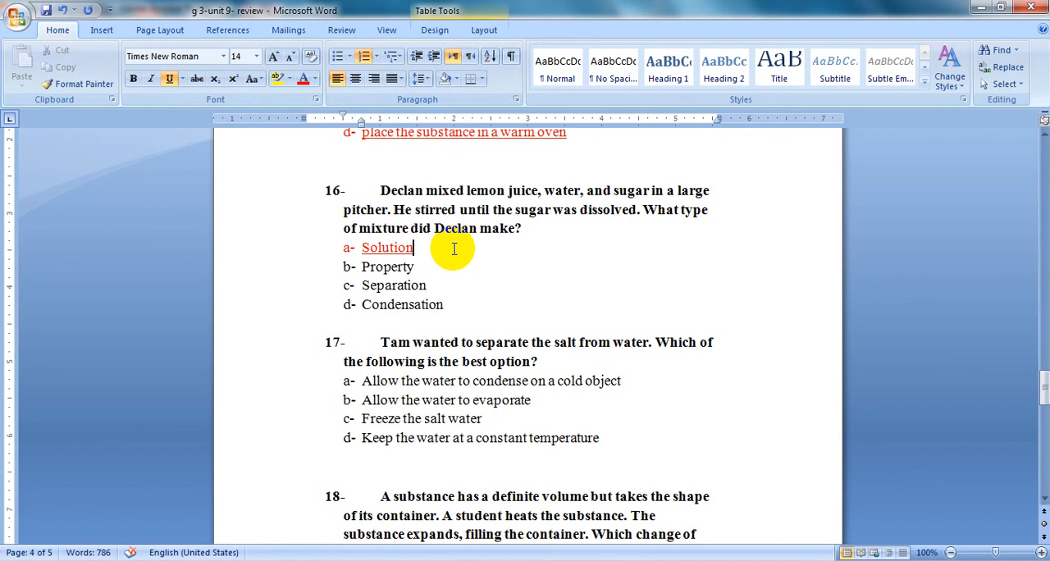
{"action": "scroll", "scroll_direction": "down", "scroll_amount": 3}
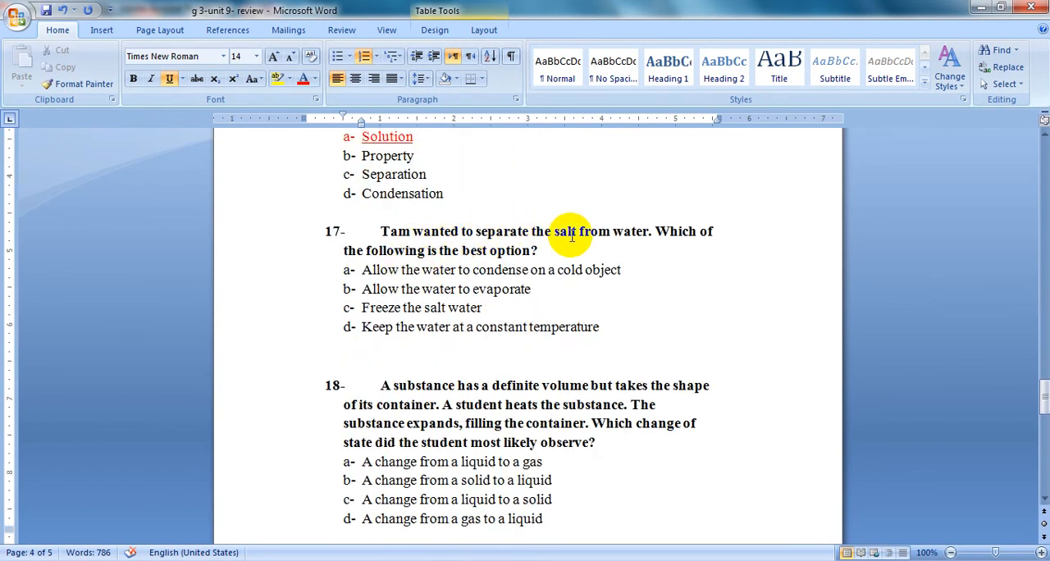
- Make option b of question 17, allow the water to evaporate, red and underlined
{"action": "scroll", "scroll_direction": "down", "scroll_amount": 3}
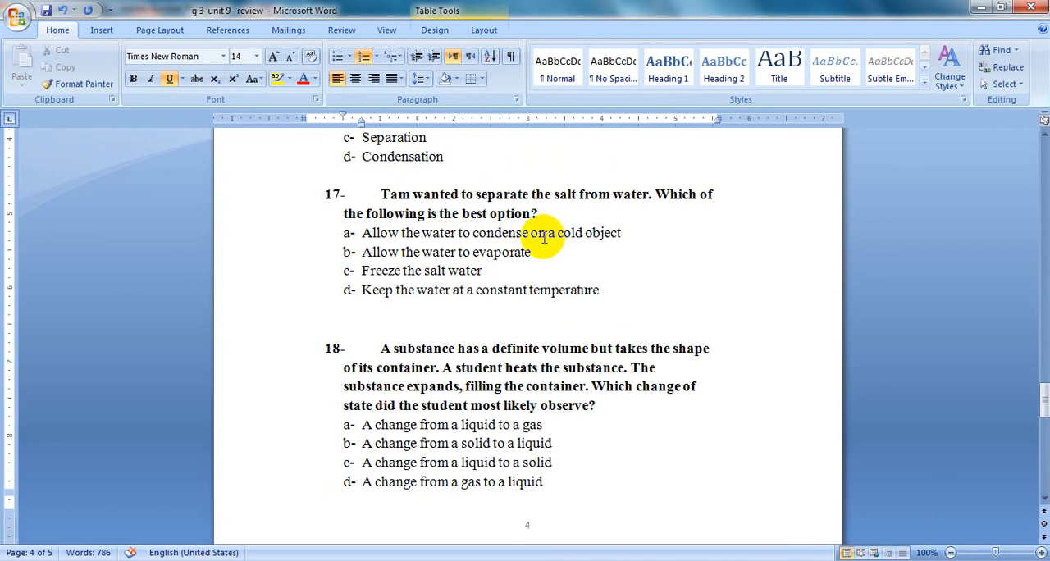
{"action": "mouse_move", "coordinate": [439, 248]}
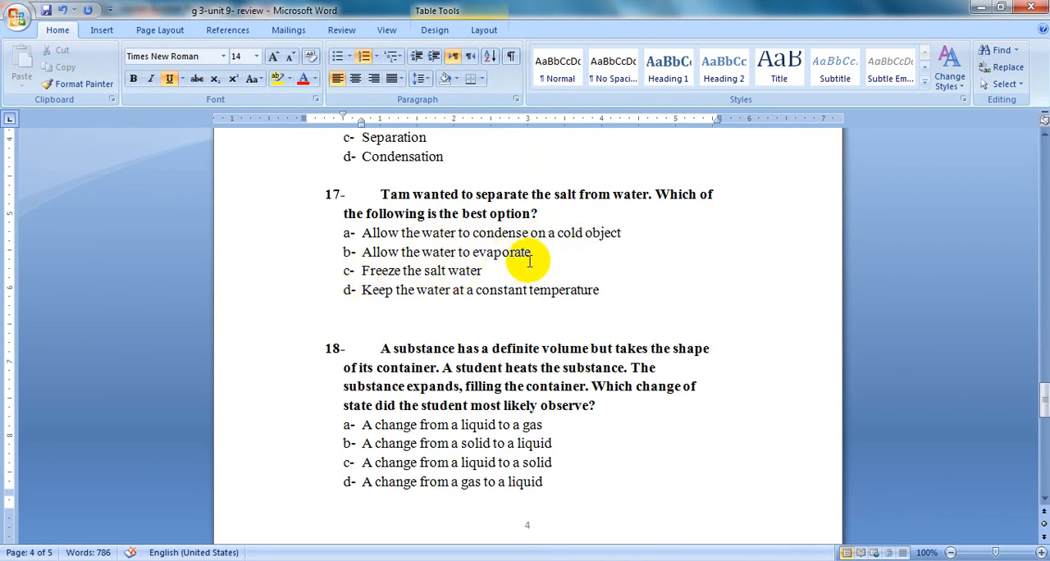
{"action": "mouse_move", "coordinate": [517, 269]}
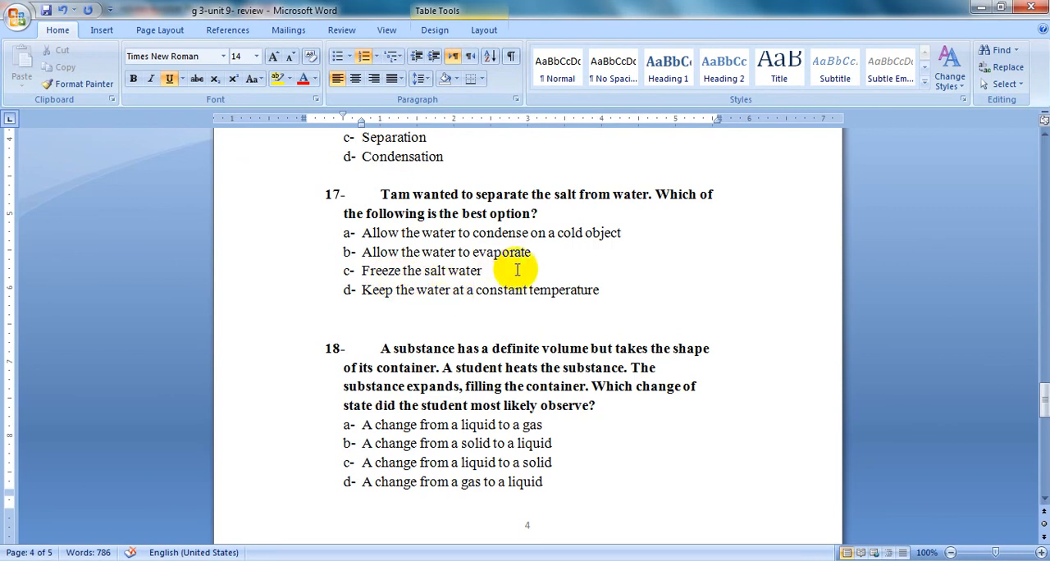
{"action": "mouse_move", "coordinate": [462, 294]}
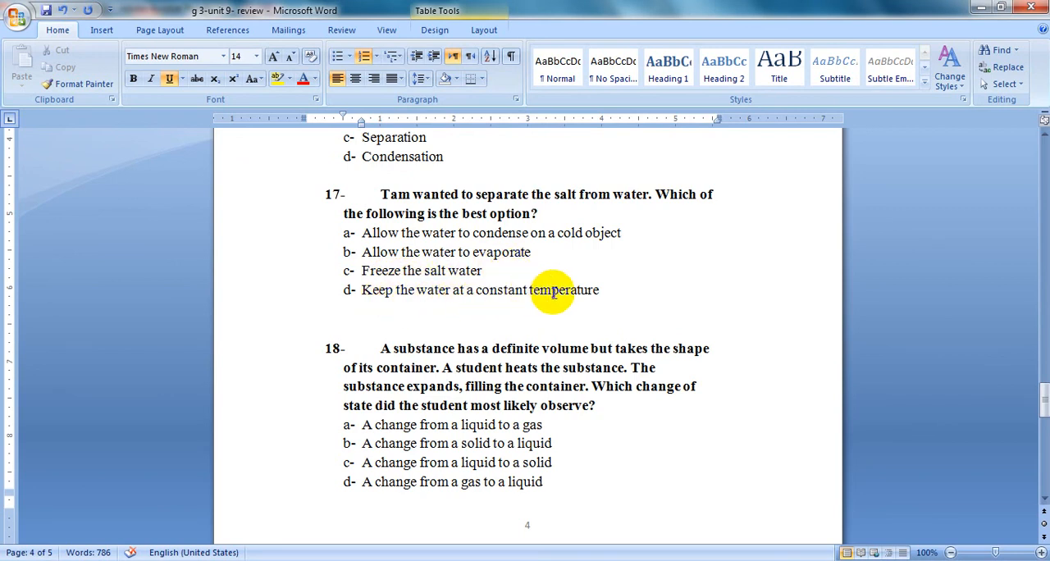
{"action": "scroll", "scroll_direction": "down", "scroll_amount": 3}
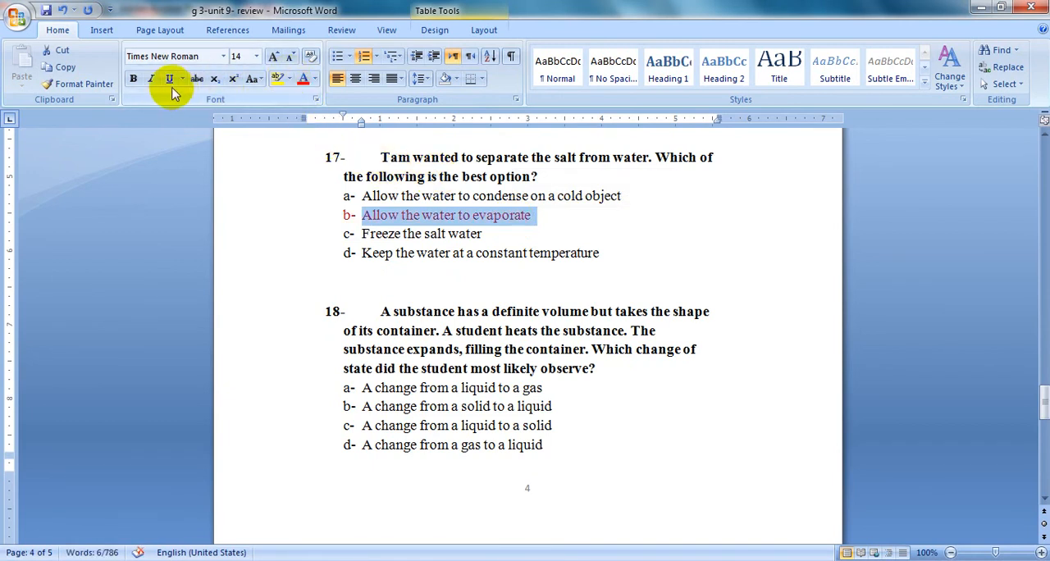
{"action": "left_click", "coordinate": [168, 78]}
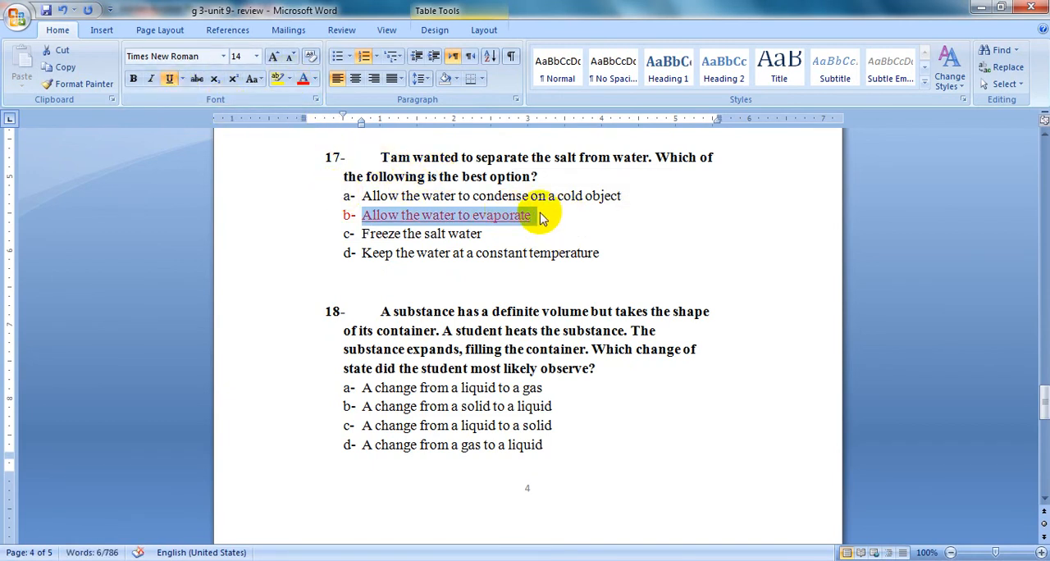
{"action": "left_click", "coordinate": [538, 215]}
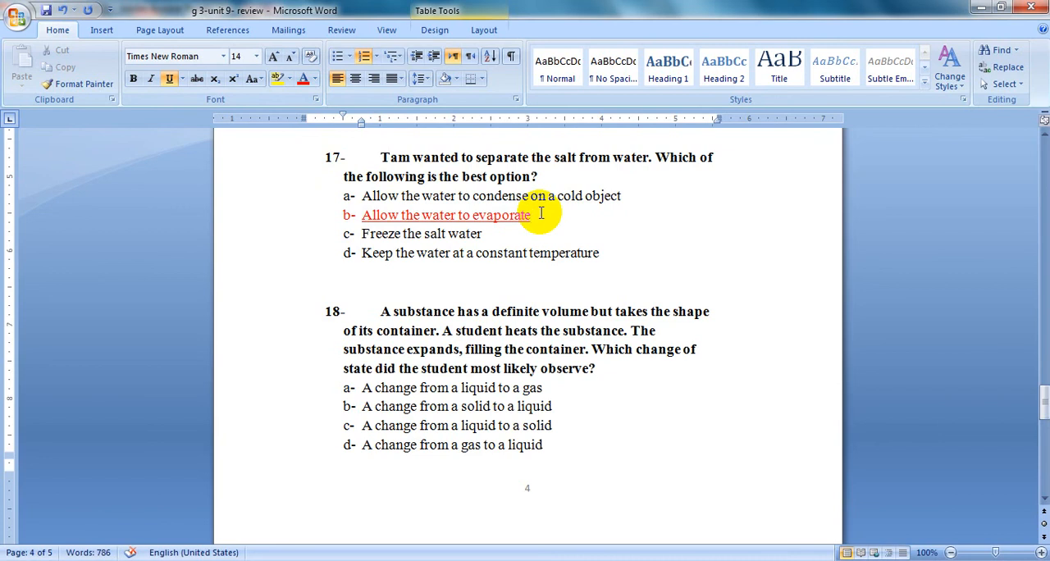
{"action": "left_click", "coordinate": [528, 215]}
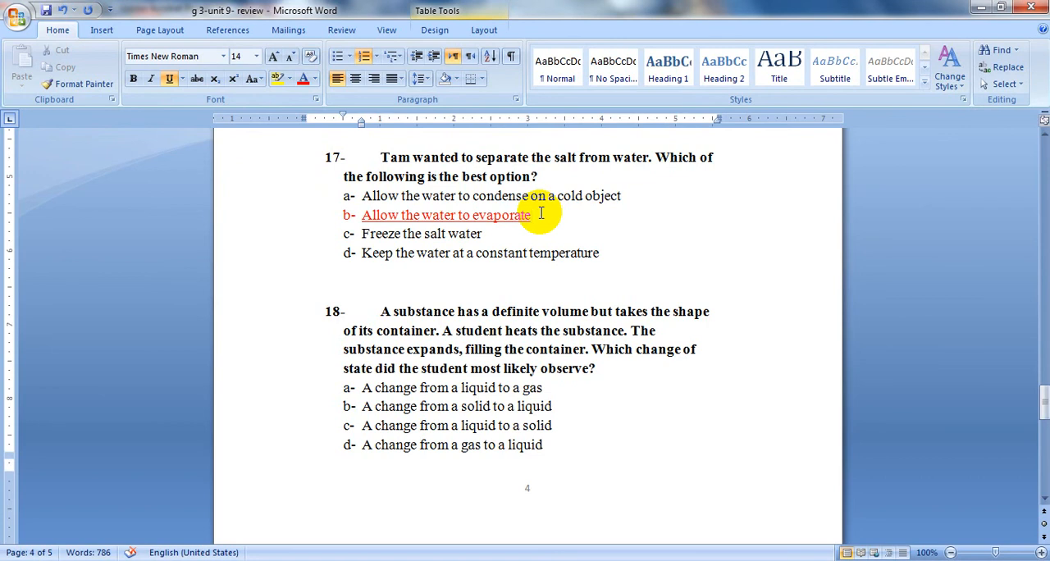
{"action": "mouse_move", "coordinate": [364, 308]}
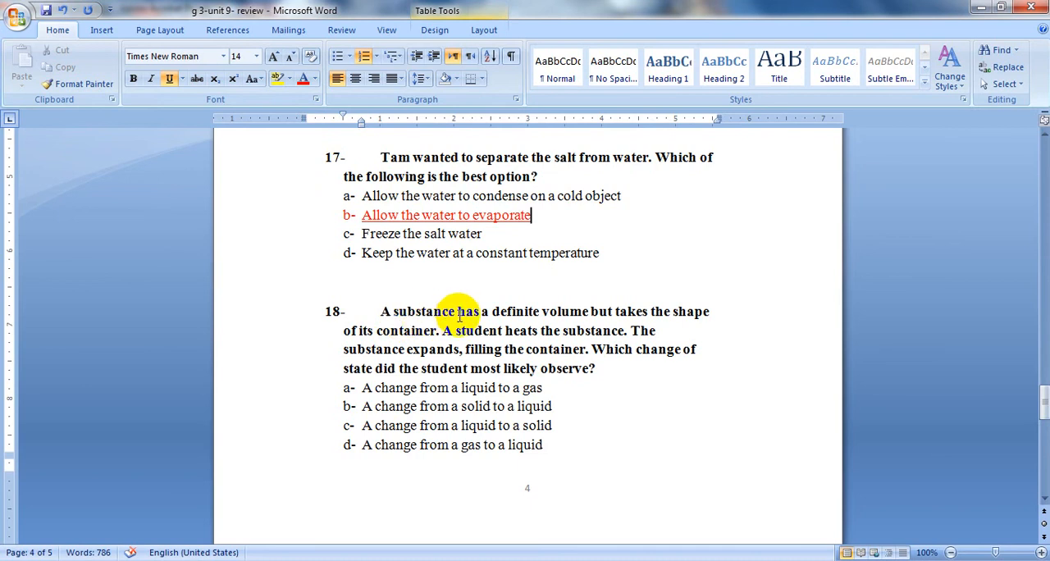
{"action": "mouse_move", "coordinate": [594, 308]}
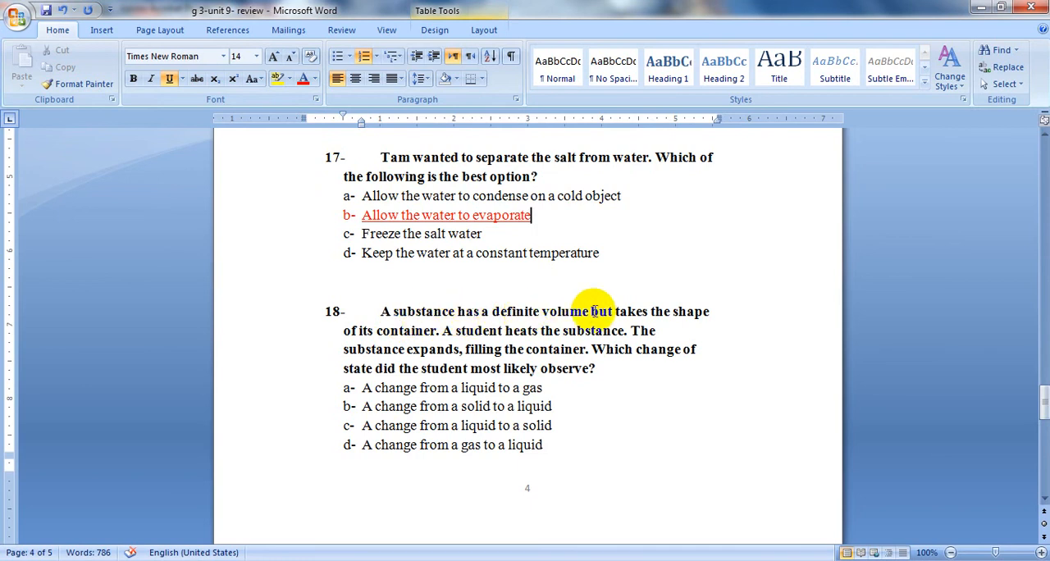
{"action": "mouse_move", "coordinate": [385, 338]}
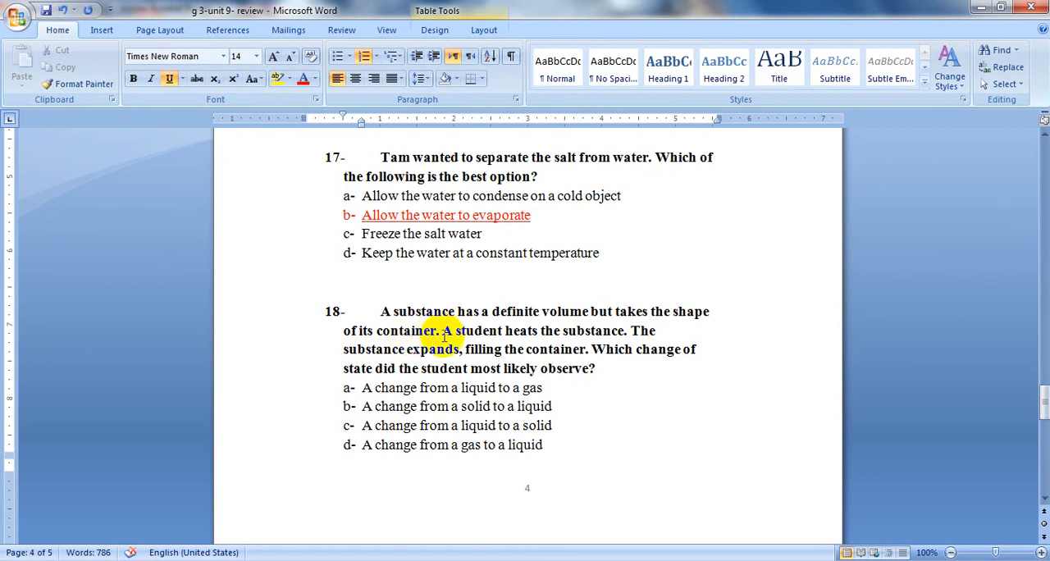
- Make option a of question 18, a change from a liquid to a gas, red and underlined
{"action": "double_click", "coordinate": [584, 331]}
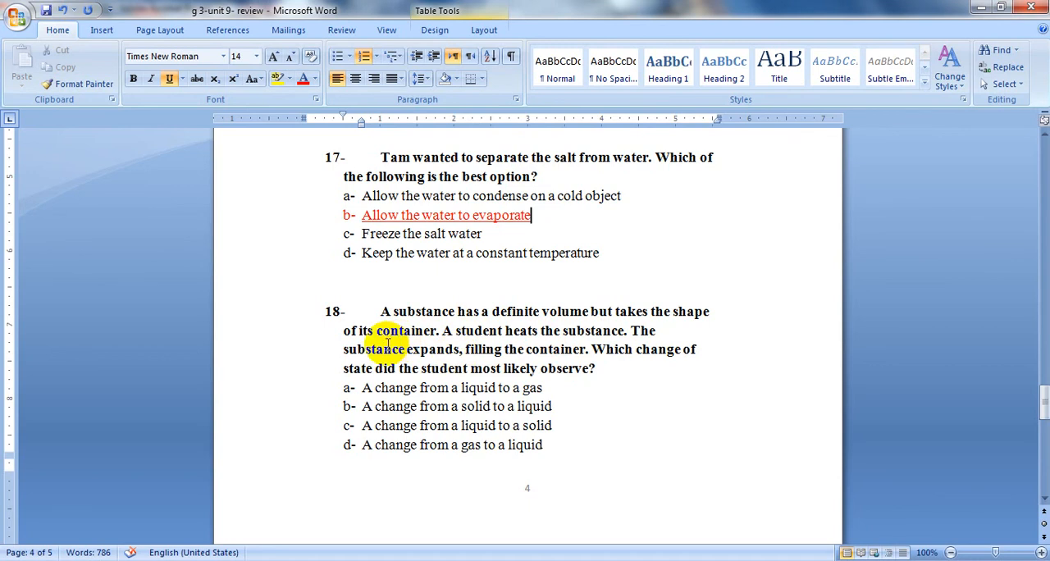
{"action": "mouse_move", "coordinate": [423, 355]}
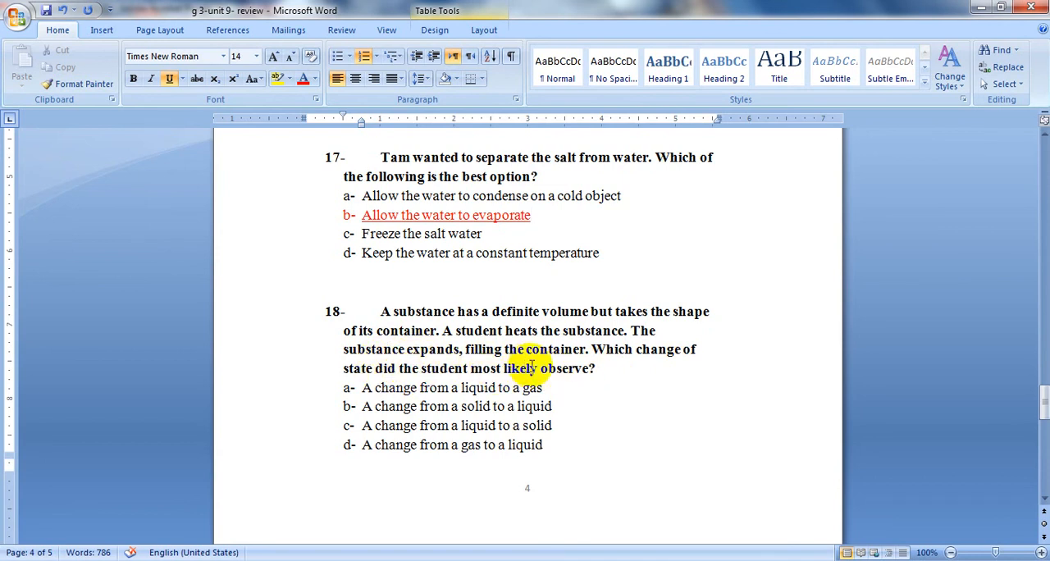
{"action": "mouse_move", "coordinate": [568, 376]}
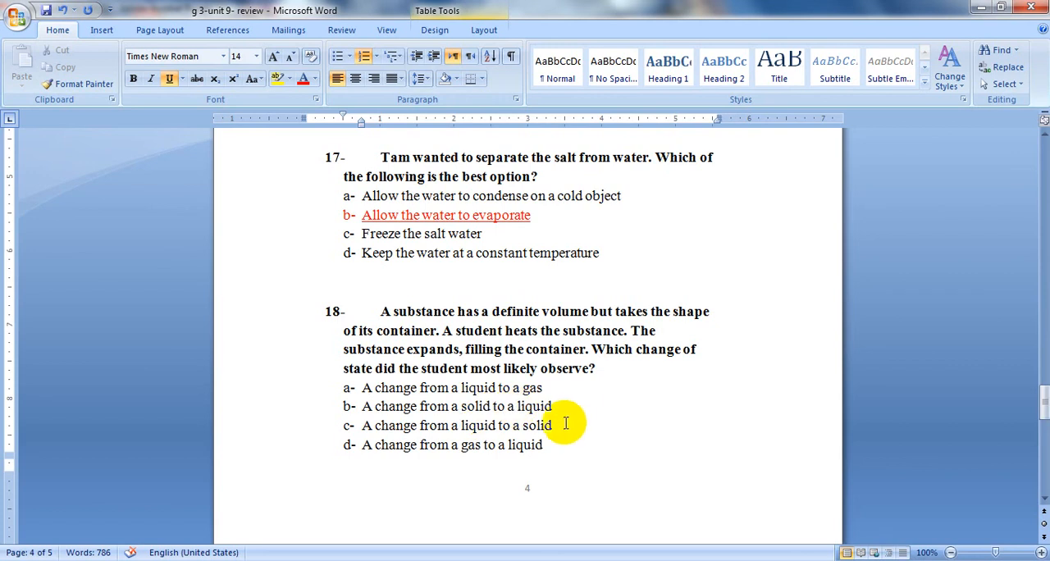
{"action": "mouse_move", "coordinate": [505, 427]}
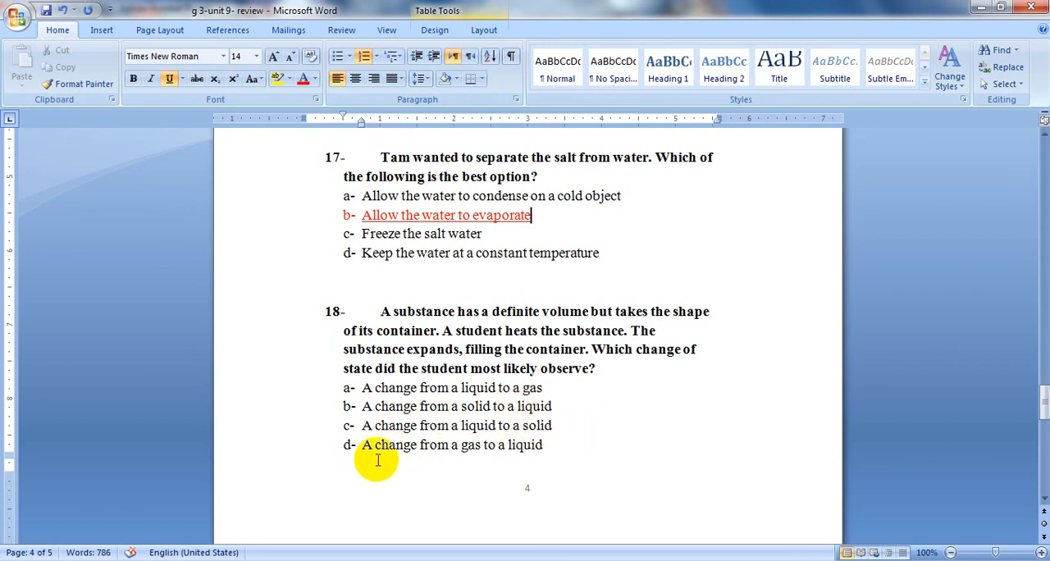
{"action": "mouse_move", "coordinate": [541, 452]}
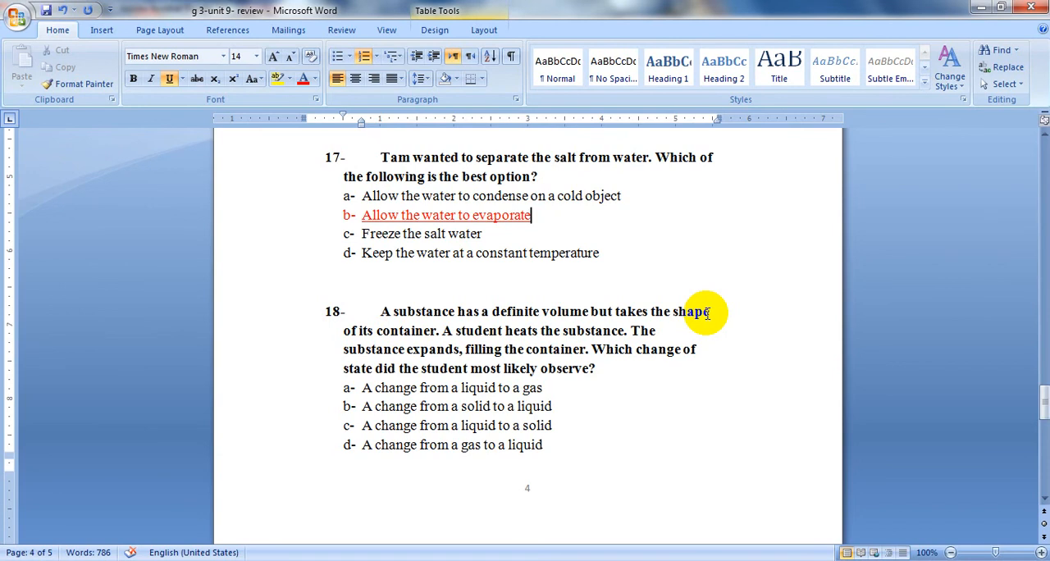
{"action": "mouse_move", "coordinate": [657, 332]}
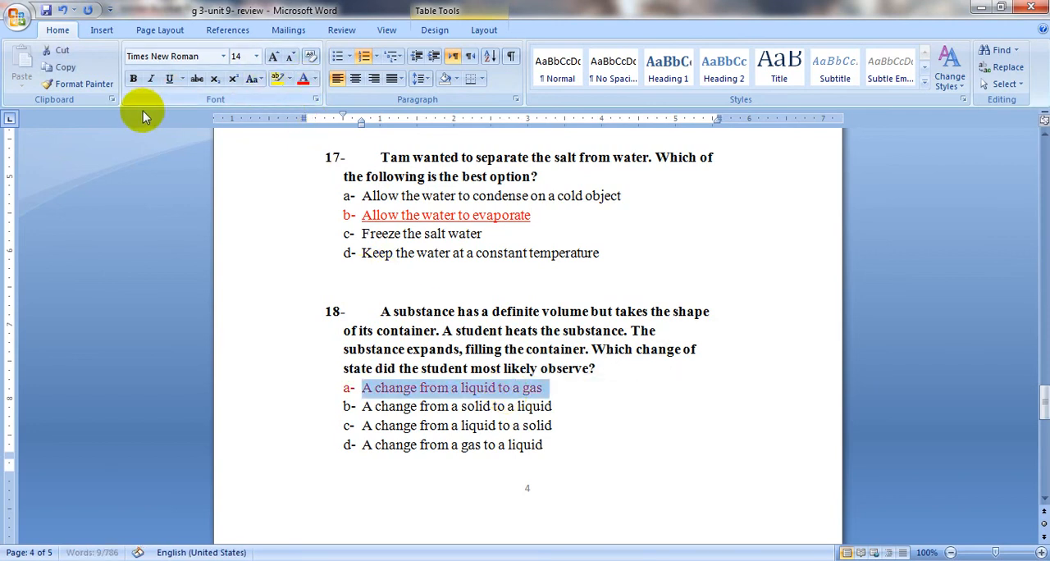
{"action": "left_click", "coordinate": [167, 78]}
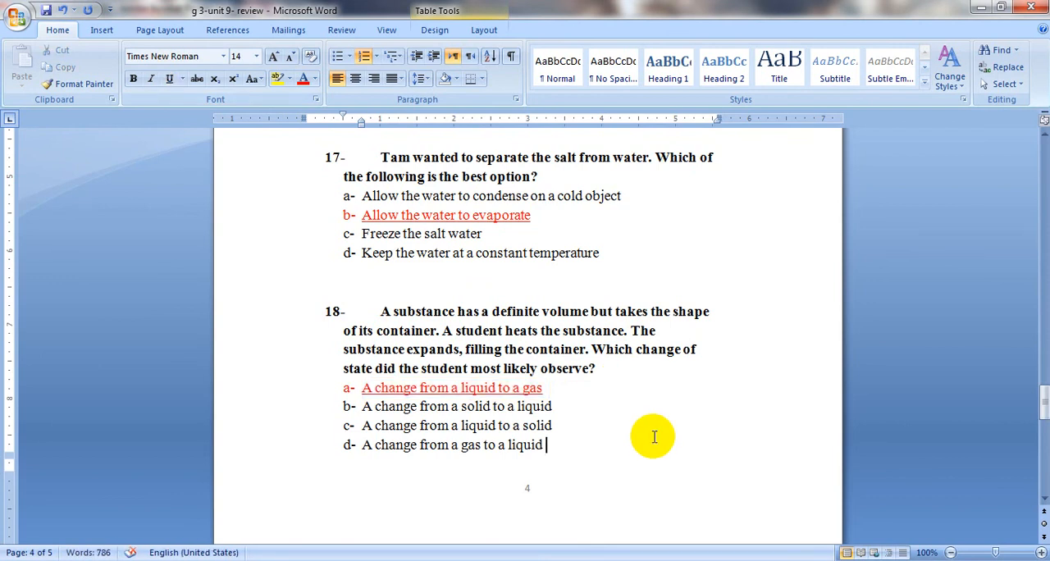
{"action": "mouse_move", "coordinate": [648, 512]}
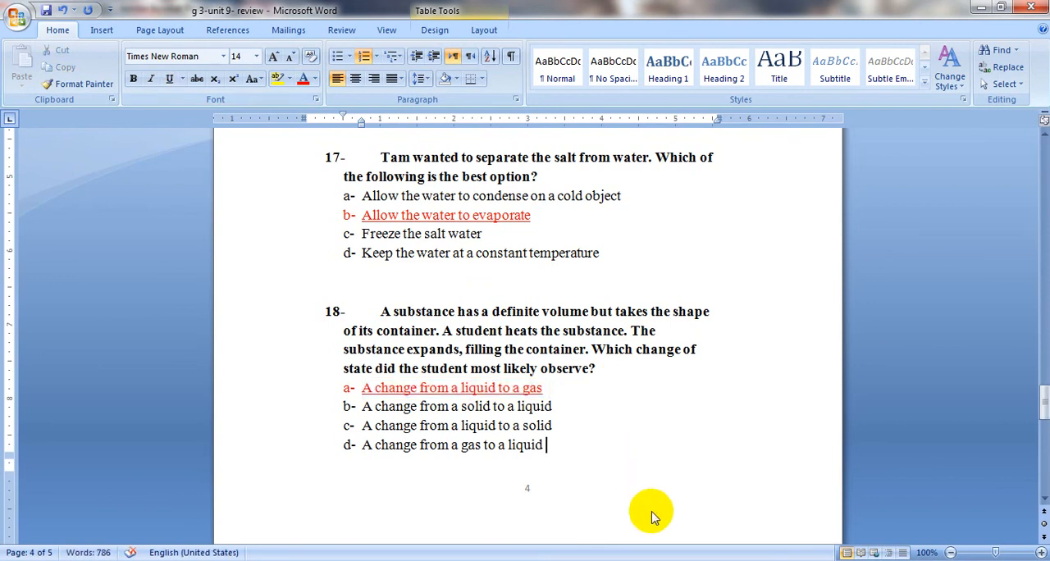